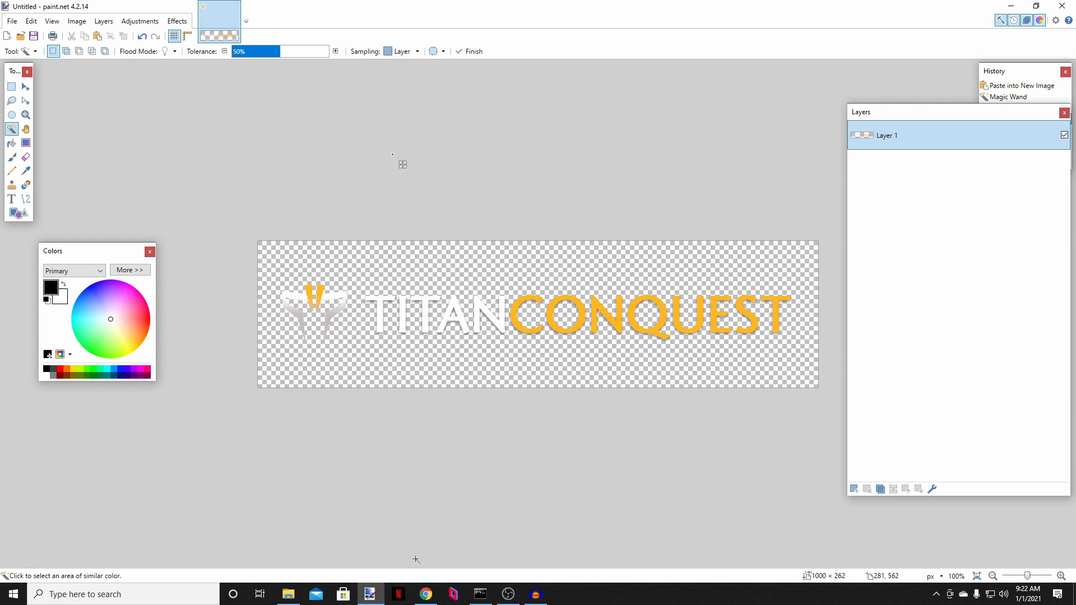
Step: Bring the Titan Conquest game page into view in Chrome
{"action": "left_click", "coordinate": [426, 594]}
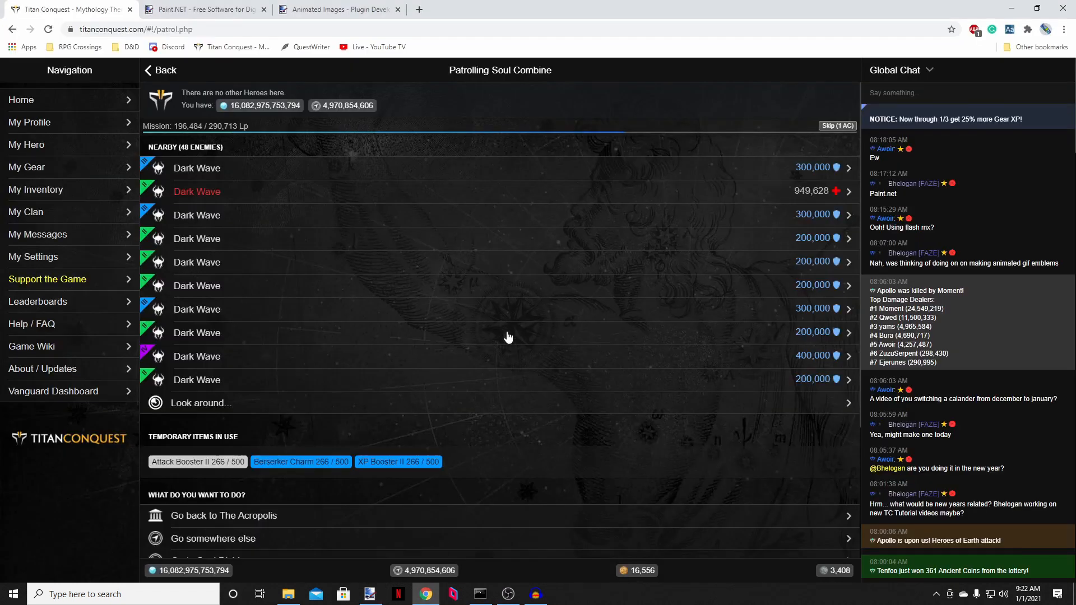
{"action": "mouse_move", "coordinate": [889, 193]}
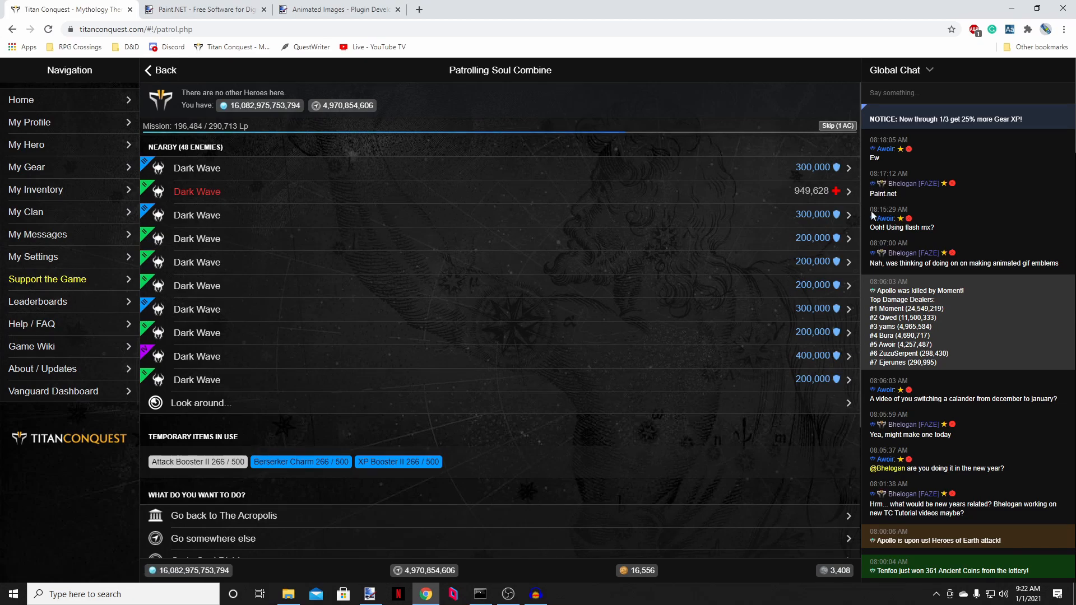
{"action": "mouse_move", "coordinate": [637, 123]}
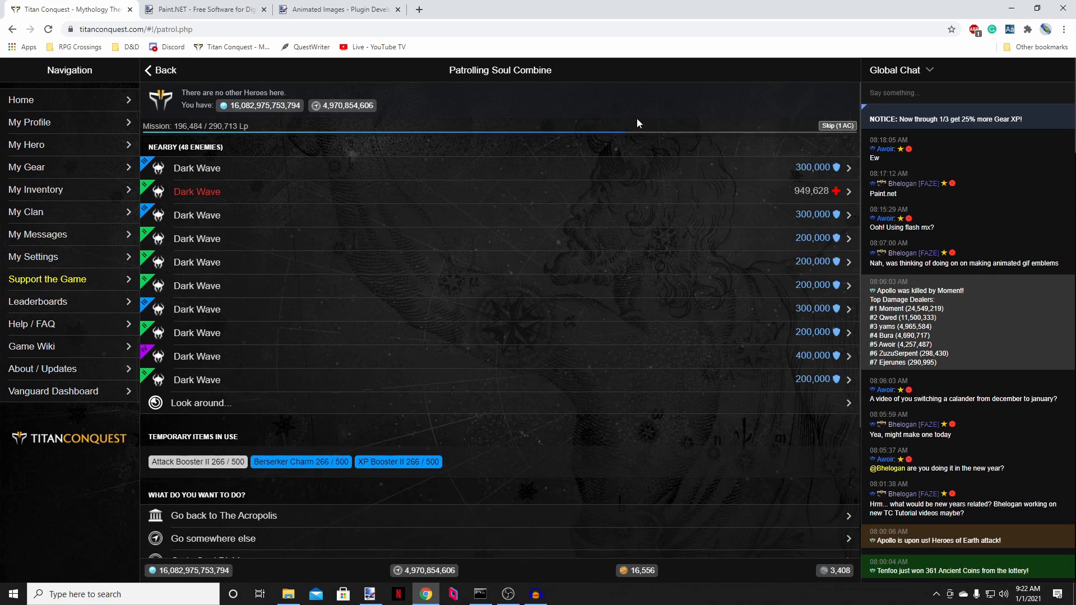
{"action": "mouse_move", "coordinate": [915, 191]}
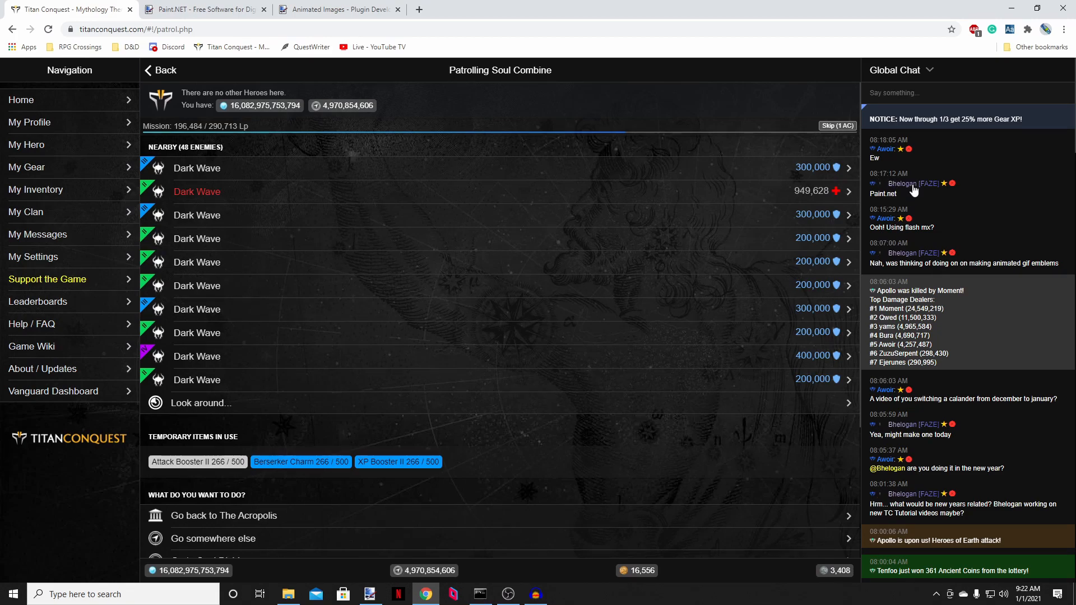
{"action": "mouse_move", "coordinate": [912, 186]}
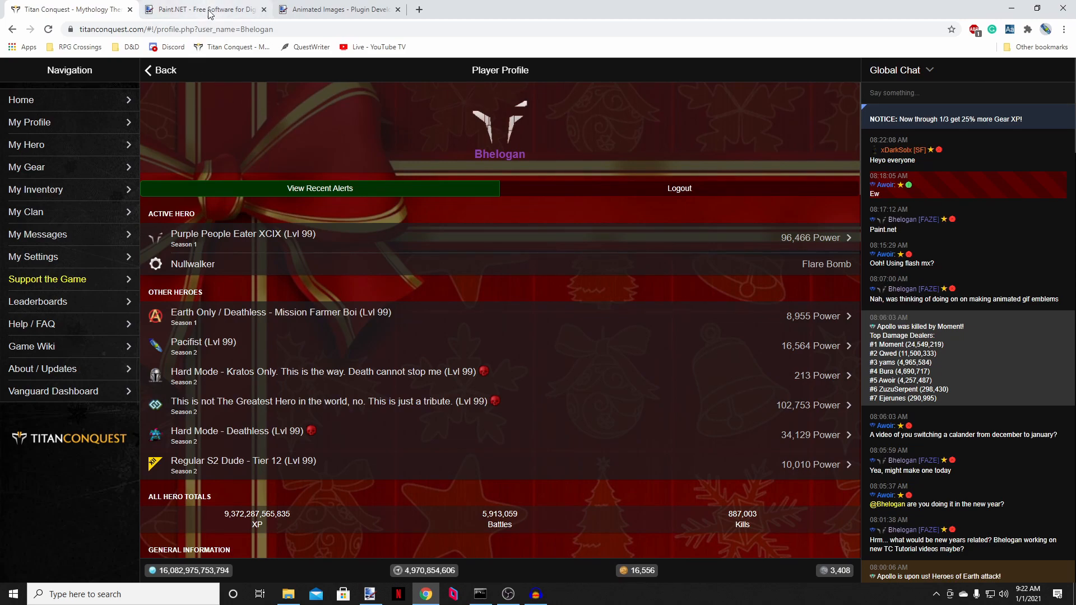
Step: Switch to the getpaint.net home page
{"action": "left_click", "coordinate": [202, 9]}
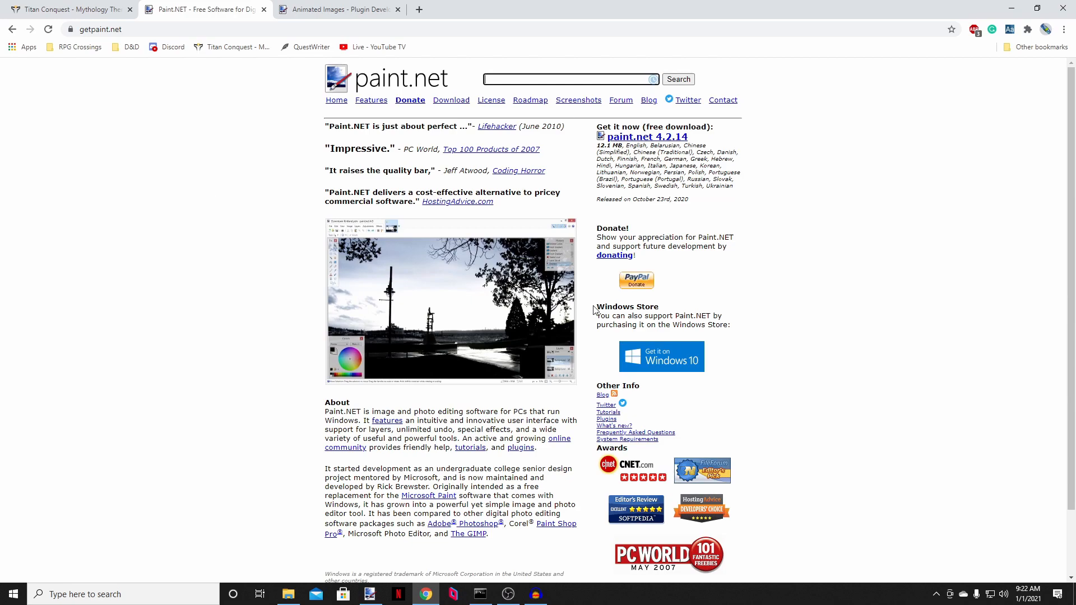
{"action": "mouse_move", "coordinate": [669, 314]}
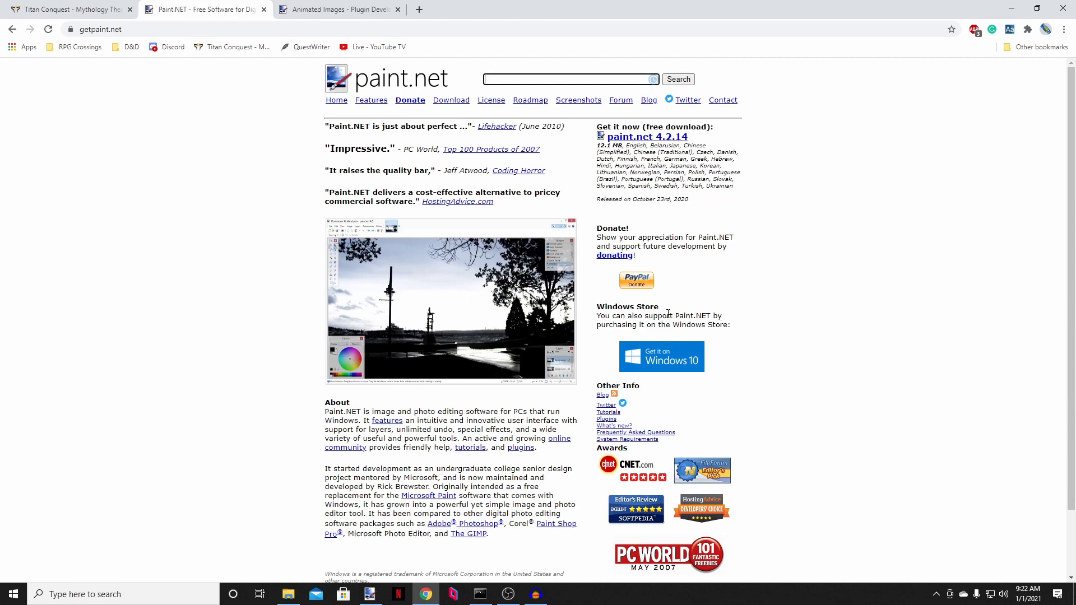
{"action": "mouse_move", "coordinate": [690, 314]}
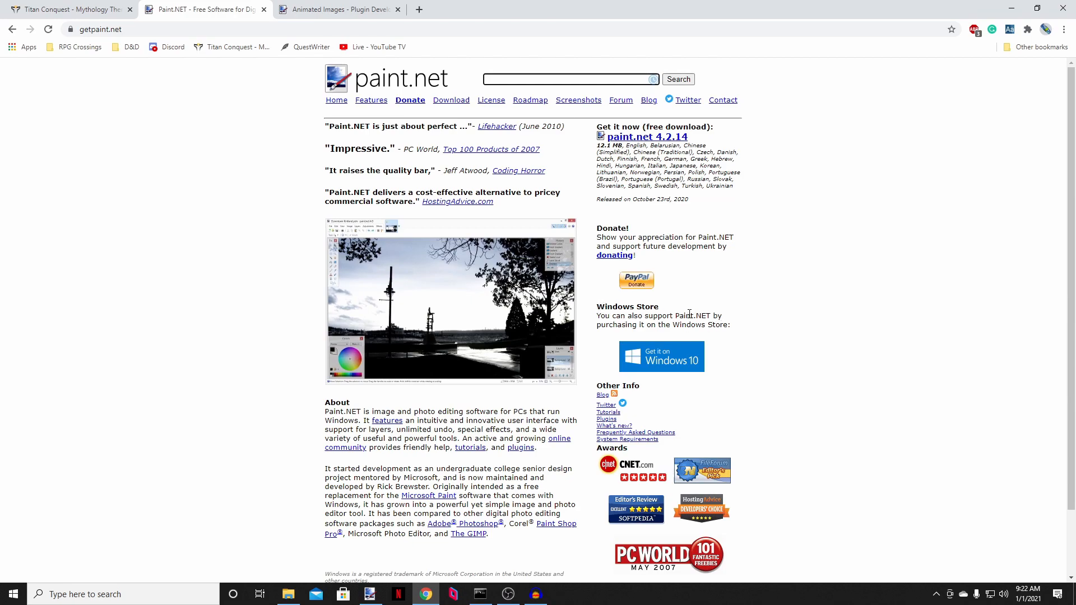
{"action": "mouse_move", "coordinate": [652, 144]}
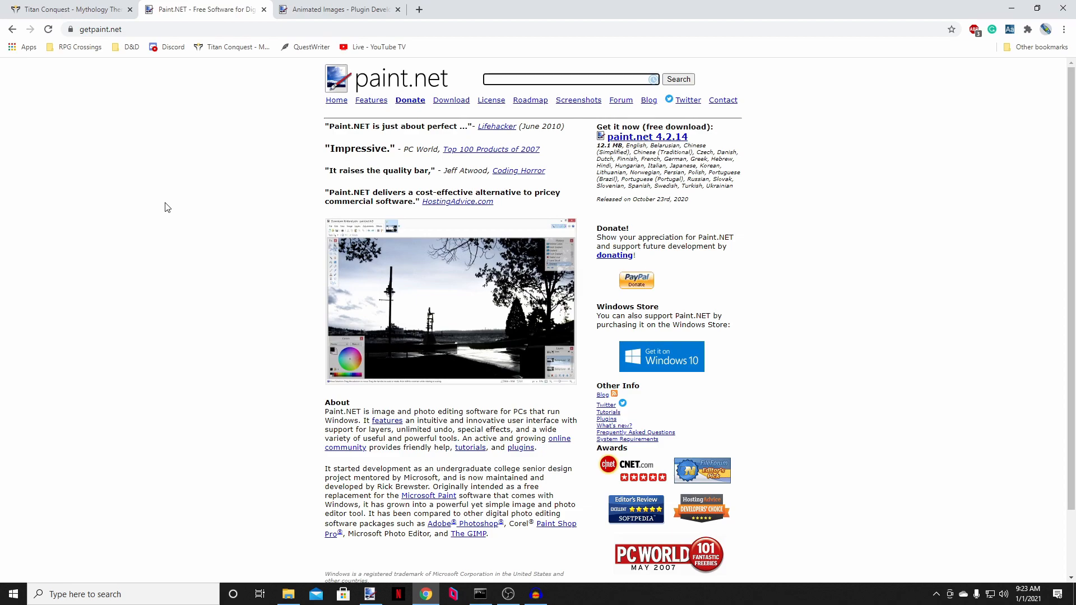
Step: Show the Animated Images plugin thread and scroll through its first post
{"action": "left_click", "coordinate": [342, 10]}
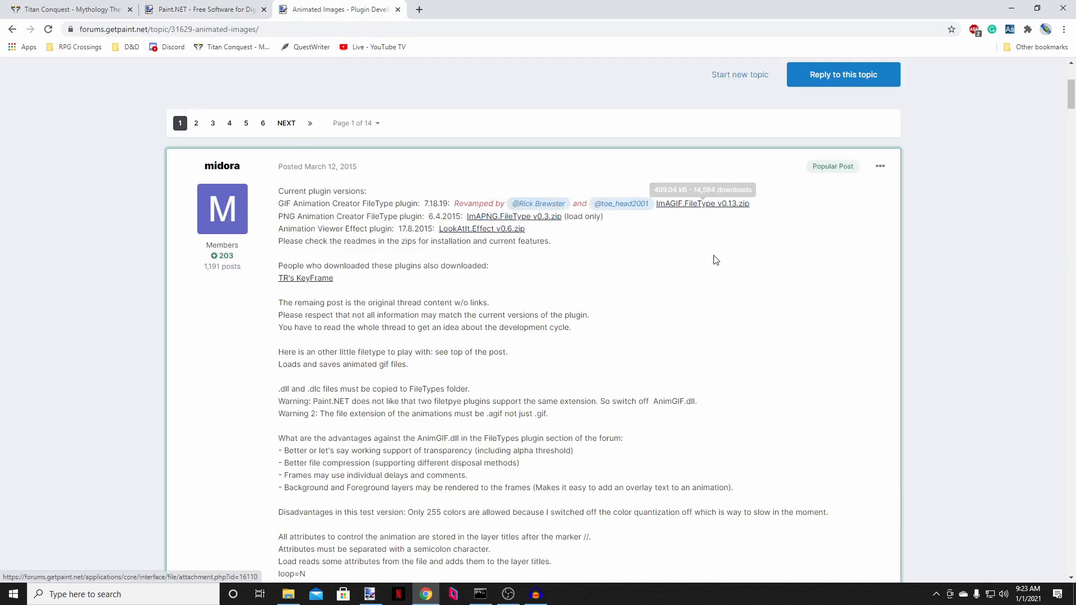
{"action": "mouse_move", "coordinate": [110, 269]}
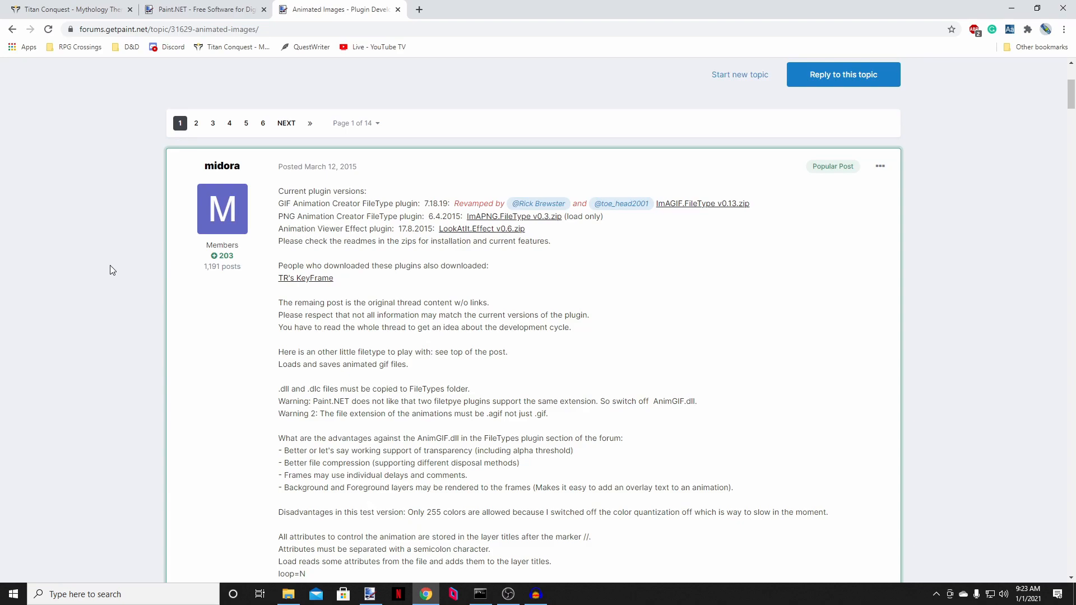
{"action": "mouse_move", "coordinate": [479, 307]}
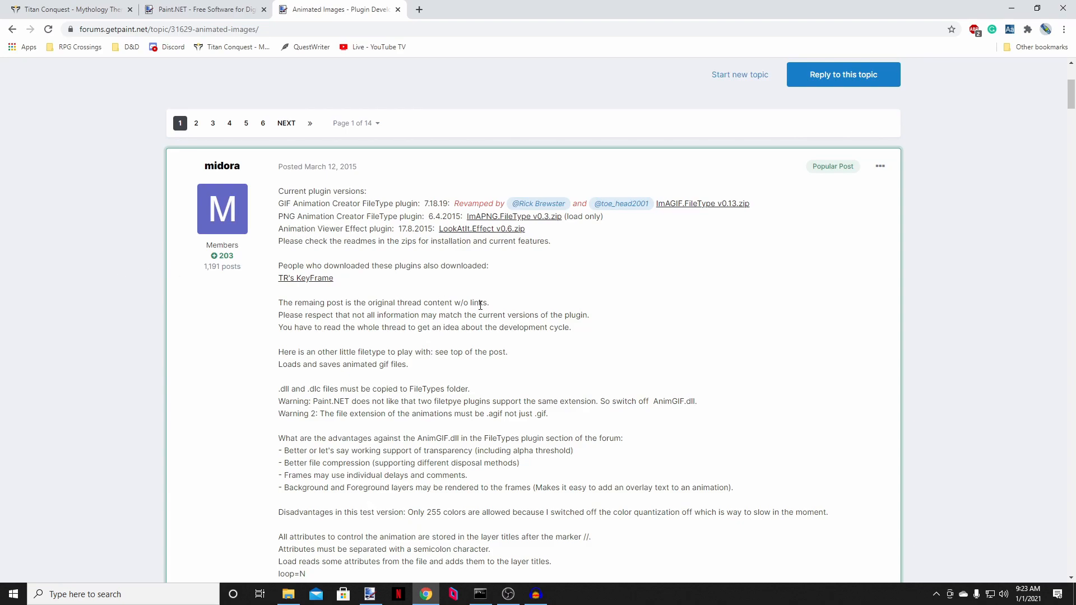
{"action": "mouse_move", "coordinate": [695, 209]}
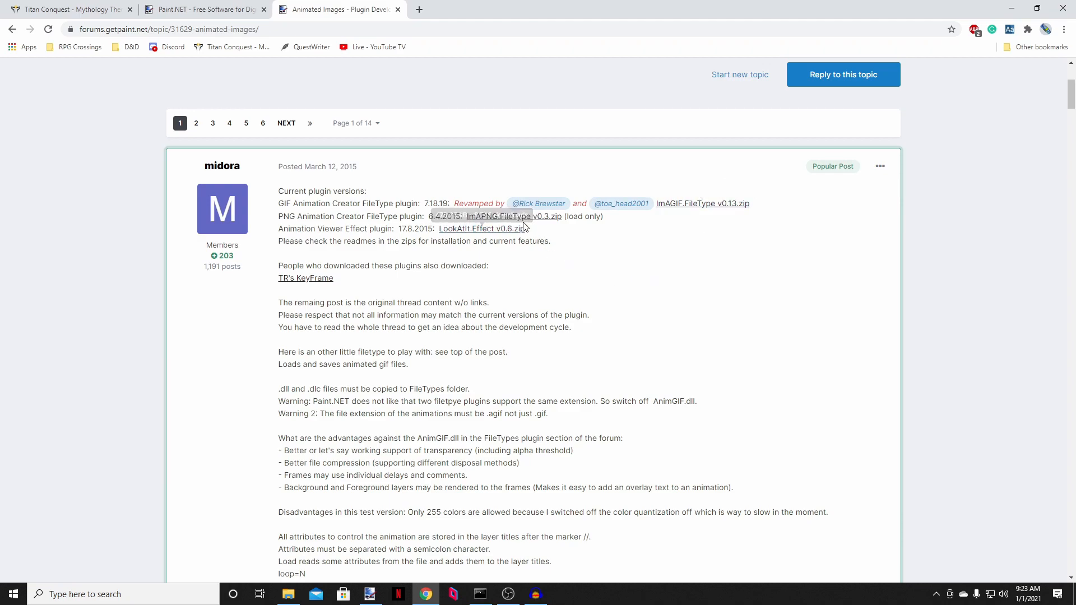
{"action": "mouse_move", "coordinate": [660, 286]}
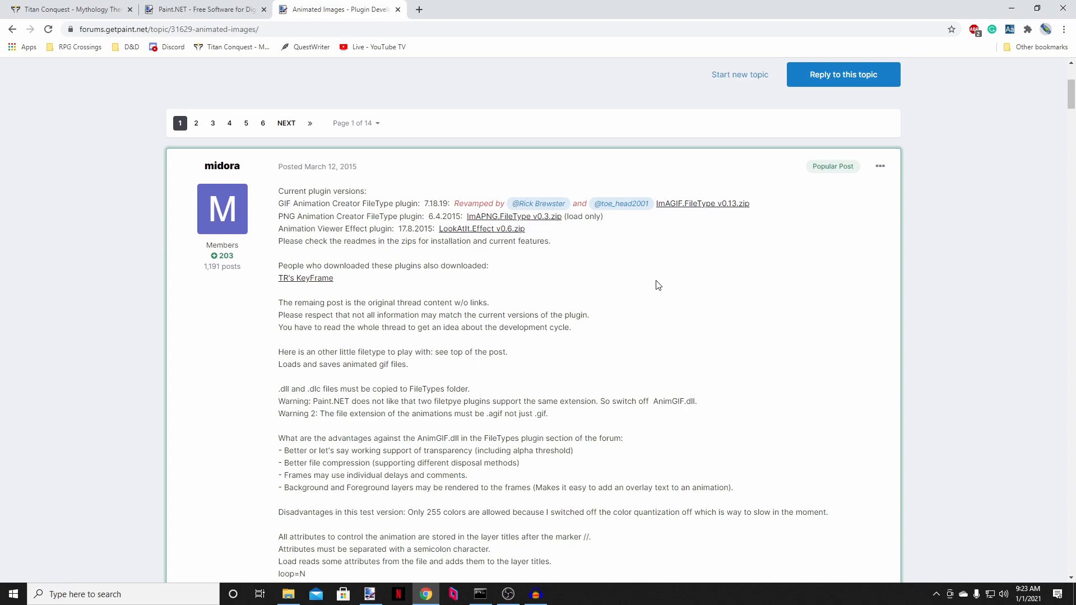
{"action": "mouse_move", "coordinate": [687, 262]}
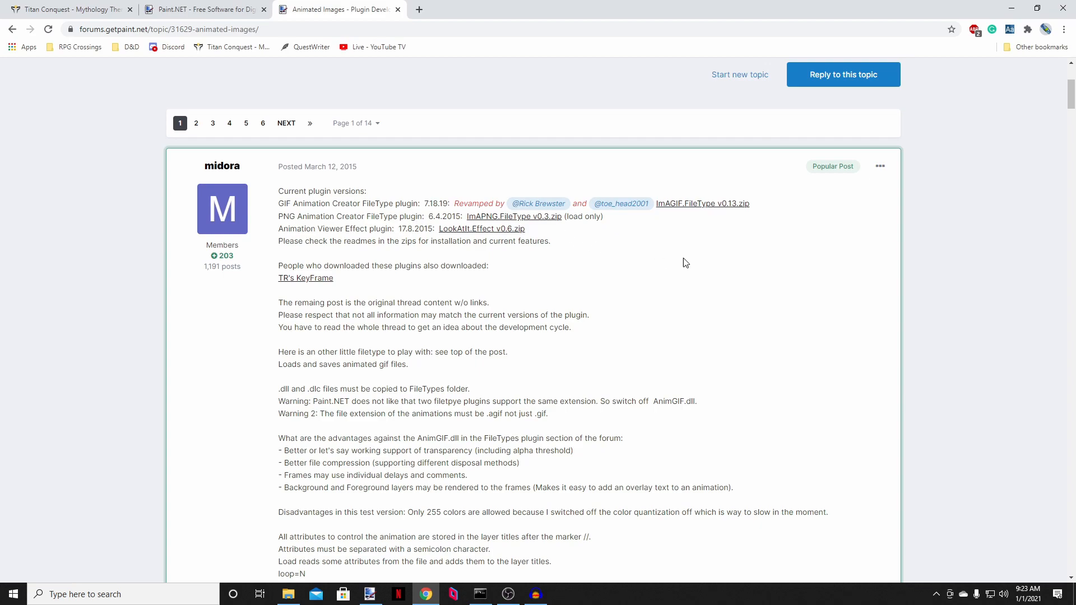
{"action": "mouse_move", "coordinate": [323, 293]}
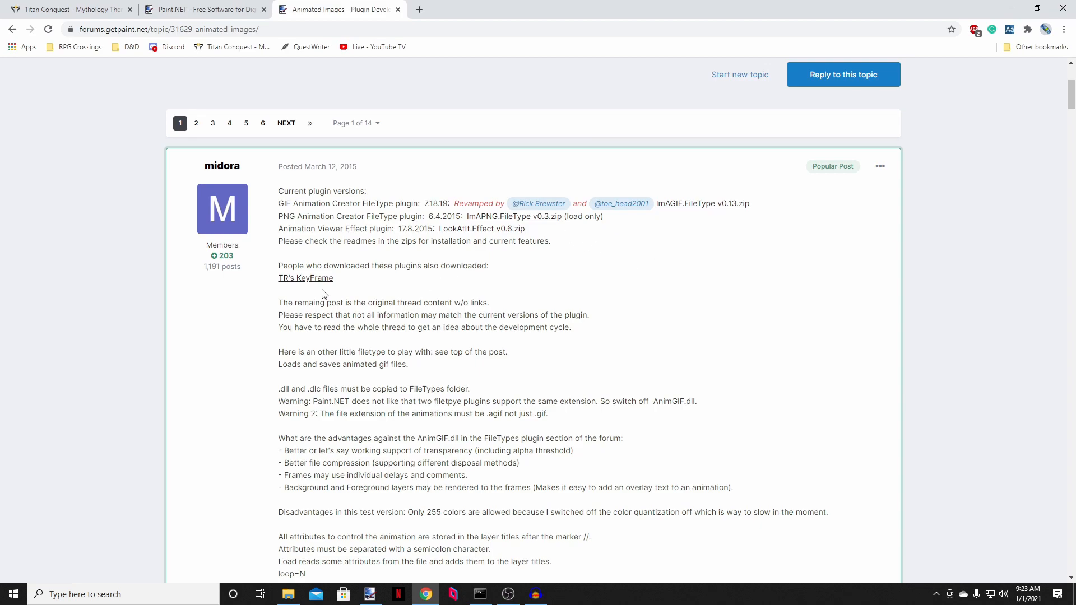
{"action": "mouse_move", "coordinate": [424, 196]}
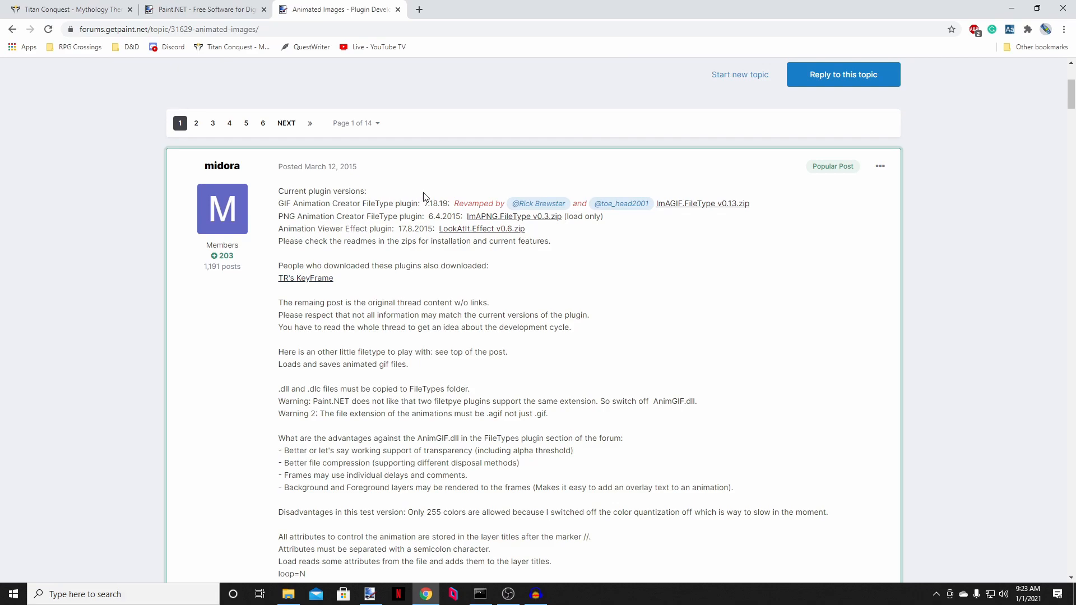
{"action": "mouse_move", "coordinate": [417, 276]}
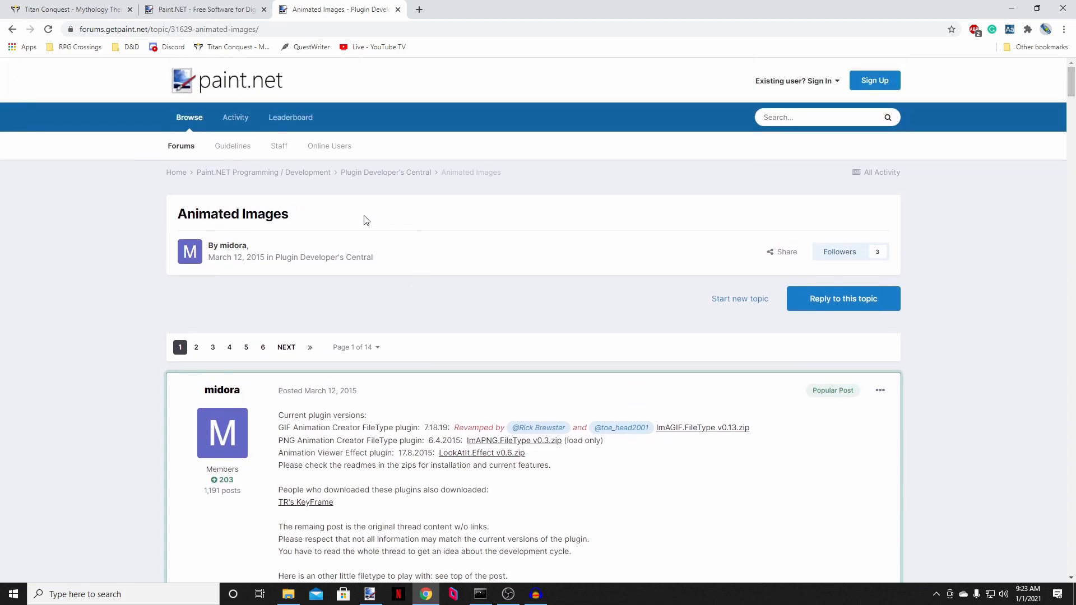
{"action": "mouse_move", "coordinate": [448, 249]}
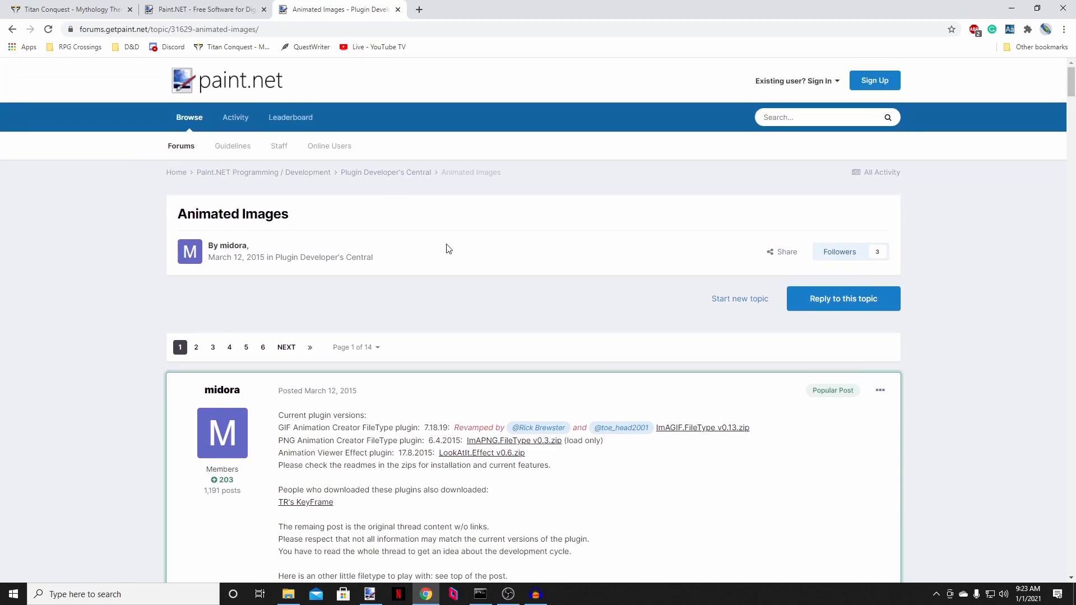
{"action": "mouse_move", "coordinate": [406, 184]}
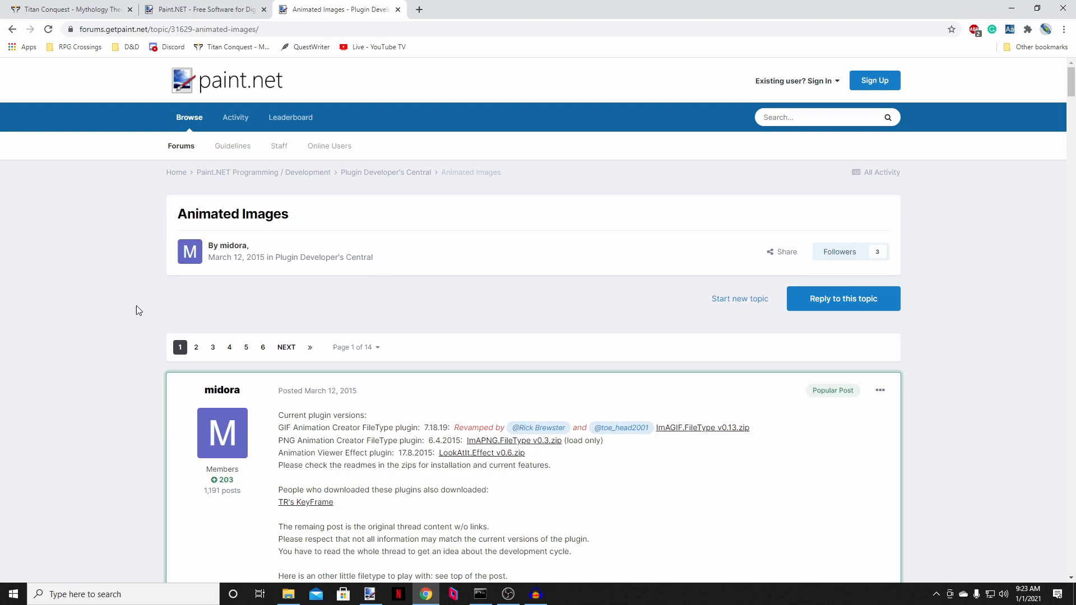
{"action": "scroll", "scroll_direction": "down", "scroll_amount": 3}
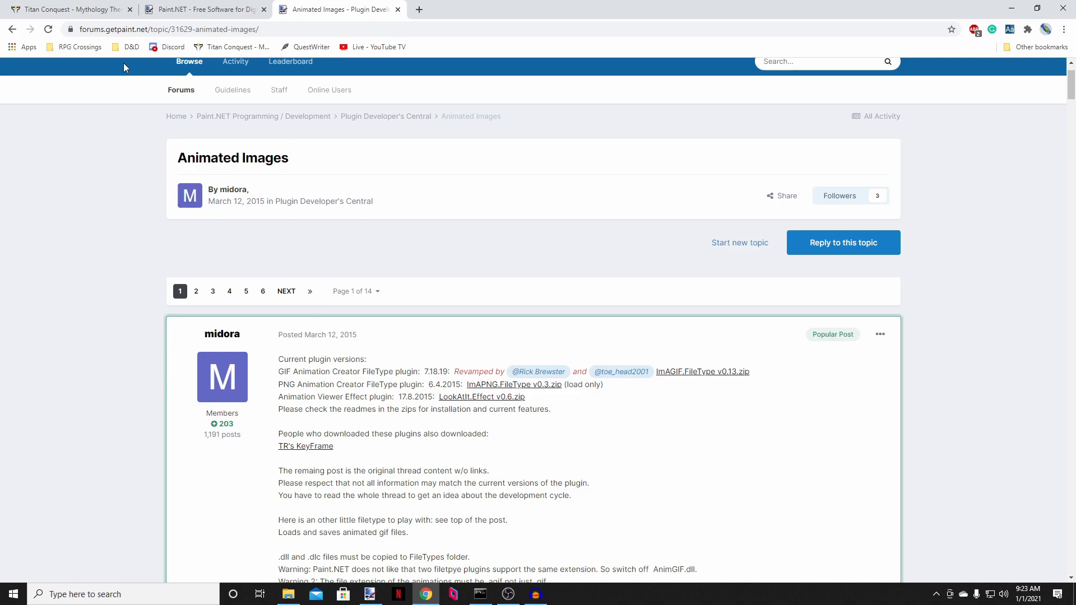
{"action": "mouse_move", "coordinate": [58, 15]}
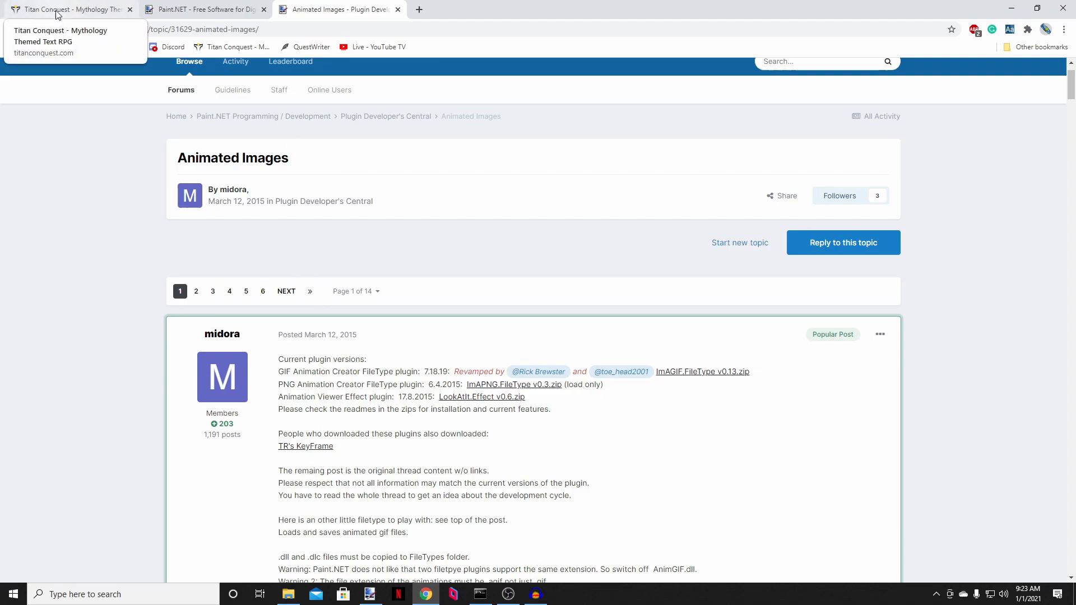
Step: Return to the untitled logo image and begin closing it, raising the unsaved-changes prompt
{"action": "left_click", "coordinate": [58, 11]}
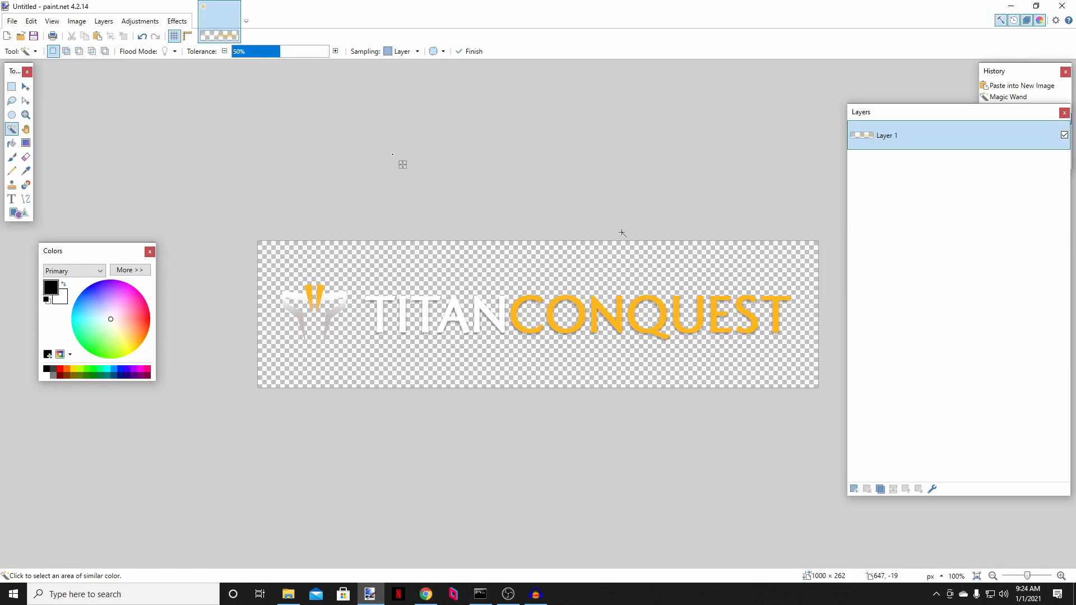
{"action": "left_click", "coordinate": [31, 20]}
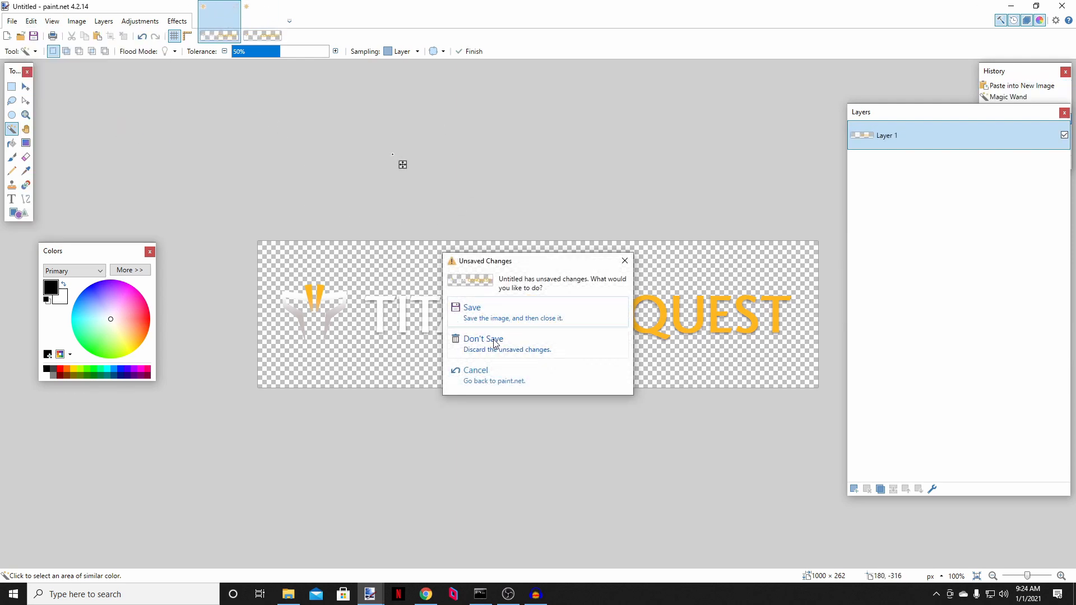
Step: Dismiss the close prompt and select the transparent area around the logo
{"action": "left_click", "coordinate": [483, 339]}
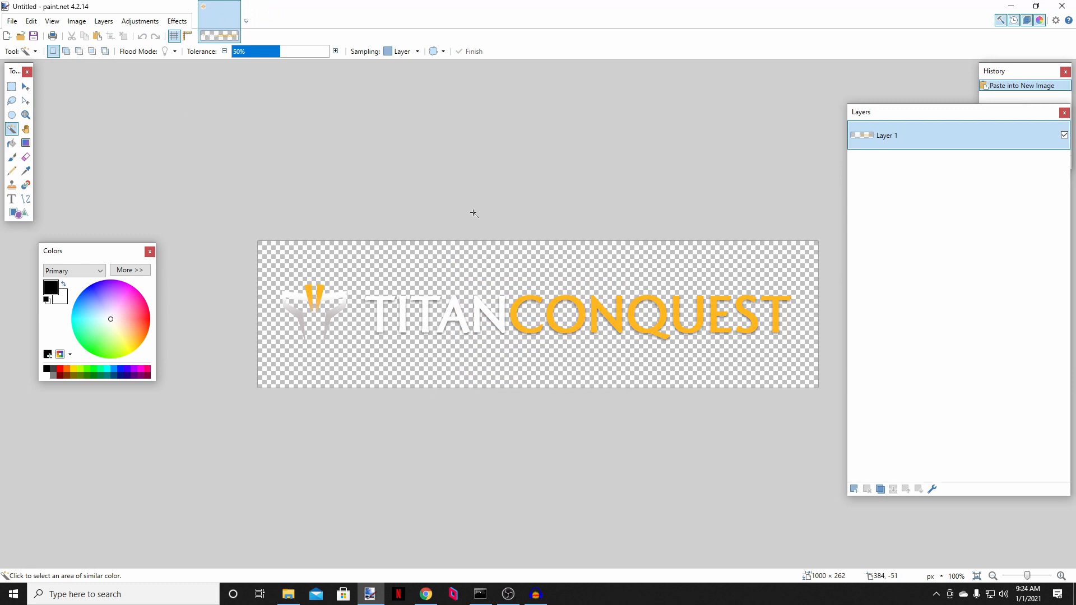
{"action": "mouse_move", "coordinate": [41, 200]}
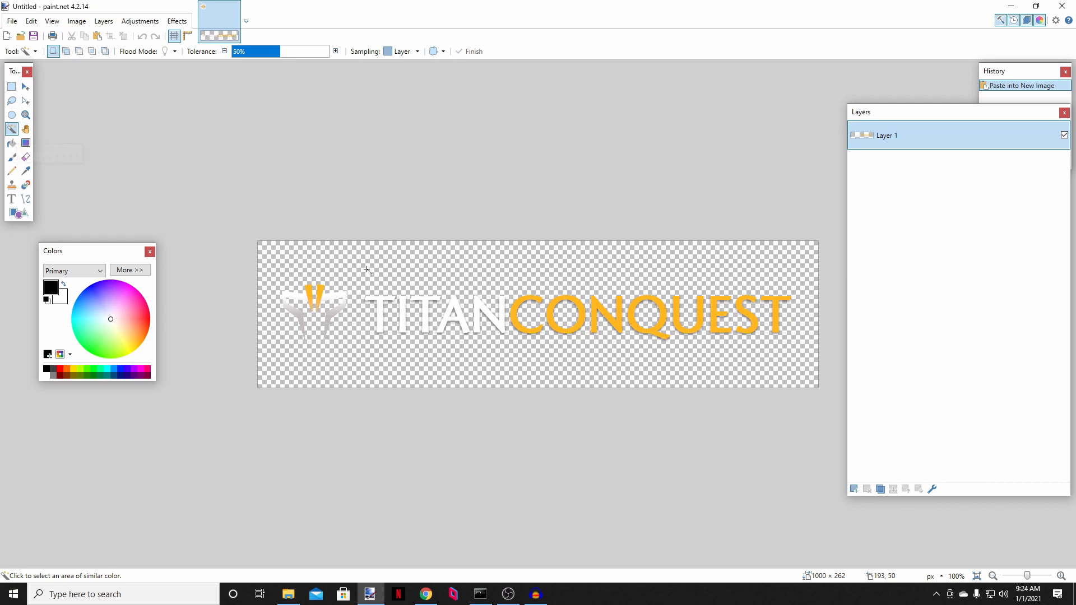
{"action": "left_click", "coordinate": [367, 270]}
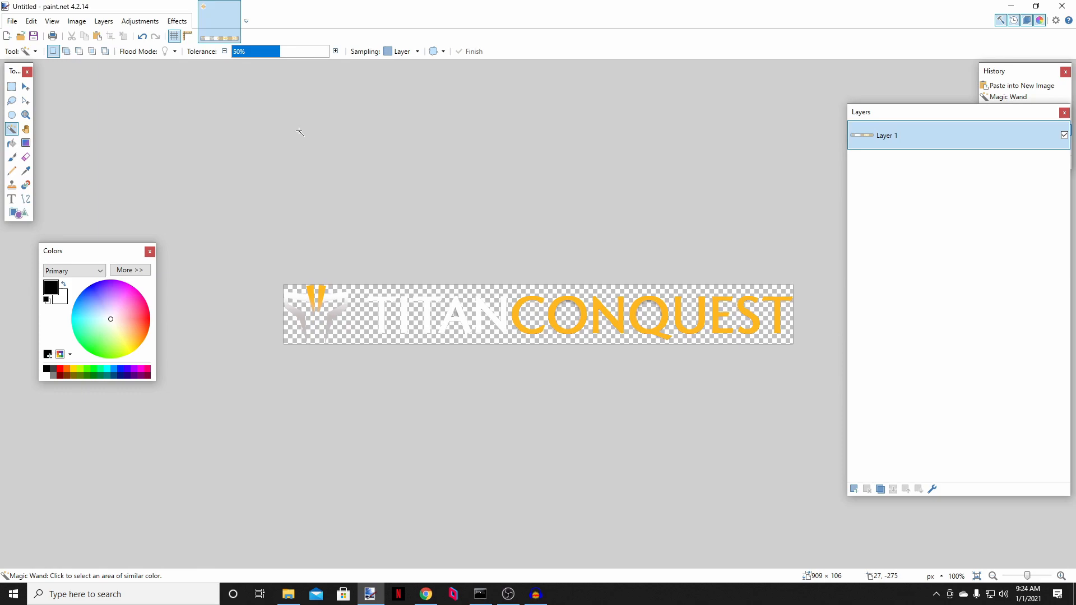
{"action": "mouse_move", "coordinate": [91, 78]}
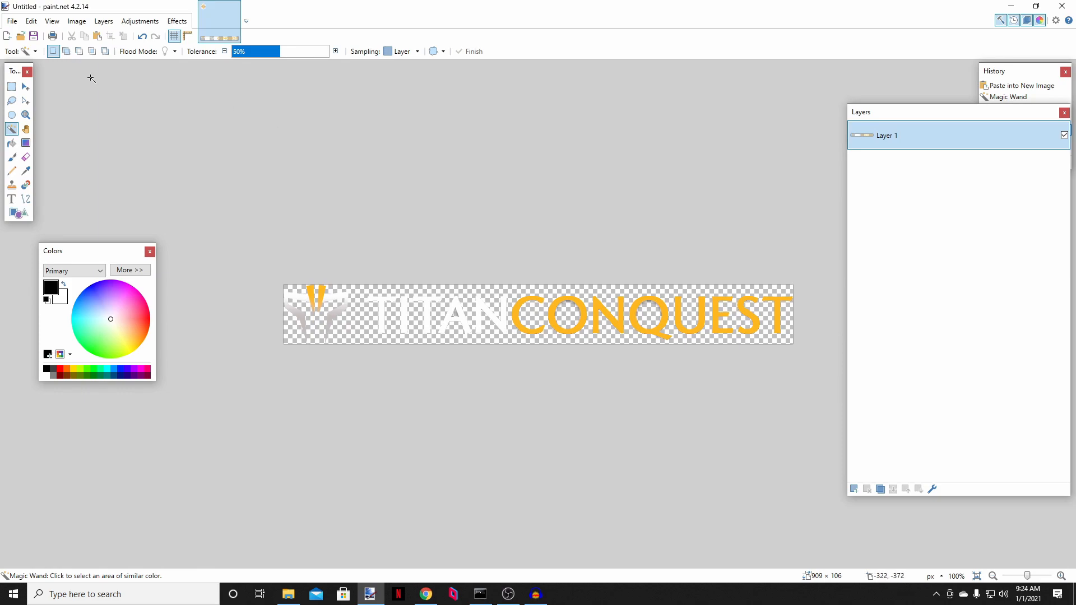
{"action": "mouse_move", "coordinate": [364, 115]}
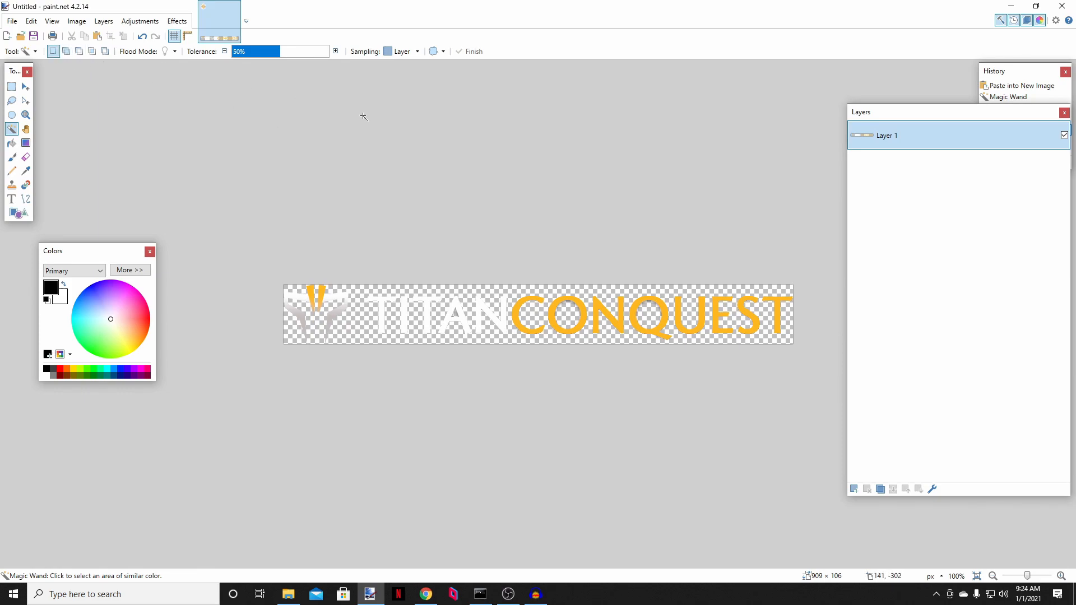
{"action": "mouse_move", "coordinate": [340, 287]}
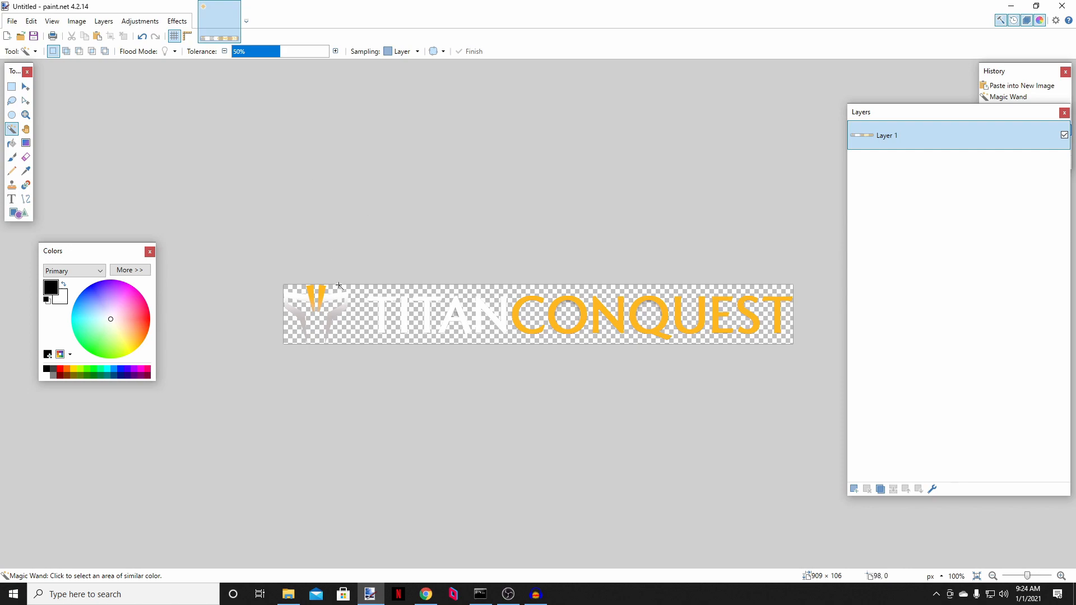
{"action": "mouse_move", "coordinate": [267, 275]}
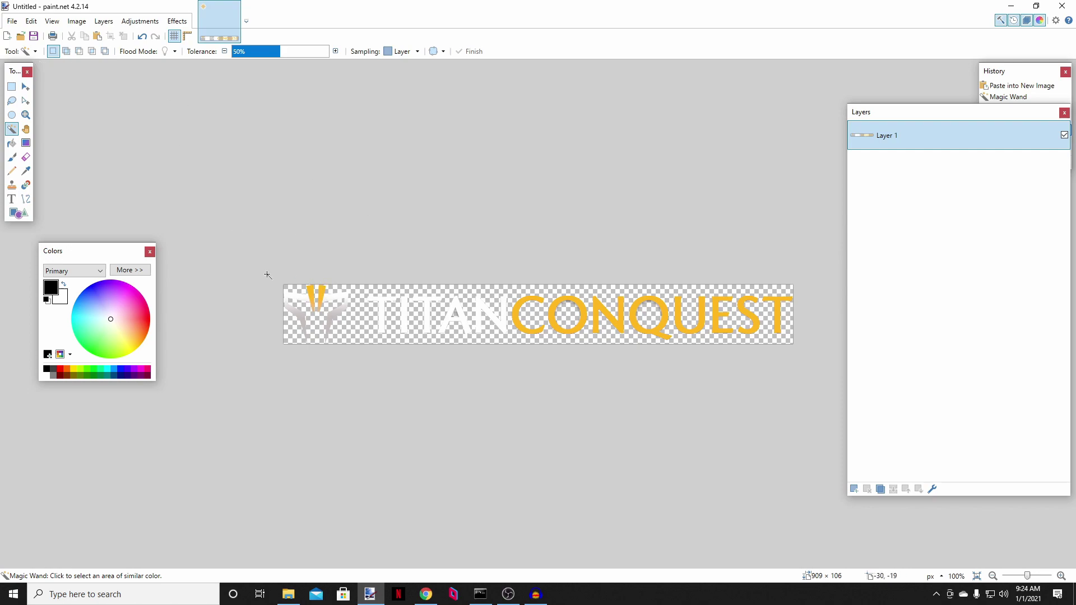
{"action": "mouse_move", "coordinate": [244, 293]}
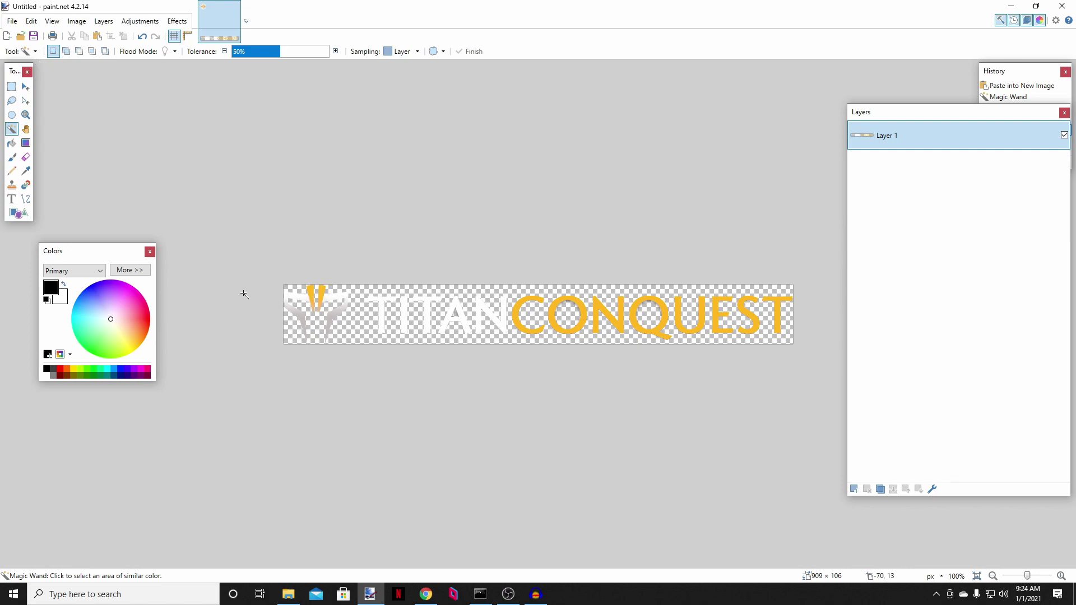
{"action": "mouse_move", "coordinate": [370, 245]}
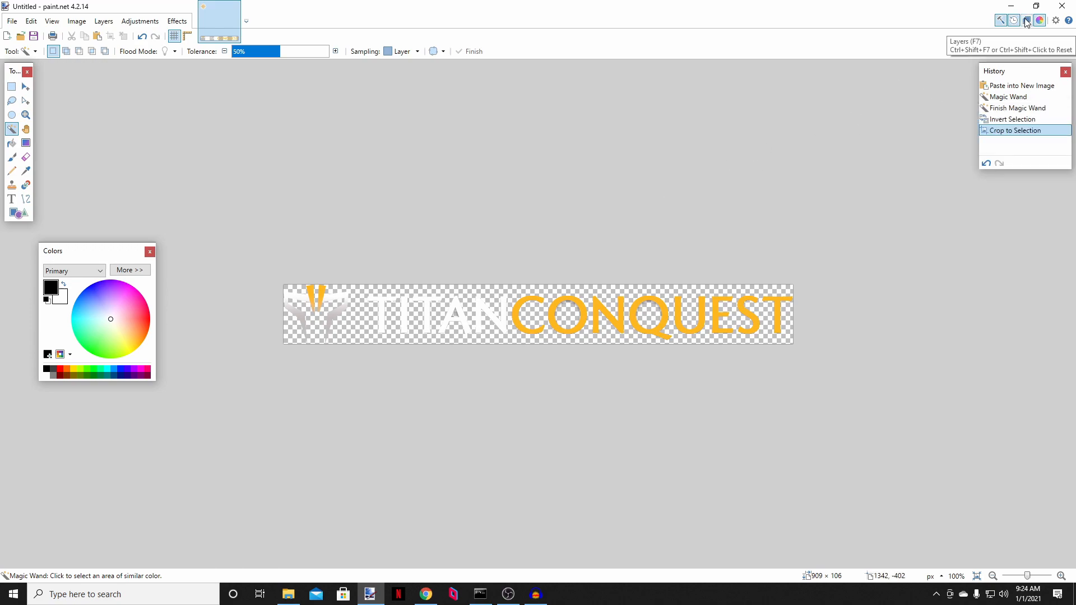
Step: Bring back the Layers list showing the cropped logo's single layer
{"action": "left_click", "coordinate": [1025, 20]}
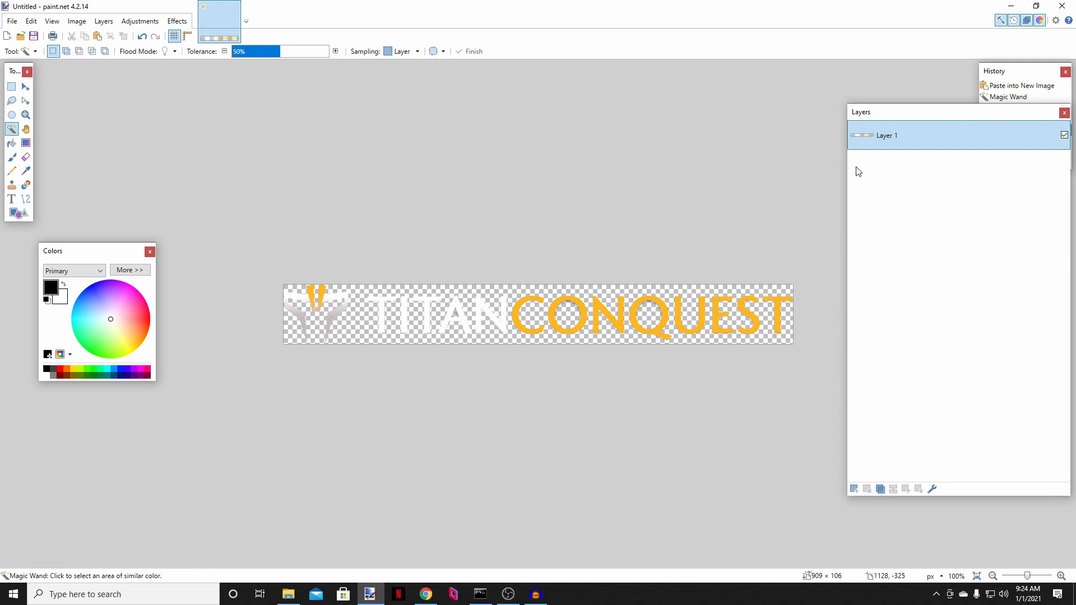
{"action": "mouse_move", "coordinate": [812, 218]}
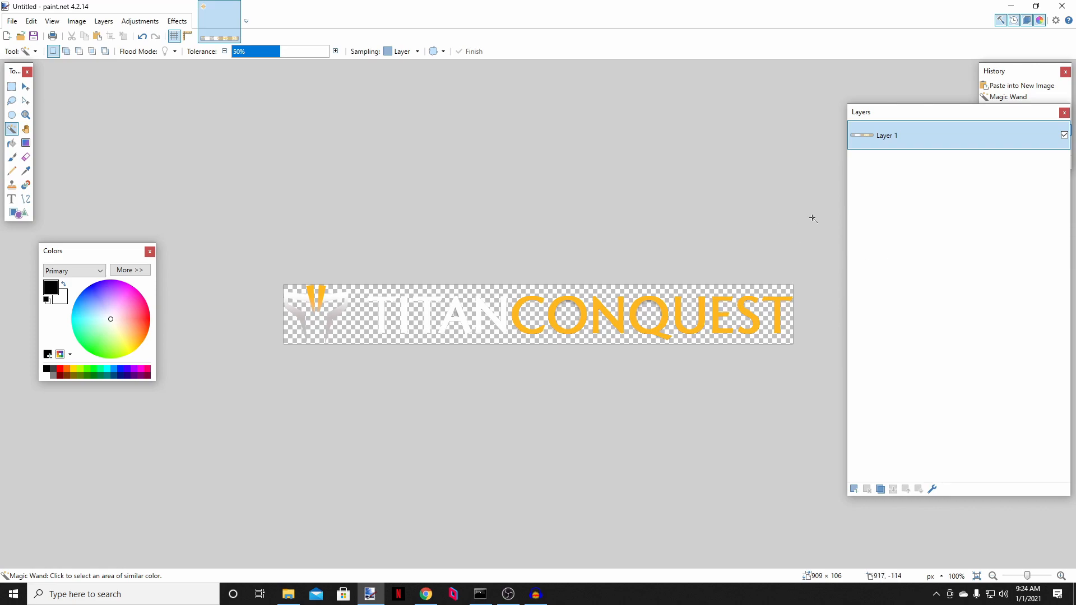
{"action": "mouse_move", "coordinate": [946, 247]}
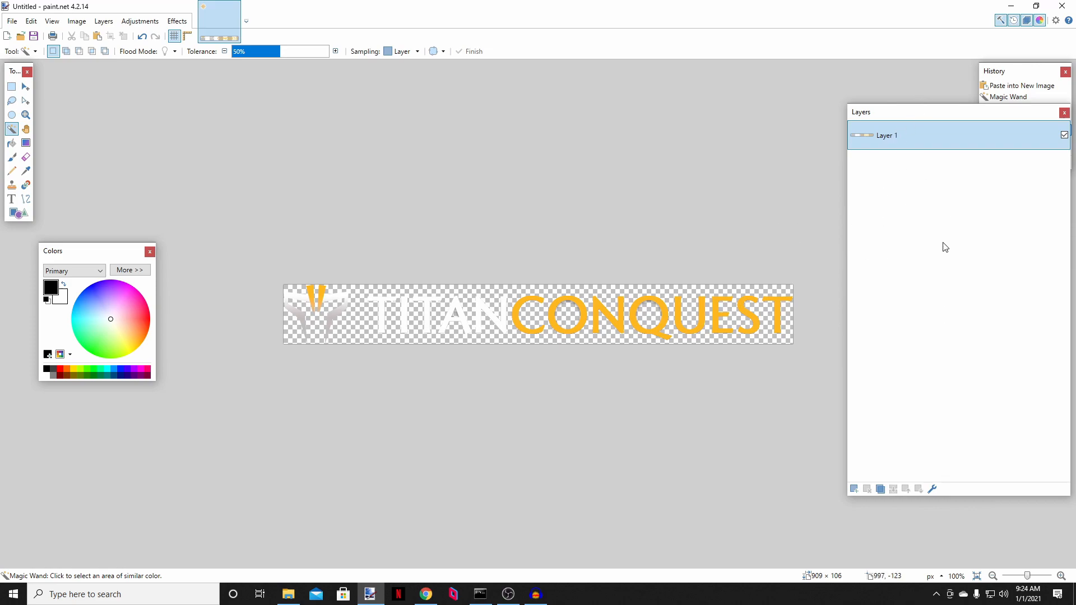
{"action": "mouse_move", "coordinate": [472, 150]}
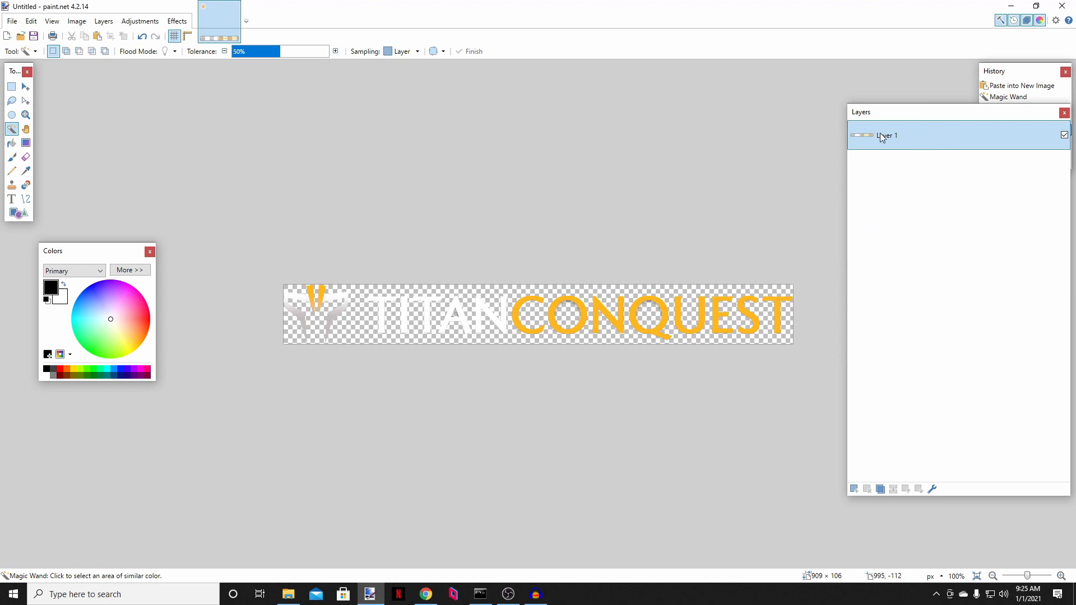
Step: Show the list of recently opened images under File > Open Recent
{"action": "left_click", "coordinate": [7, 20]}
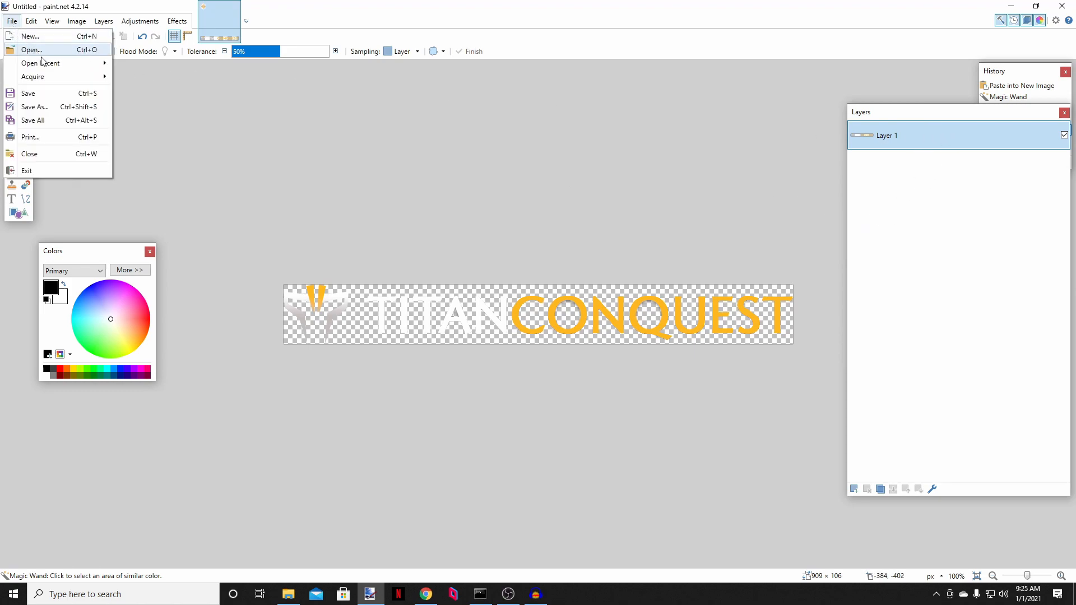
{"action": "left_click", "coordinate": [41, 63]}
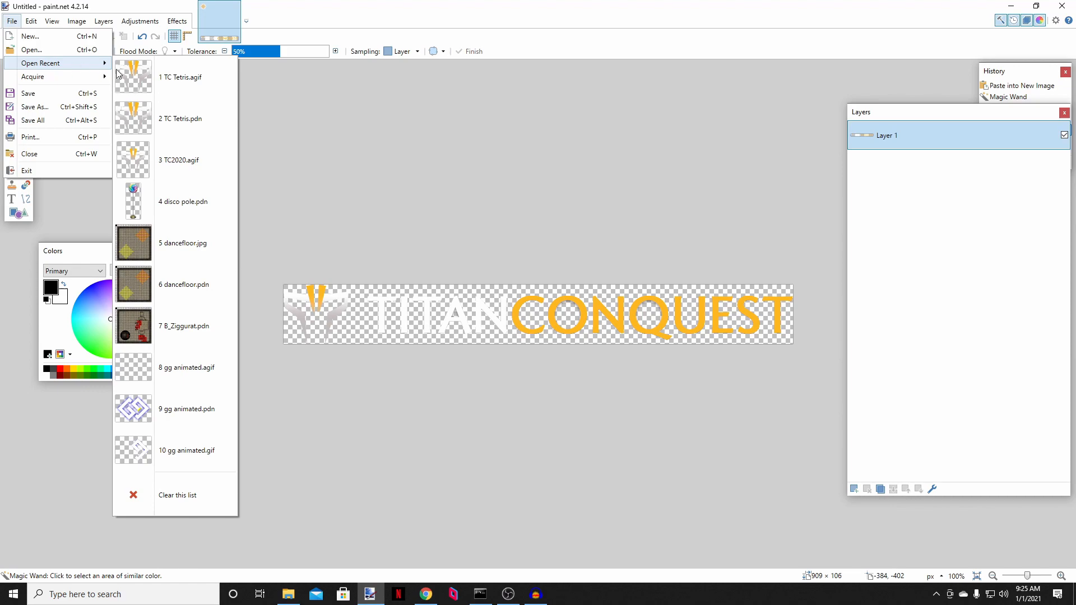
{"action": "mouse_move", "coordinate": [210, 78]}
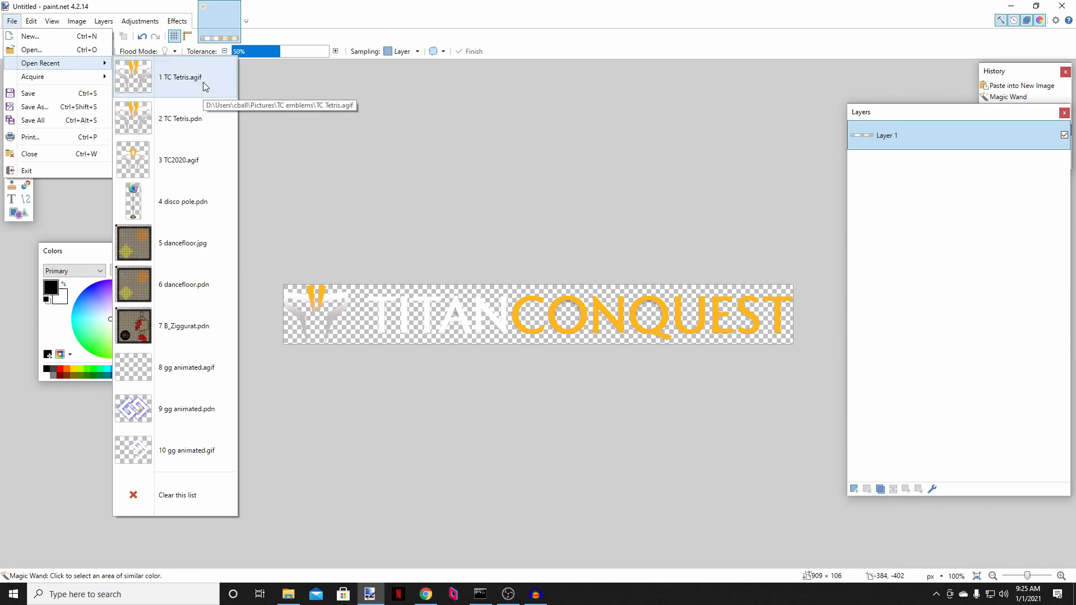
{"action": "mouse_move", "coordinate": [186, 129]}
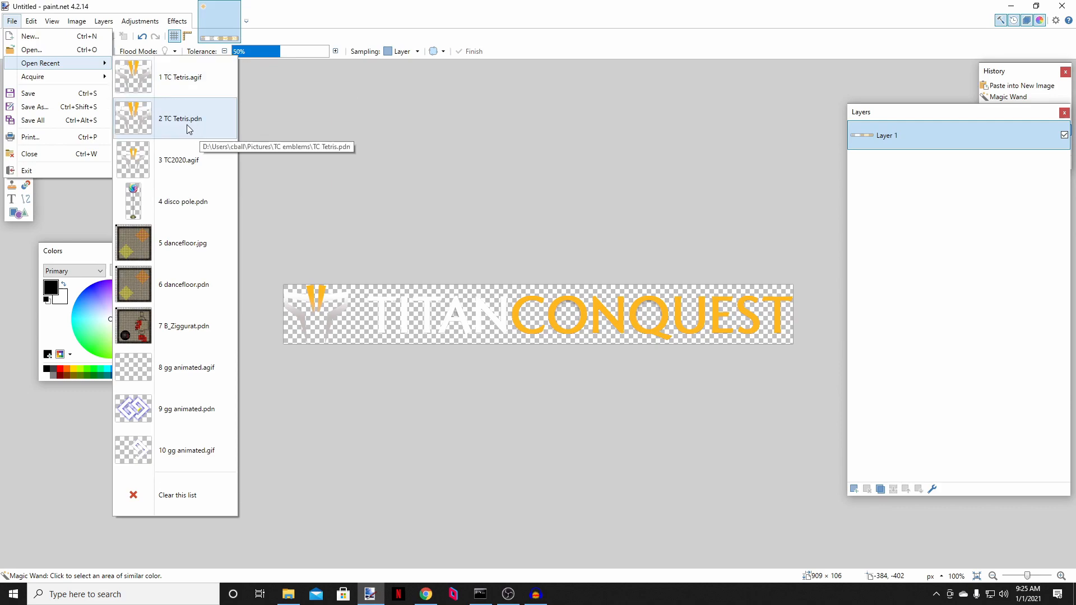
{"action": "mouse_move", "coordinate": [179, 86]}
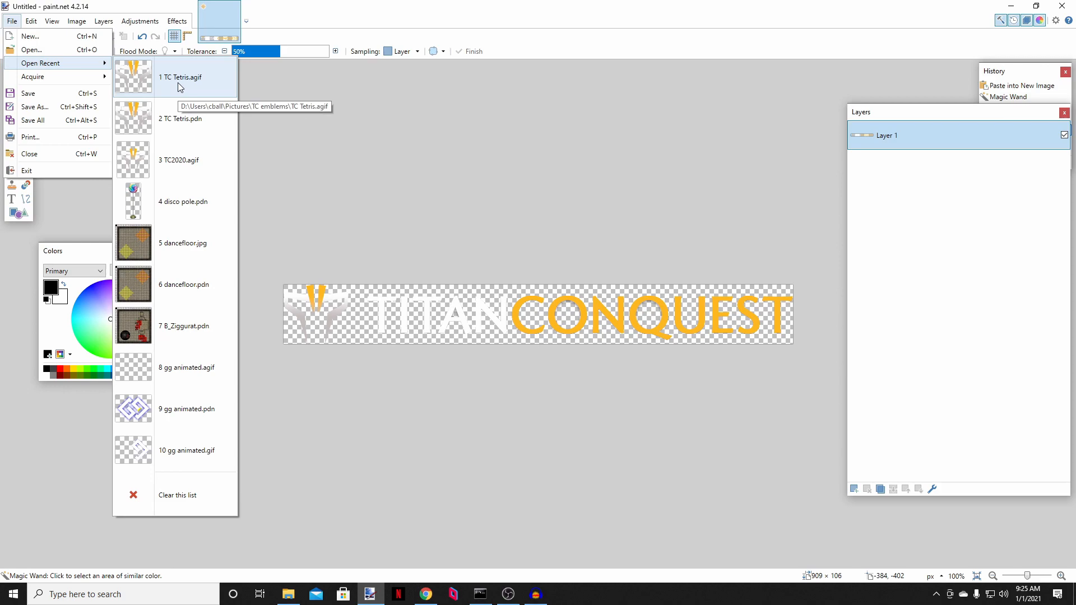
Step: Load TC Tetris.agif and preview individual frames by toggling layer visibility
{"action": "left_click", "coordinate": [174, 76]}
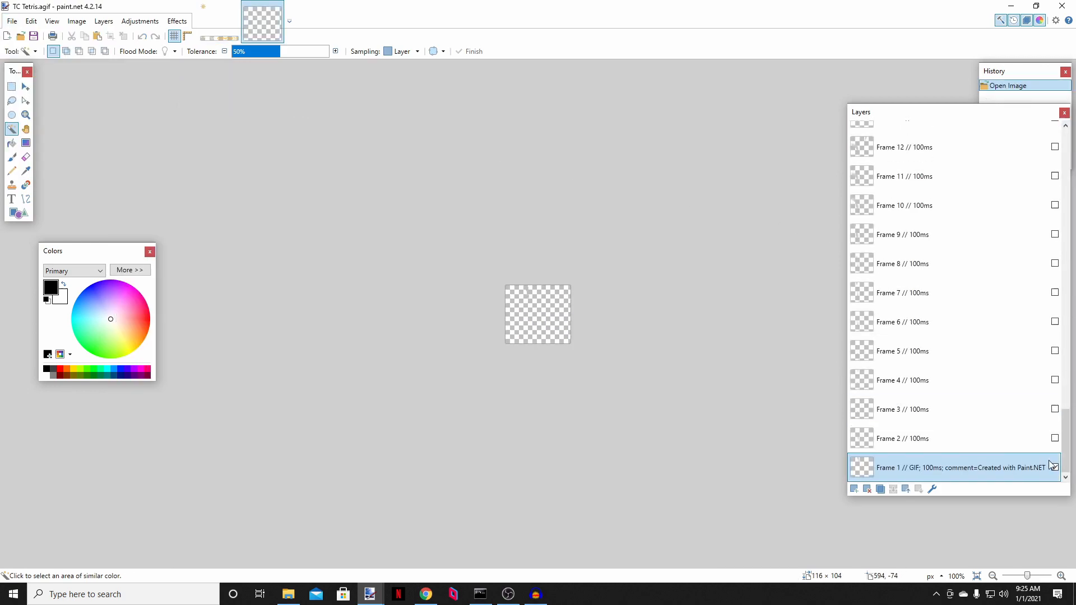
{"action": "left_click", "coordinate": [1054, 438]}
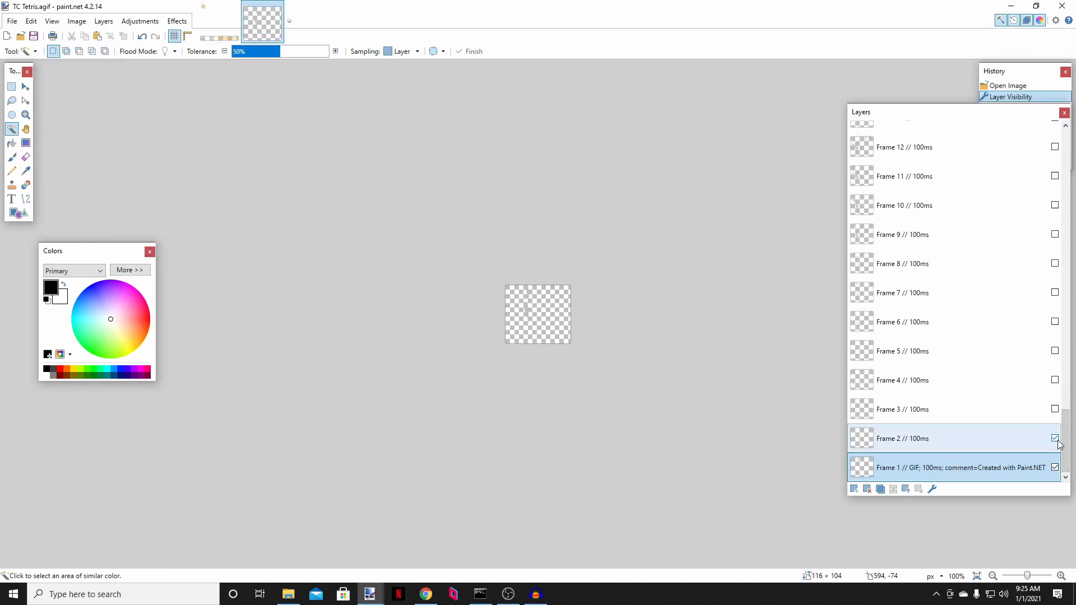
{"action": "left_click", "coordinate": [1055, 410]}
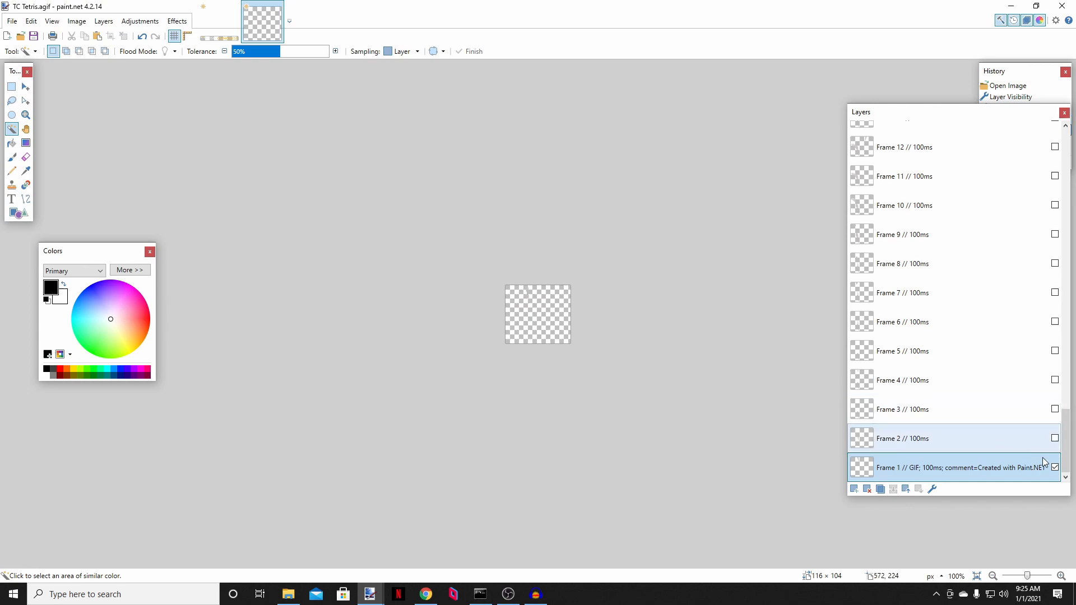
{"action": "left_click", "coordinate": [1055, 438]}
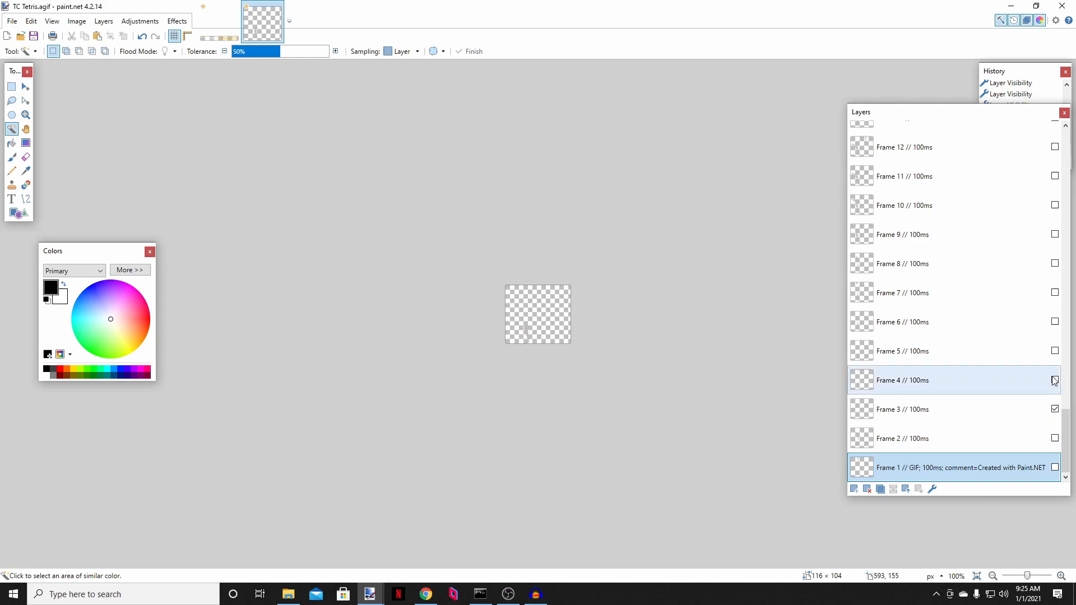
{"action": "left_click", "coordinate": [1054, 380]}
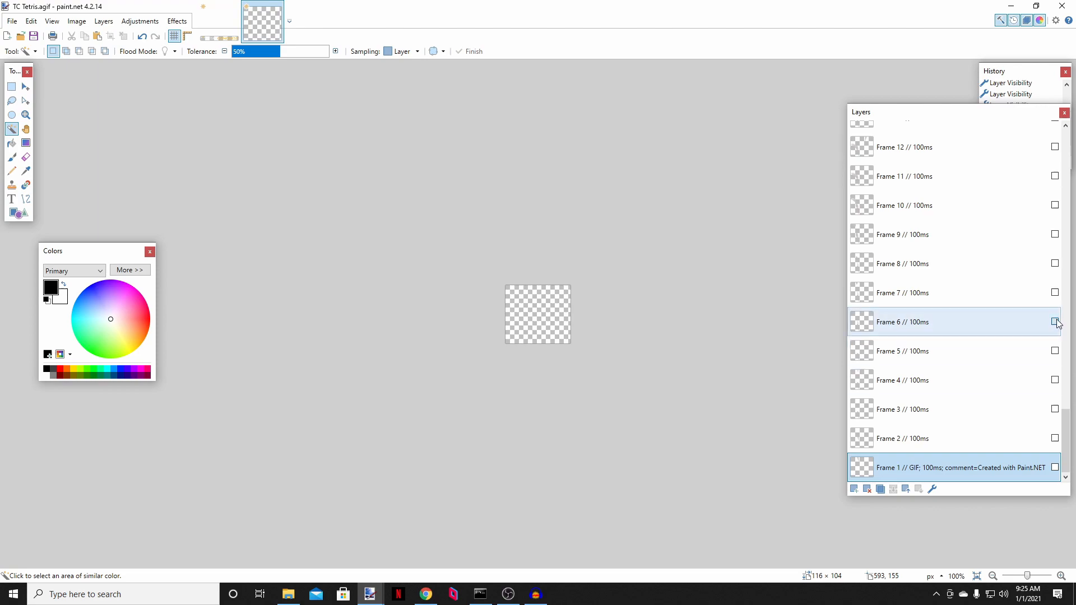
Step: Scroll through the 67 frame layers to inspect their names and timings
{"action": "scroll", "scroll_direction": "down", "scroll_amount": 3}
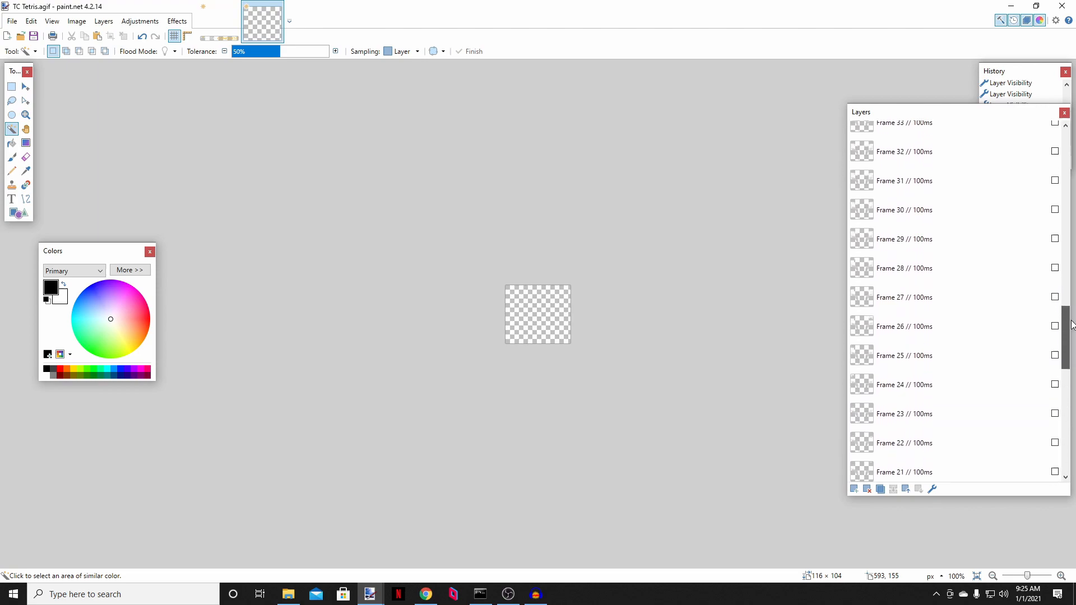
{"action": "scroll", "scroll_direction": "down", "scroll_amount": 3}
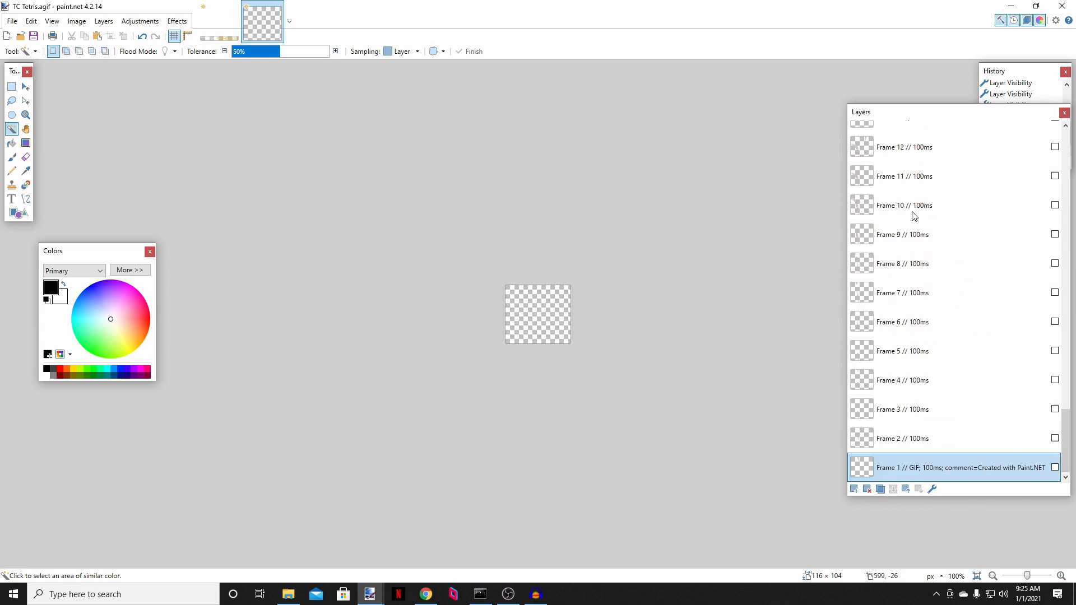
{"action": "scroll", "scroll_direction": "down", "scroll_amount": 3}
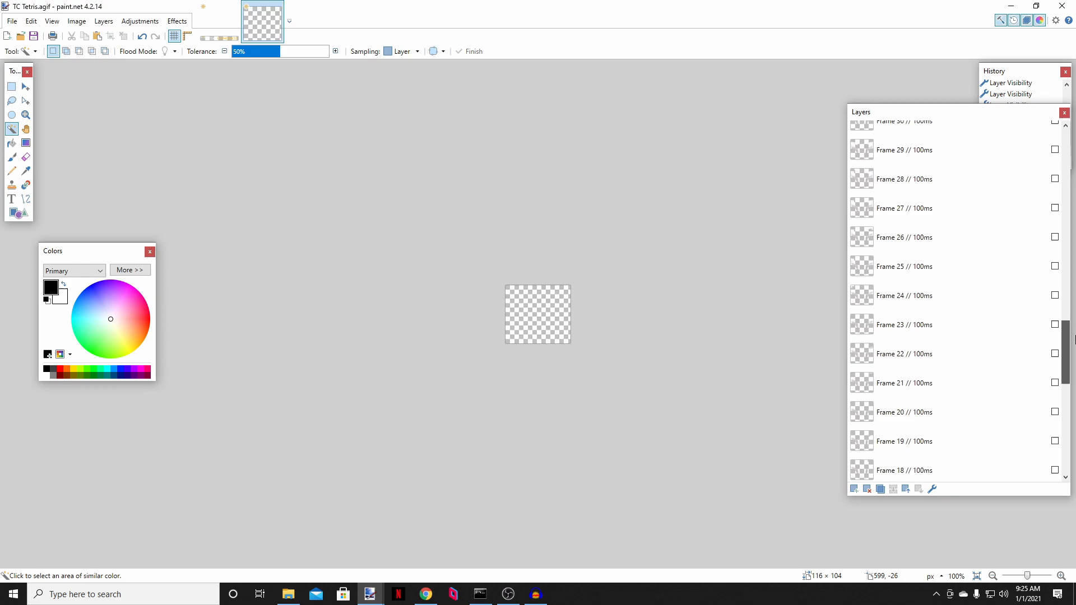
{"action": "scroll", "scroll_direction": "down", "scroll_amount": 3}
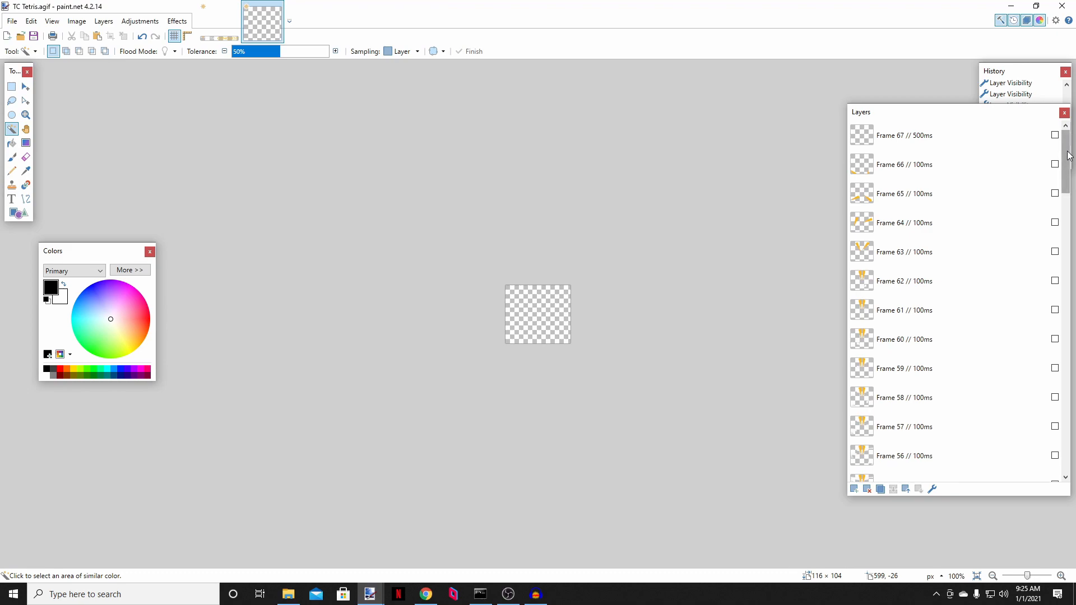
{"action": "scroll", "scroll_direction": "down", "scroll_amount": 3}
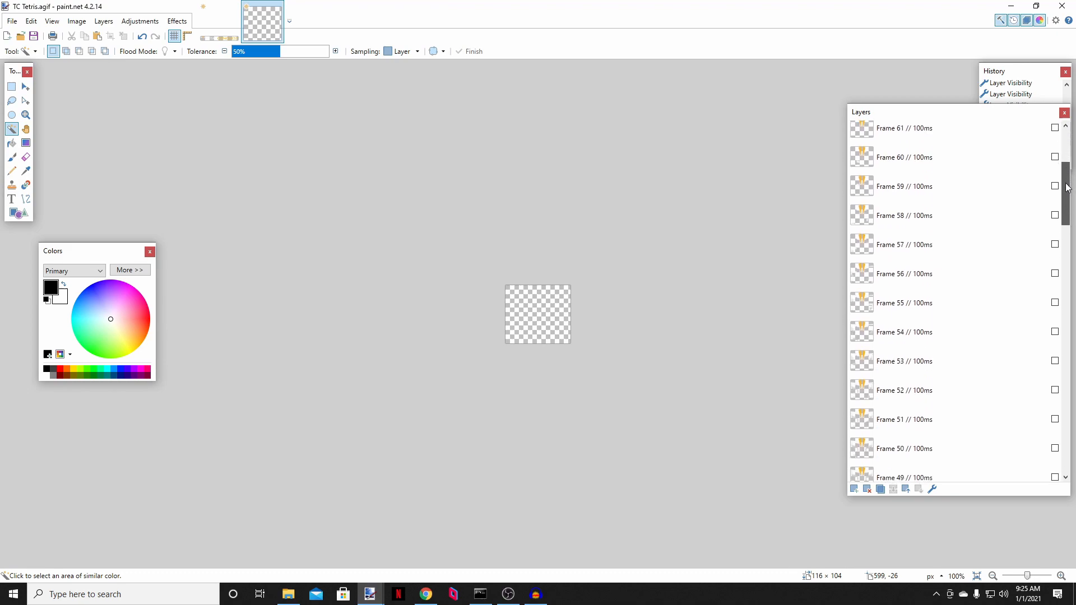
{"action": "scroll", "scroll_direction": "down", "scroll_amount": 3}
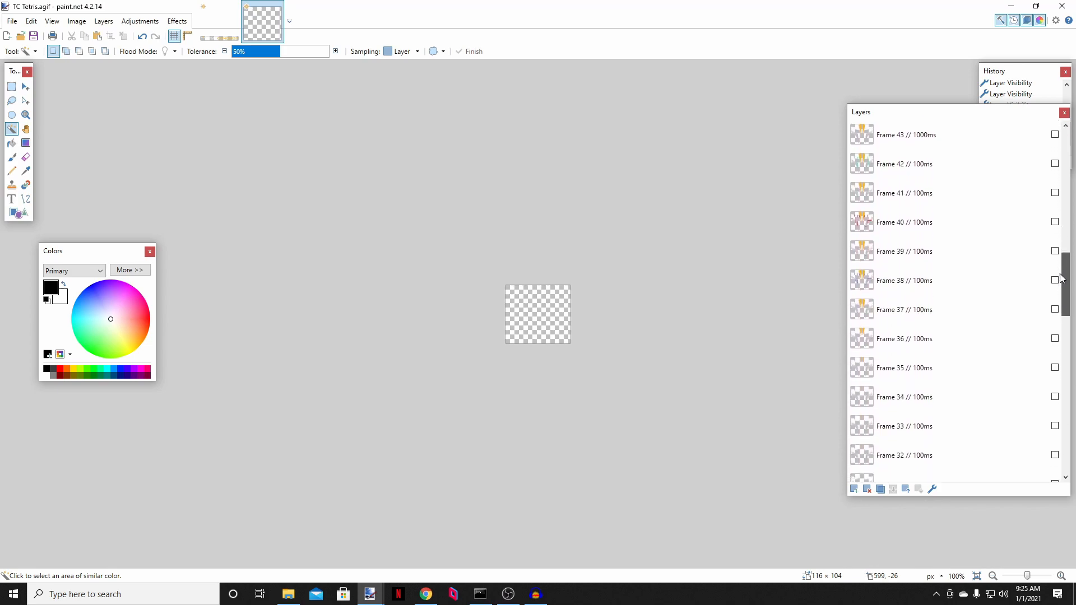
{"action": "scroll", "scroll_direction": "down", "scroll_amount": 3}
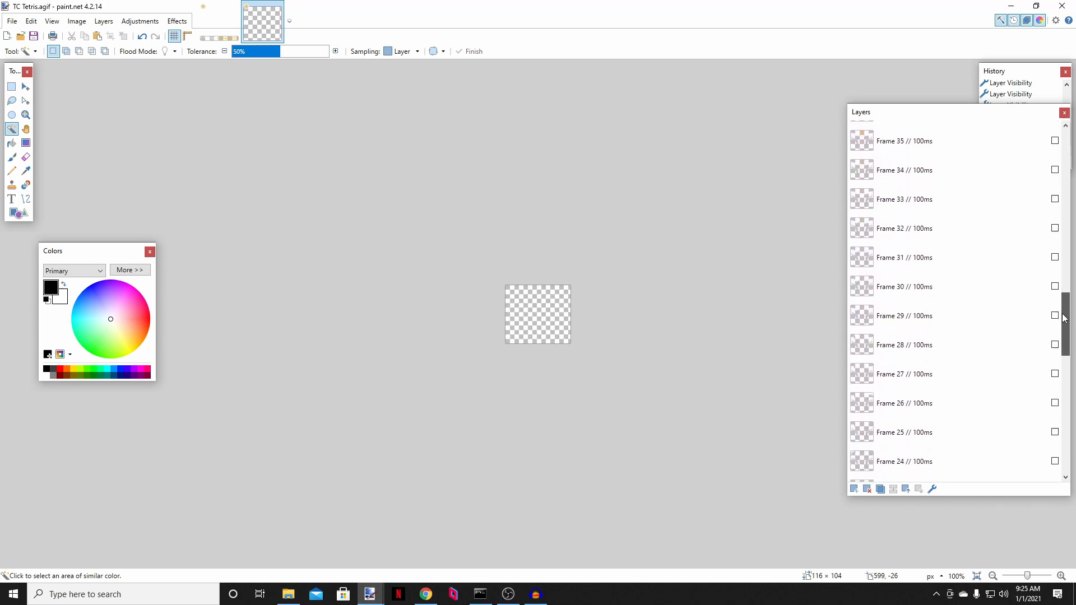
{"action": "scroll", "scroll_direction": "down", "scroll_amount": 3}
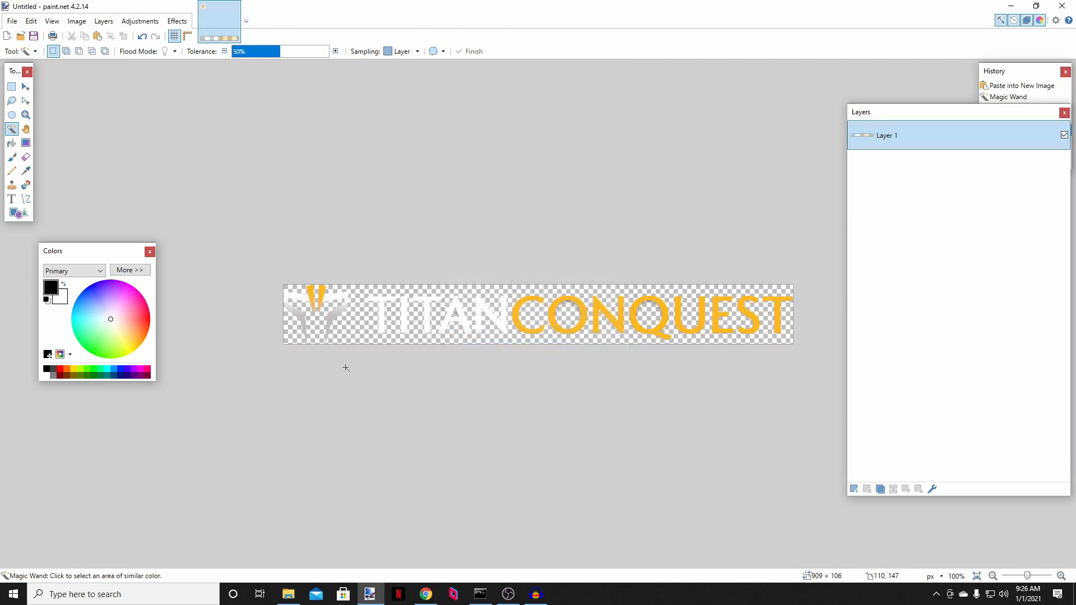
{"action": "left_click", "coordinate": [10, 88]}
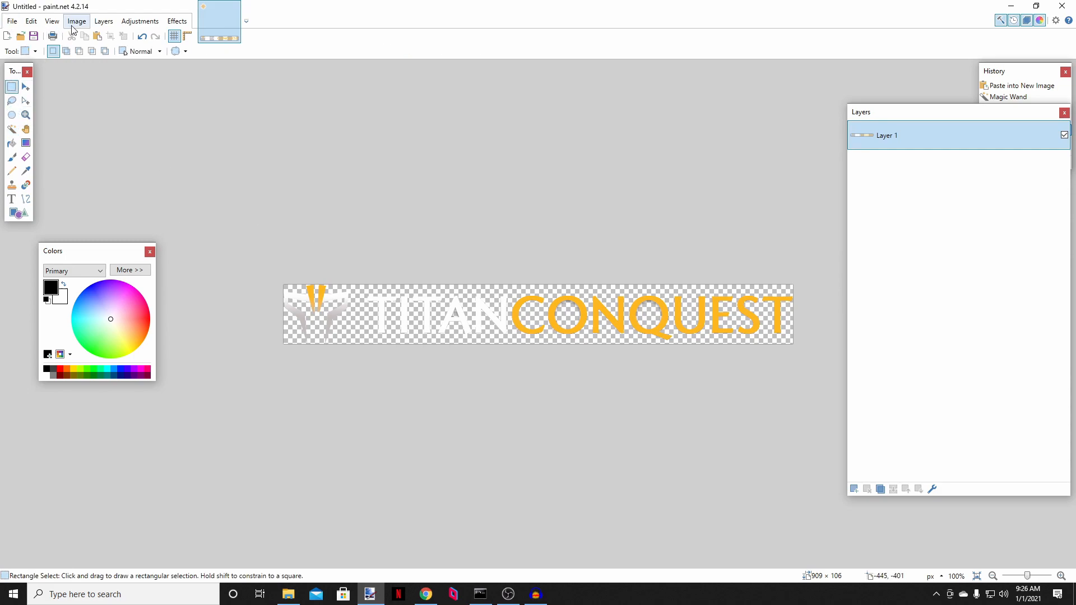
{"action": "left_click", "coordinate": [77, 20]}
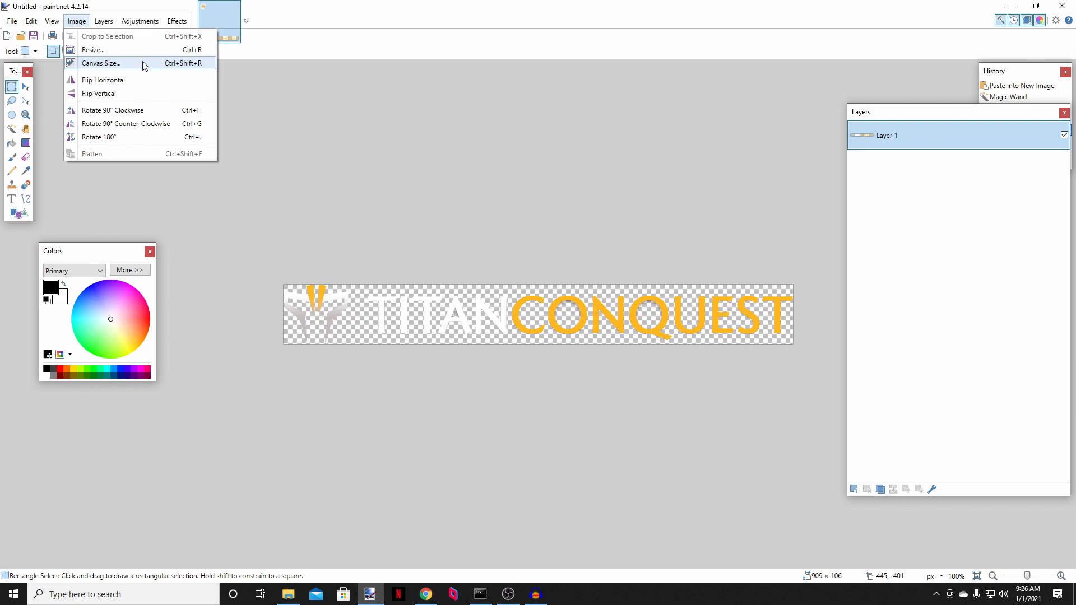
{"action": "left_click", "coordinate": [109, 63]}
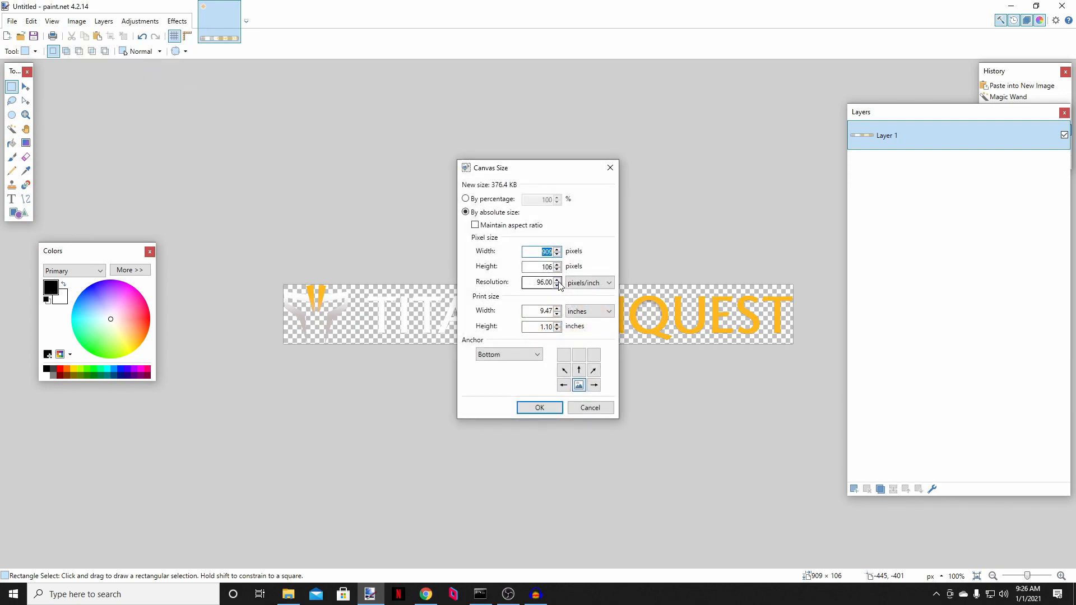
{"action": "left_click", "coordinate": [538, 267]}
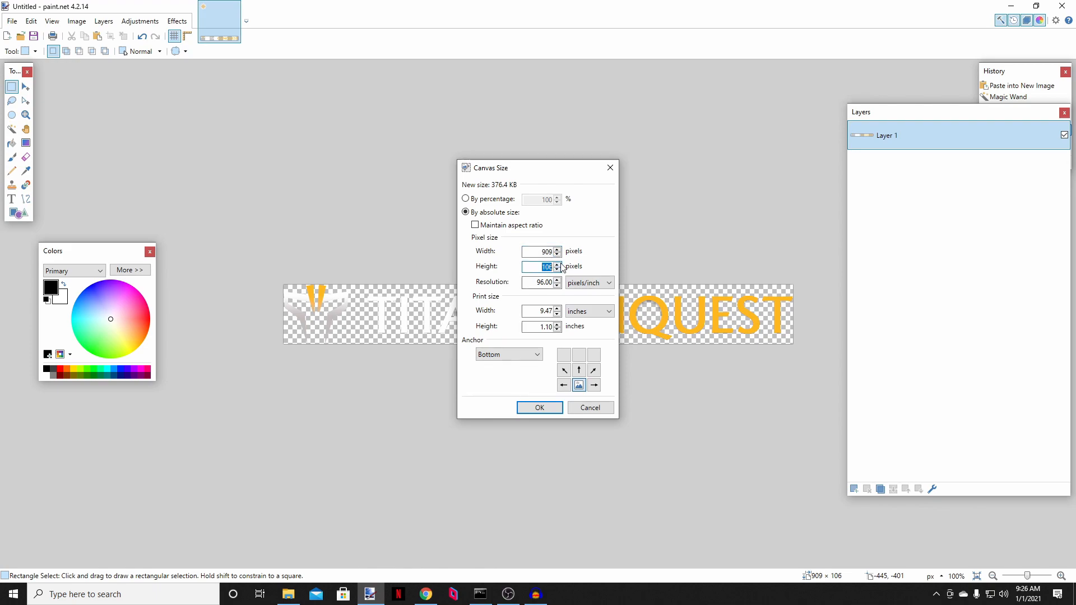
{"action": "left_click", "coordinate": [539, 408]}
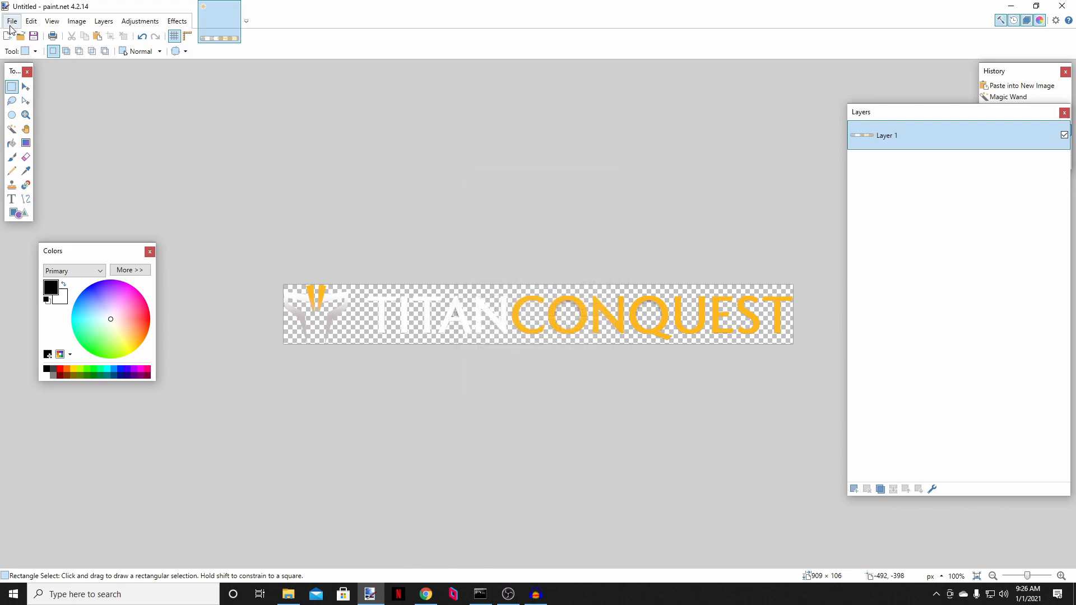
{"action": "left_click", "coordinate": [10, 21]}
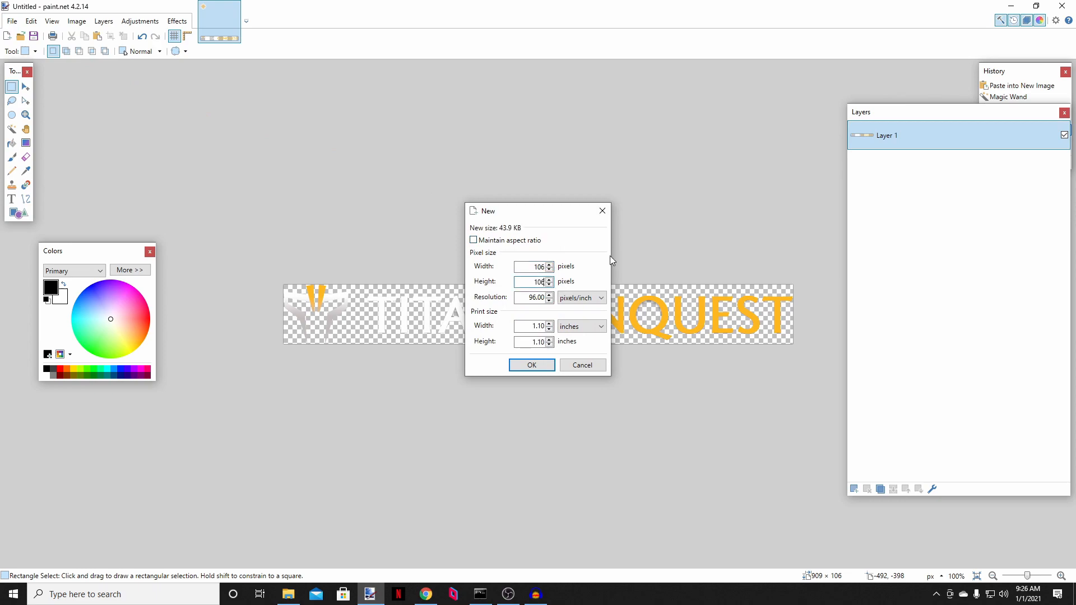
Step: Create the 106×106 image and fill it with solid black using the Paint Bucket
{"action": "left_click", "coordinate": [531, 365]}
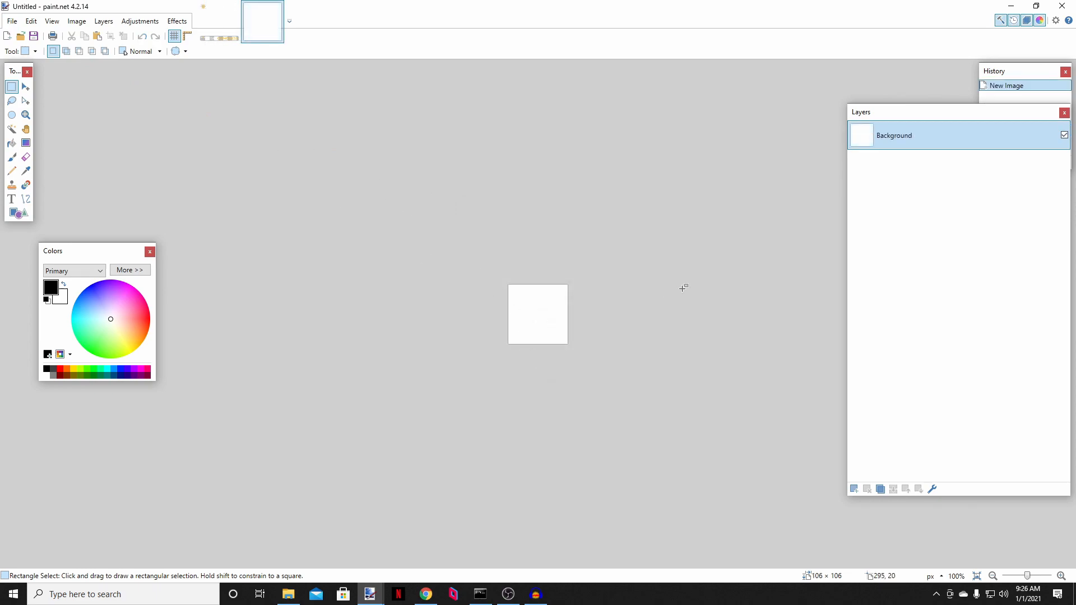
{"action": "mouse_move", "coordinate": [965, 235]}
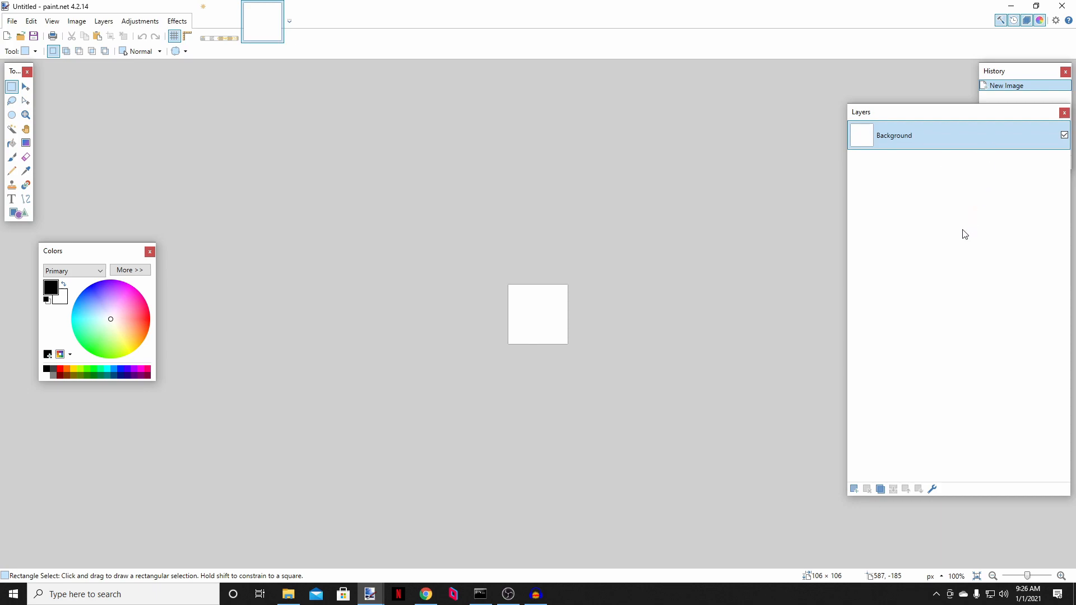
{"action": "left_click", "coordinate": [10, 143]}
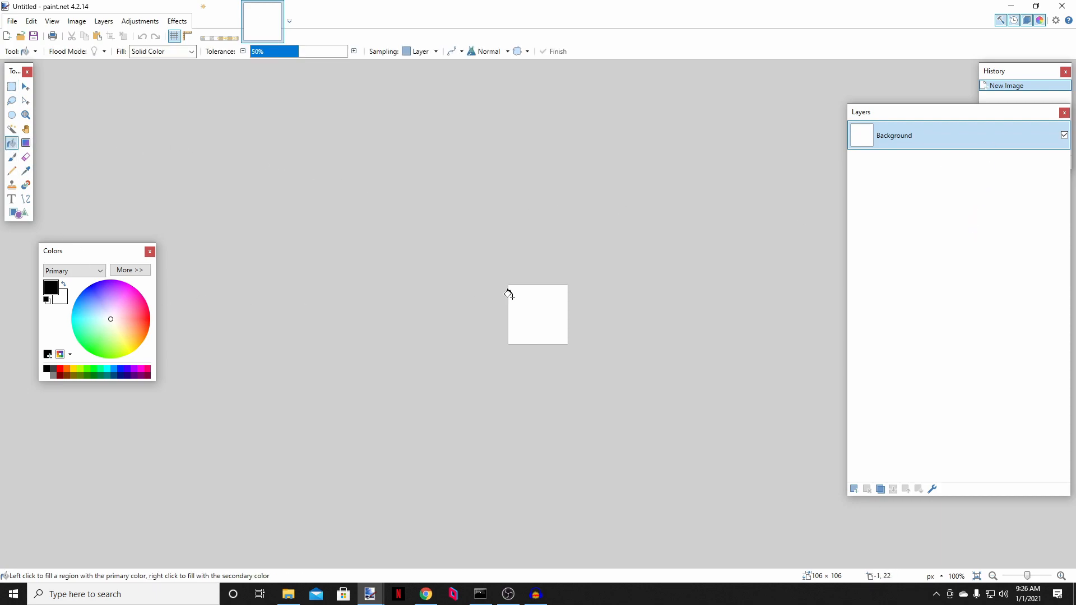
{"action": "left_click", "coordinate": [529, 298]}
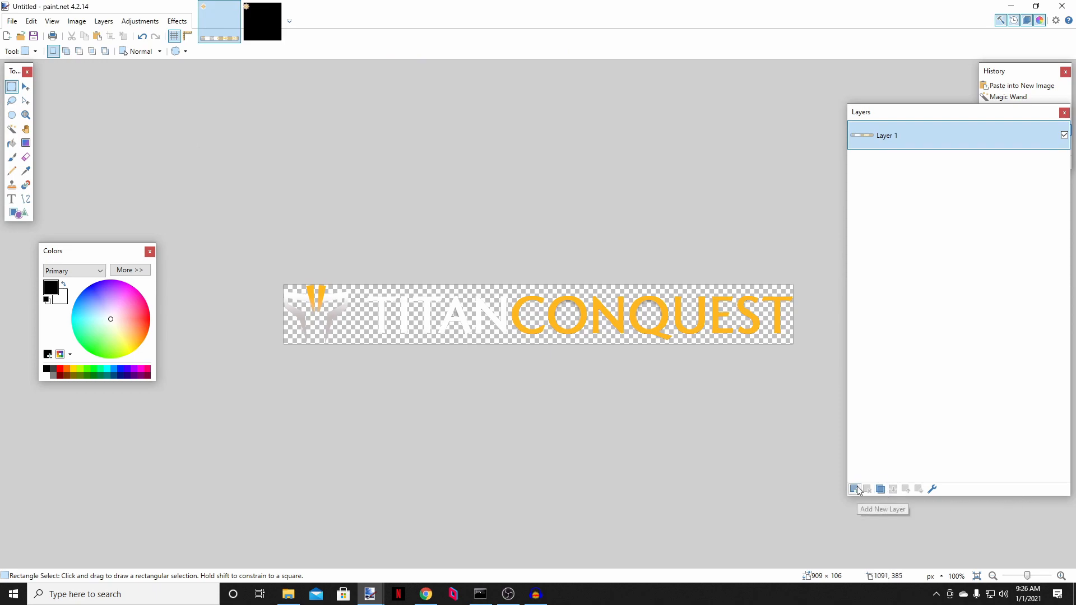
{"action": "mouse_move", "coordinate": [854, 488]}
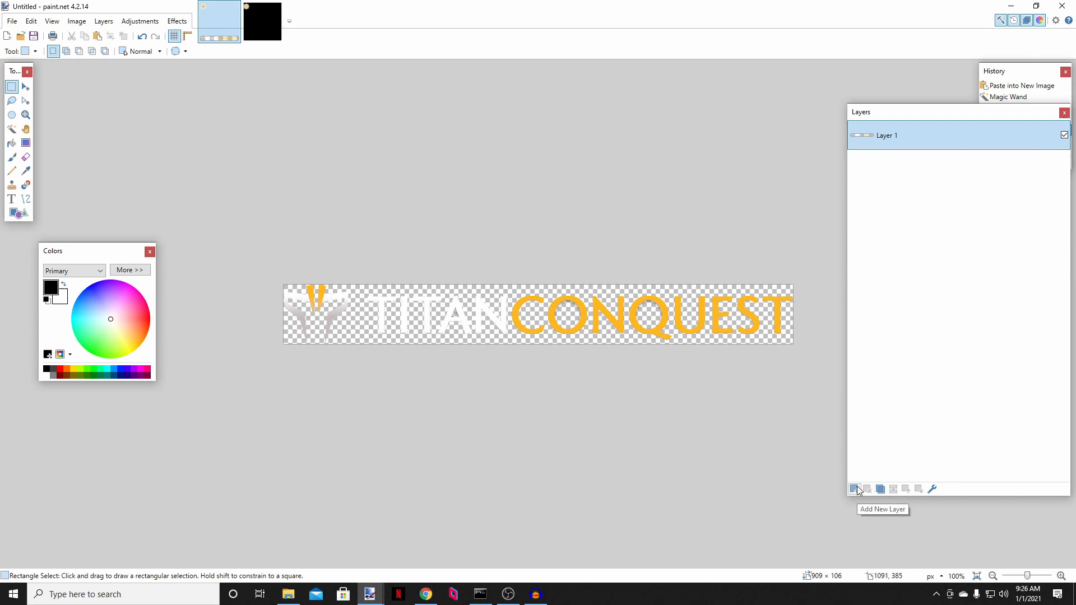
Step: Add an empty layer to the logo, select a 106×106 square at its left end and copy it
{"action": "left_click", "coordinate": [854, 489]}
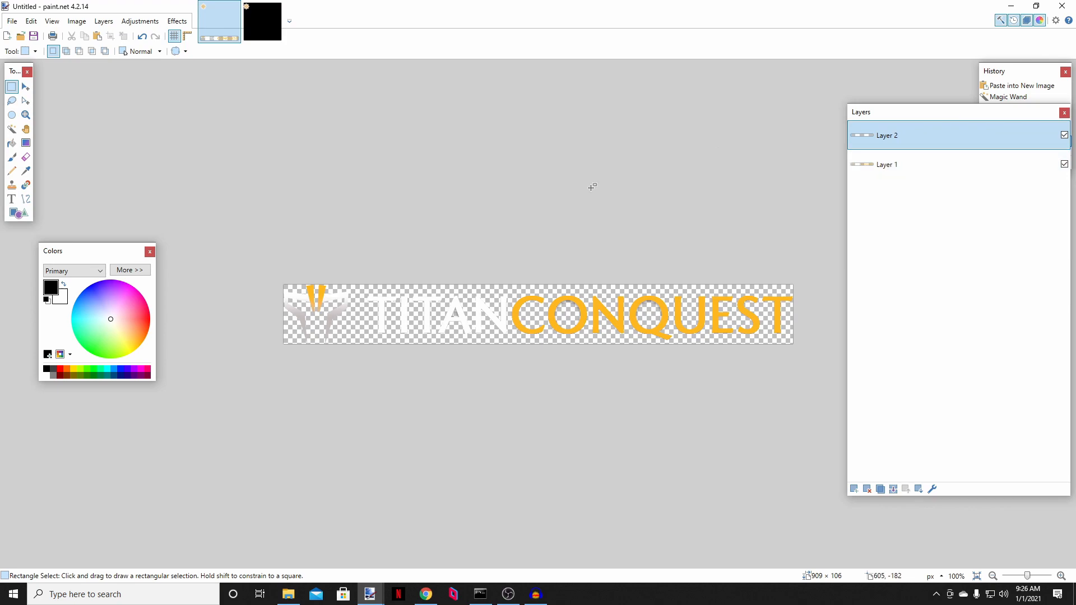
{"action": "mouse_move", "coordinate": [285, 283]}
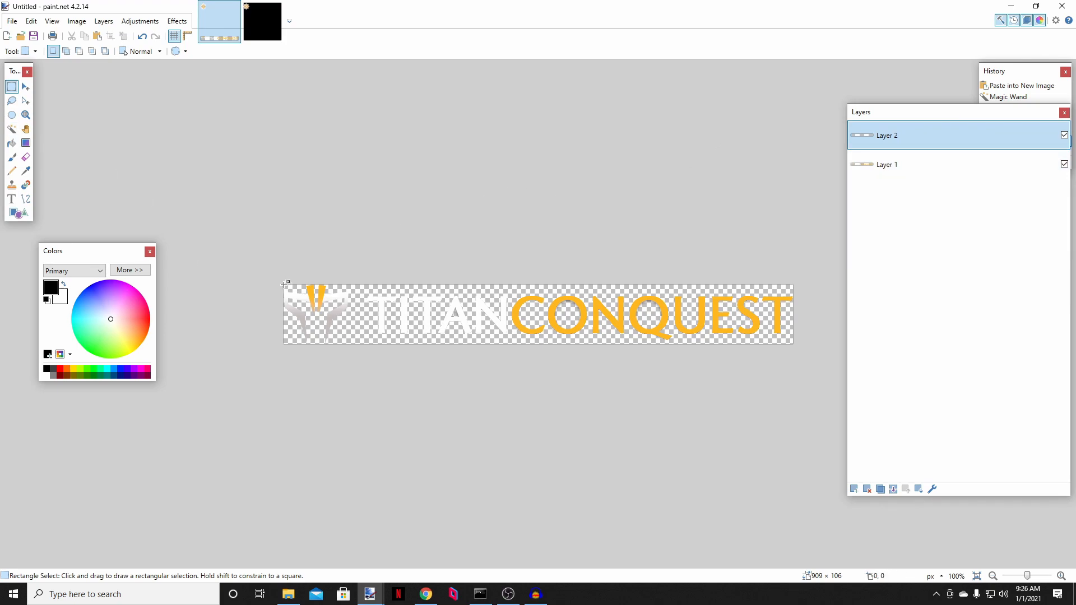
{"action": "left_click_drag", "start_coordinate": [283, 284], "coordinate": [362, 343]}
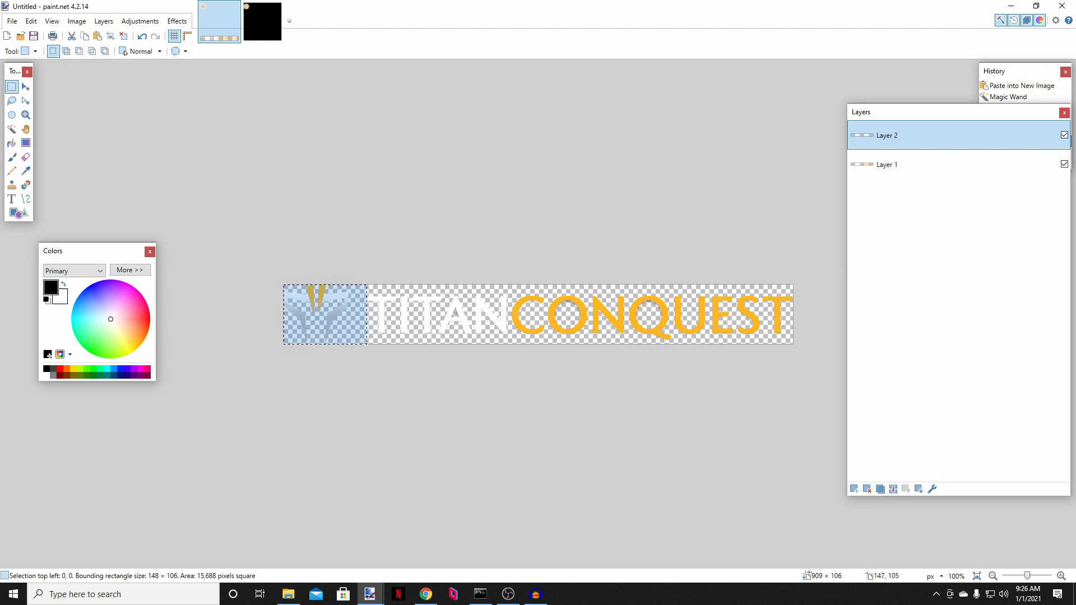
{"action": "left_click_drag", "start_coordinate": [364, 345], "coordinate": [348, 334]}
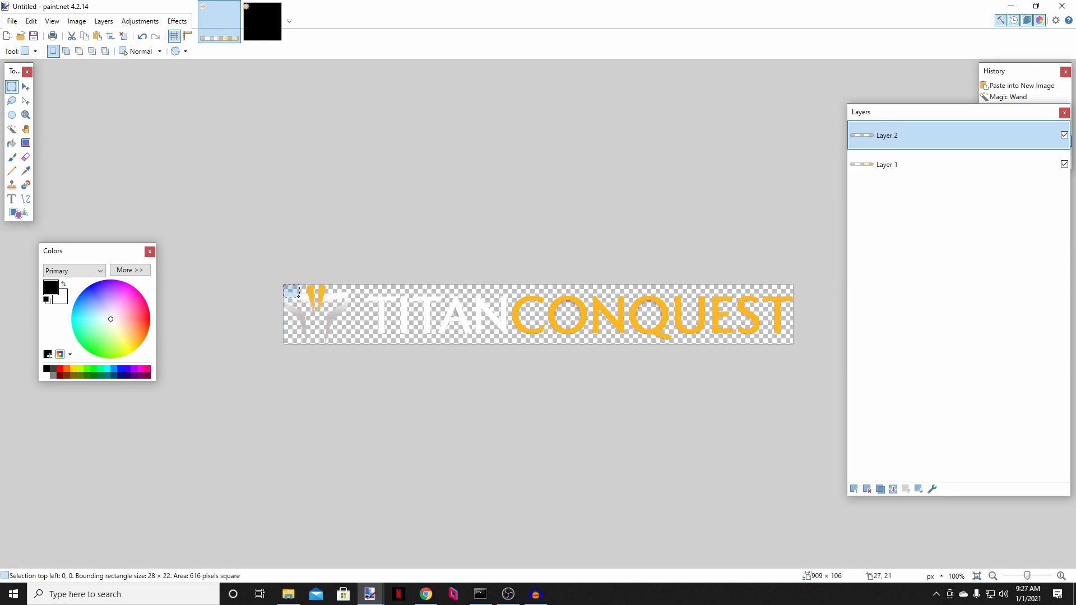
{"action": "left_click_drag", "start_coordinate": [286, 289], "coordinate": [351, 339]}
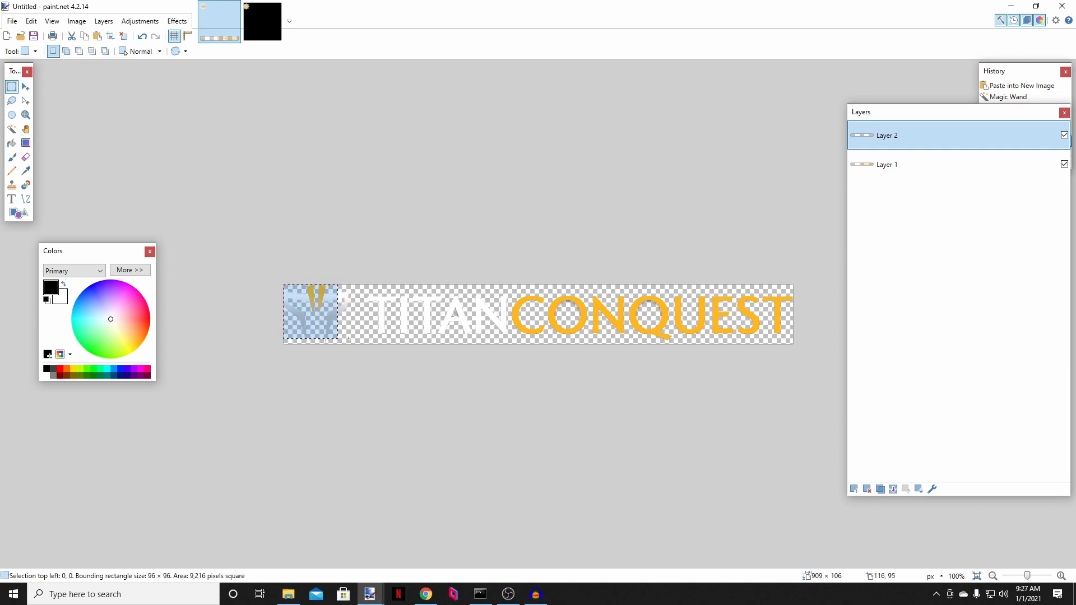
{"action": "left_click_drag", "start_coordinate": [349, 336], "coordinate": [357, 343]}
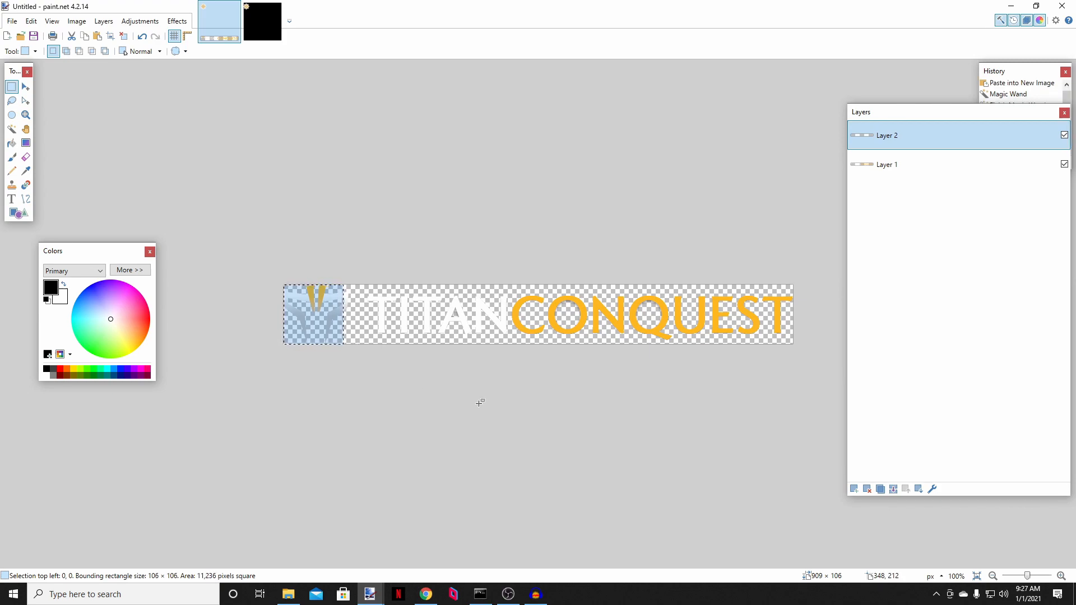
{"action": "left_click", "coordinate": [888, 164]}
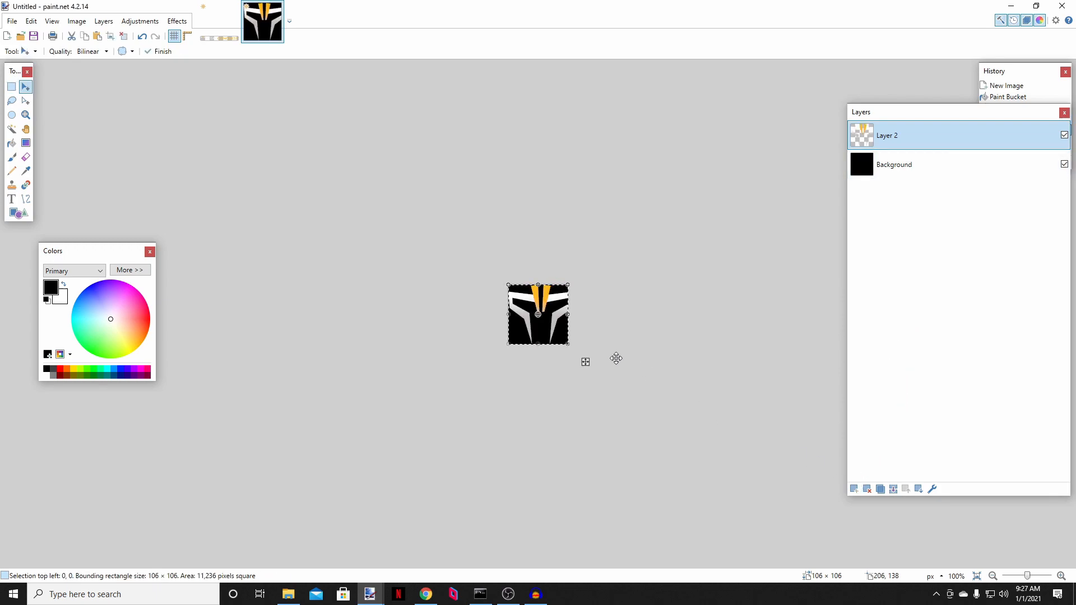
{"action": "mouse_move", "coordinate": [581, 352]}
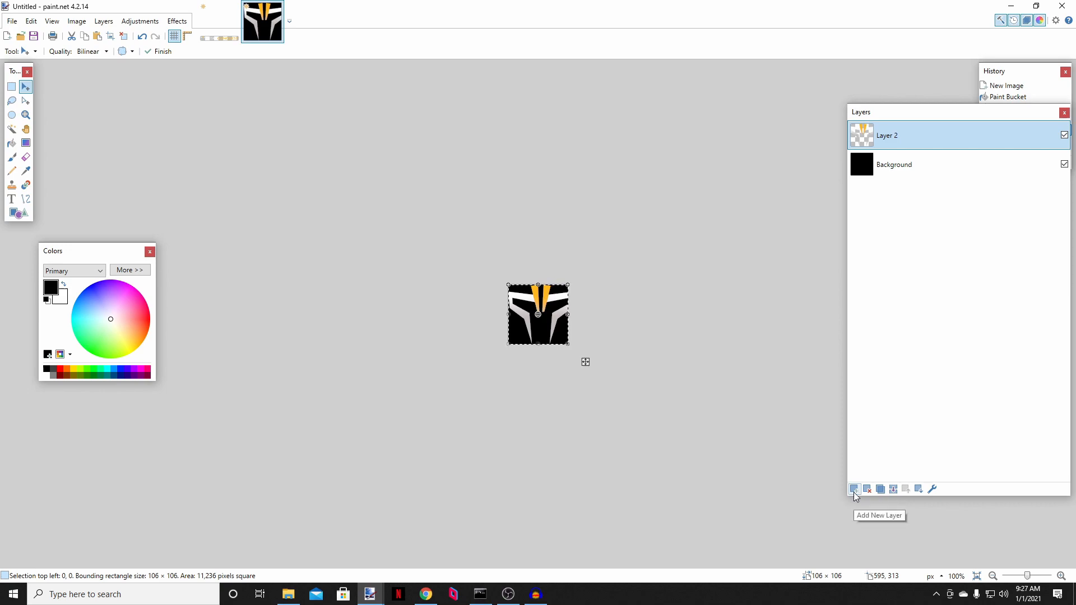
Step: Add a spare layer above the first logo slice on the black emblem canvas
{"action": "left_click", "coordinate": [854, 488]}
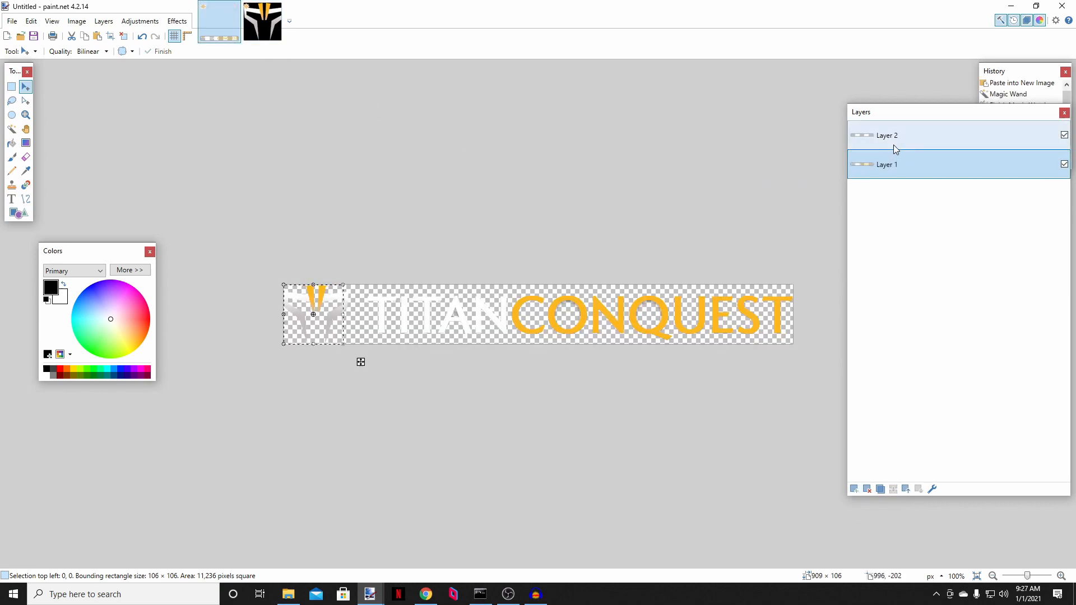
Step: Check the pasted frame by switching layers and hiding the black background on the emblem canvas
{"action": "left_click", "coordinate": [896, 134]}
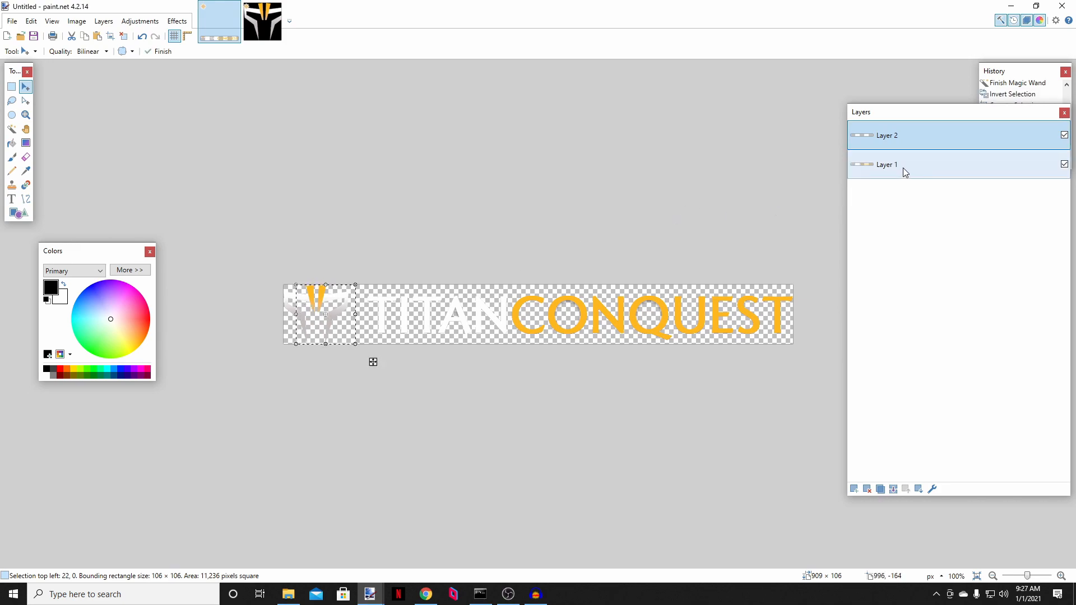
{"action": "left_click", "coordinate": [904, 164]}
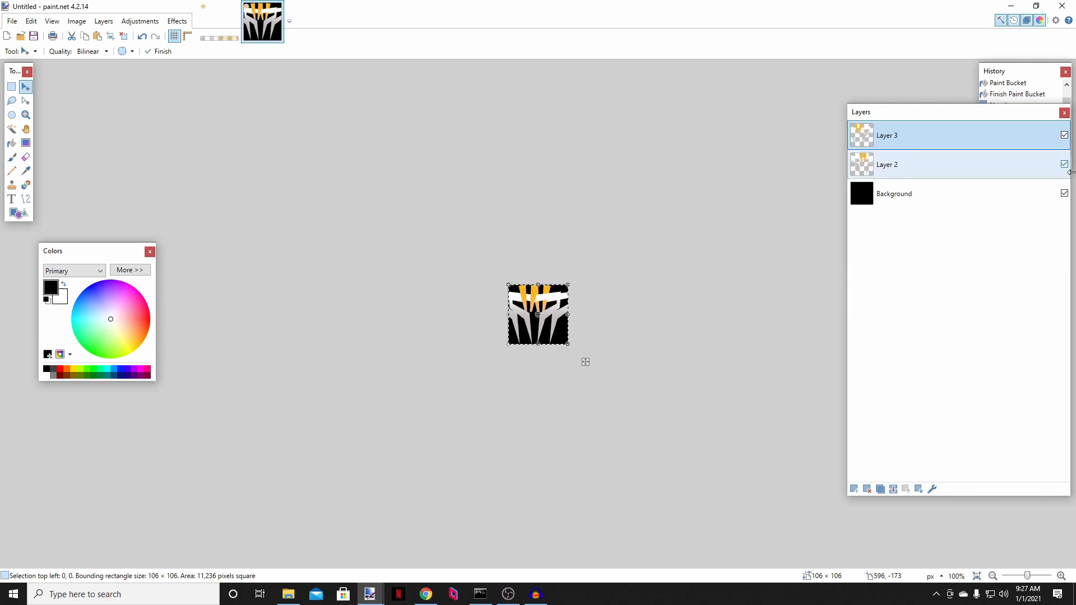
{"action": "left_click", "coordinate": [1063, 193]}
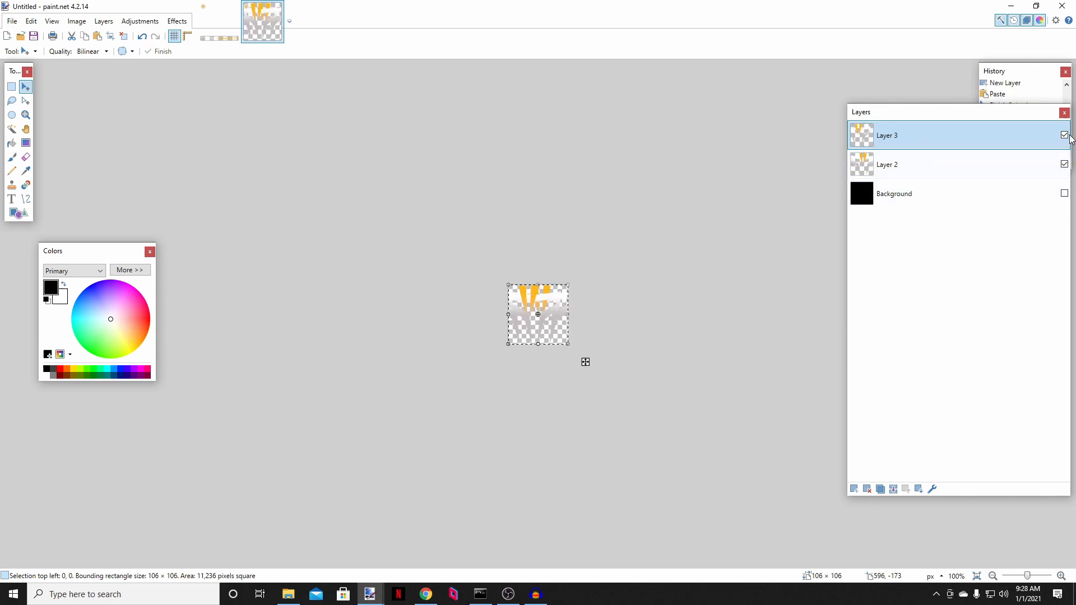
{"action": "left_click", "coordinate": [1062, 134]}
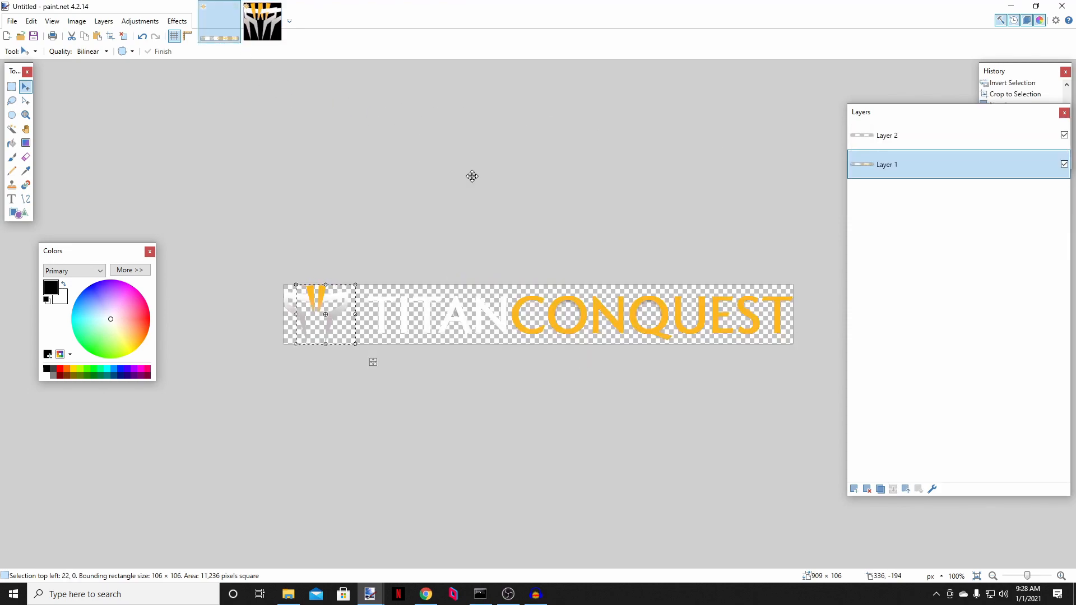
{"action": "mouse_move", "coordinate": [766, 310]}
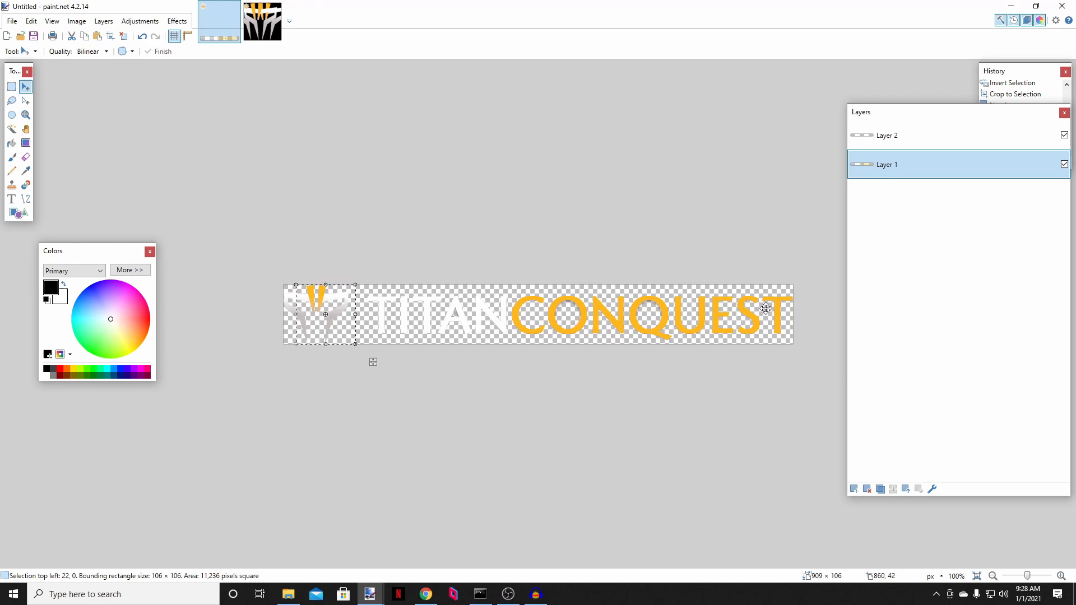
{"action": "mouse_move", "coordinate": [686, 272]}
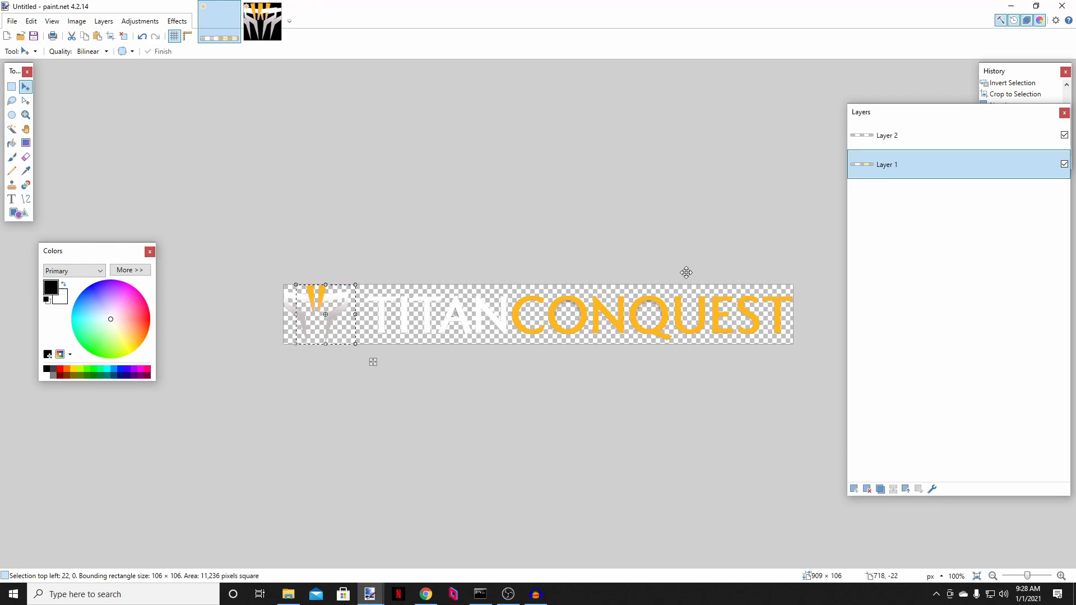
{"action": "mouse_move", "coordinate": [282, 258]}
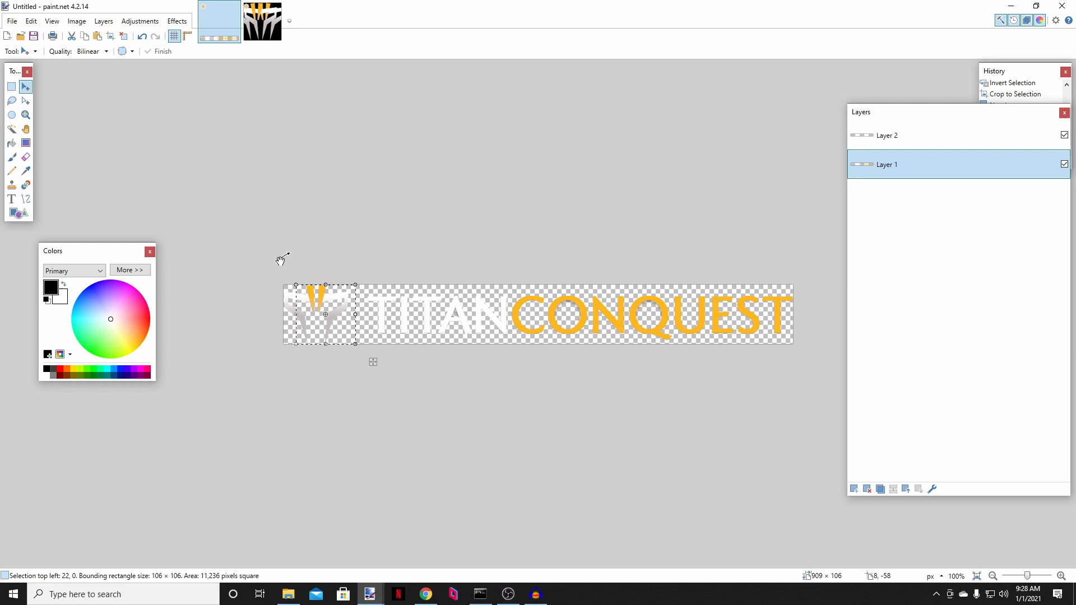
{"action": "left_click", "coordinate": [888, 134]}
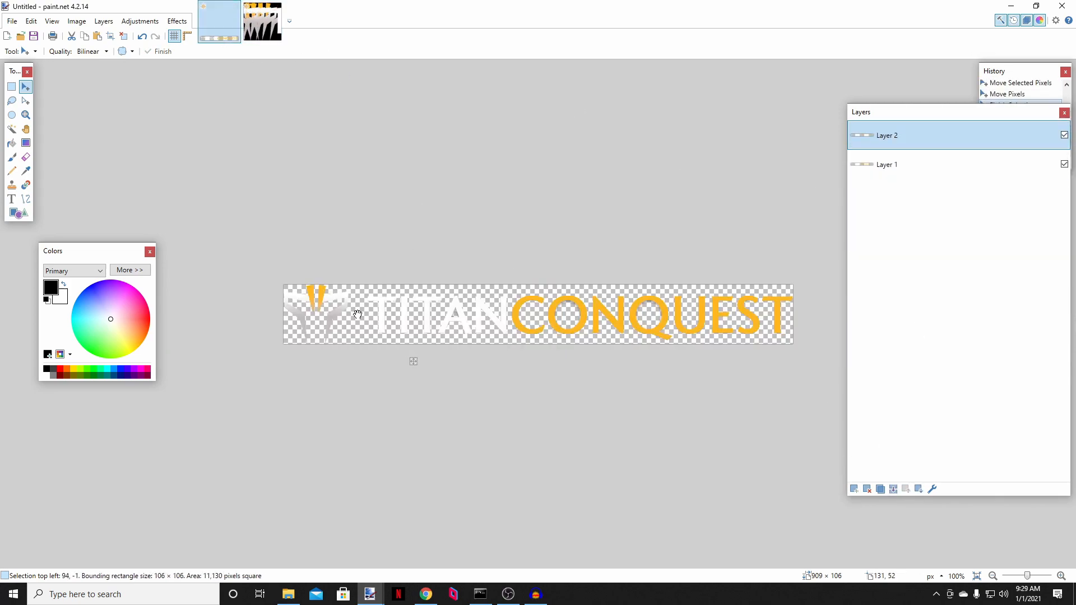
{"action": "left_click", "coordinate": [887, 164]}
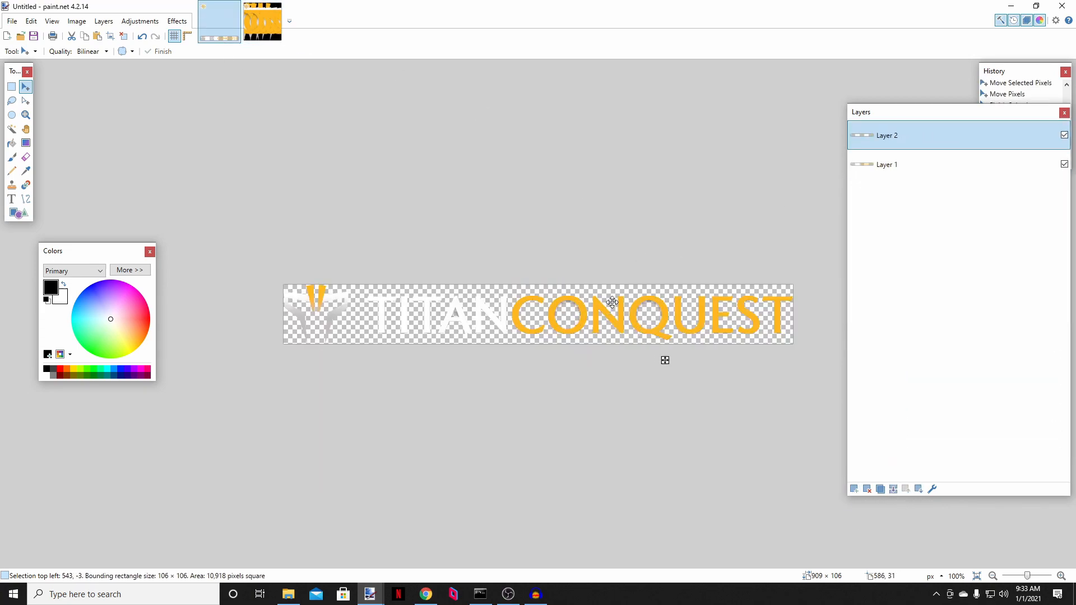
Step: Slide the square selection over CONQUEST, add a new emblem layer and paste that slice as the next frame
{"action": "left_click_drag", "start_coordinate": [611, 302], "coordinate": [643, 293]}
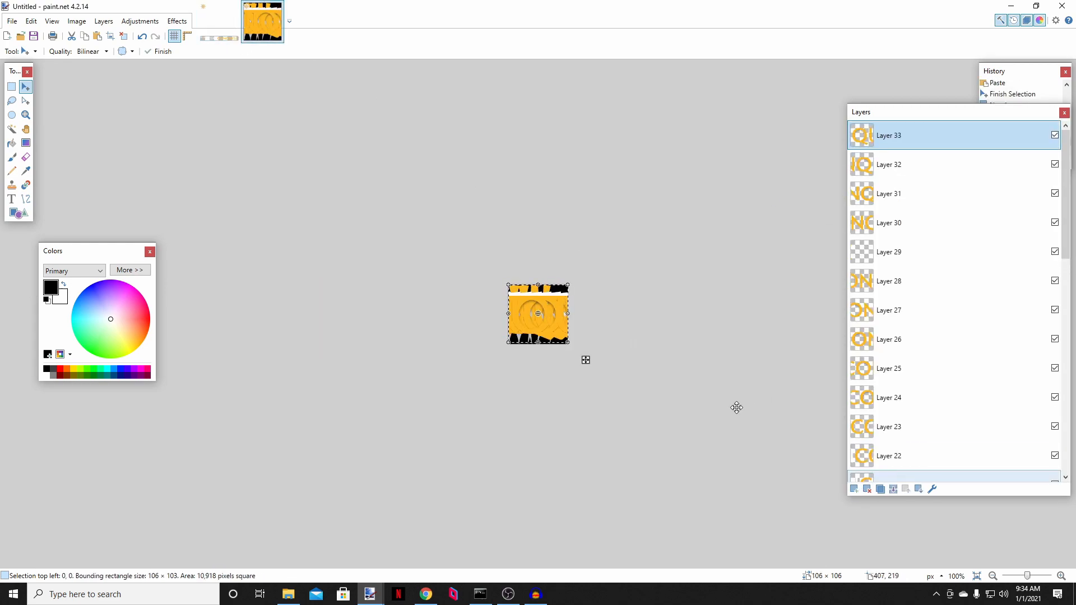
{"action": "left_click", "coordinate": [854, 488]}
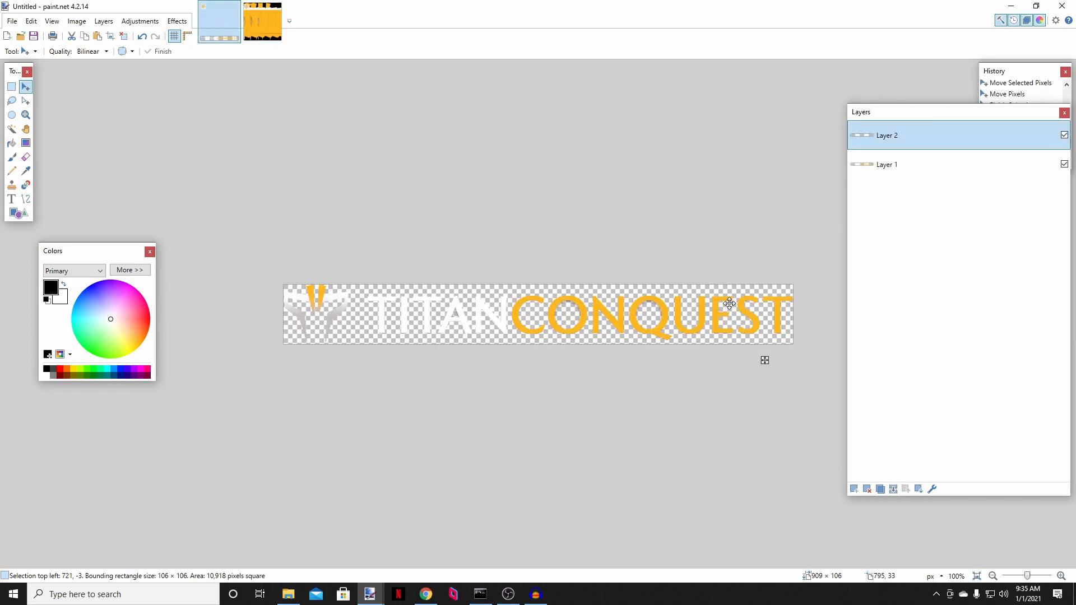
{"action": "left_click", "coordinate": [908, 164]}
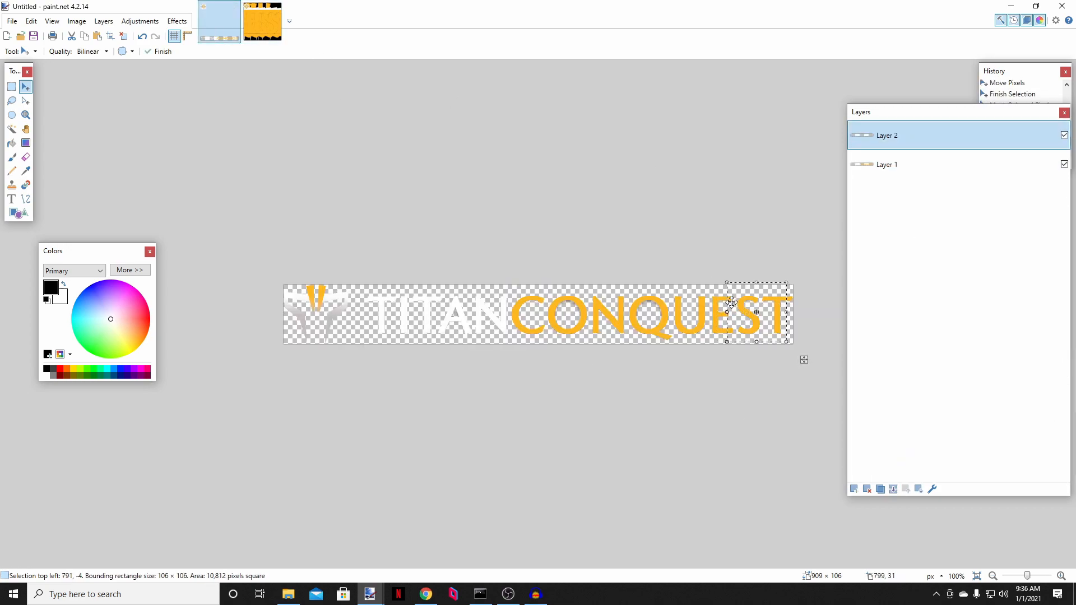
{"action": "left_click", "coordinate": [887, 164]}
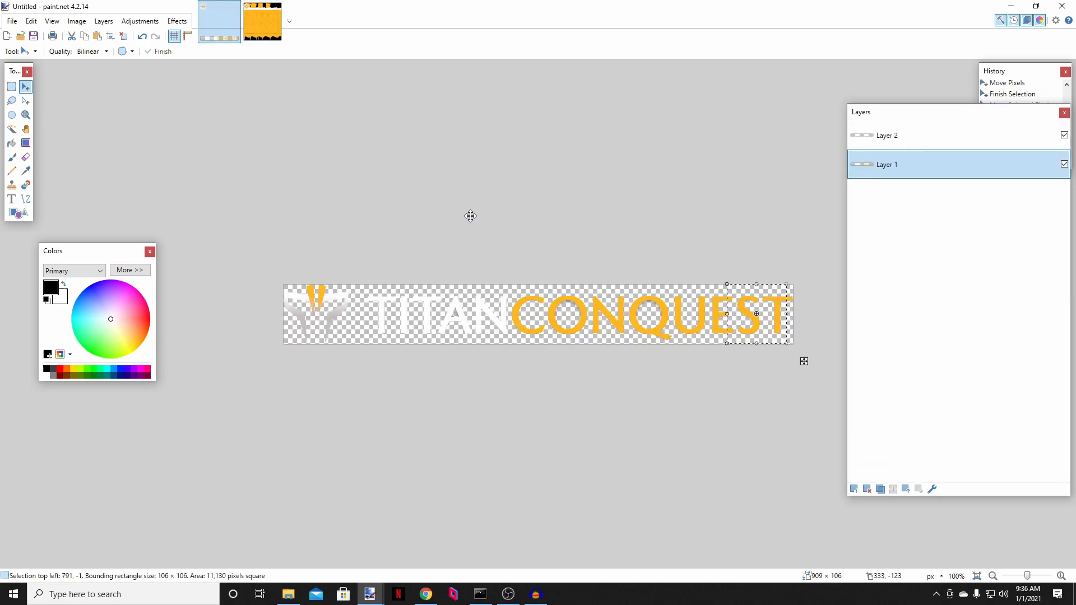
{"action": "left_click", "coordinate": [77, 20]}
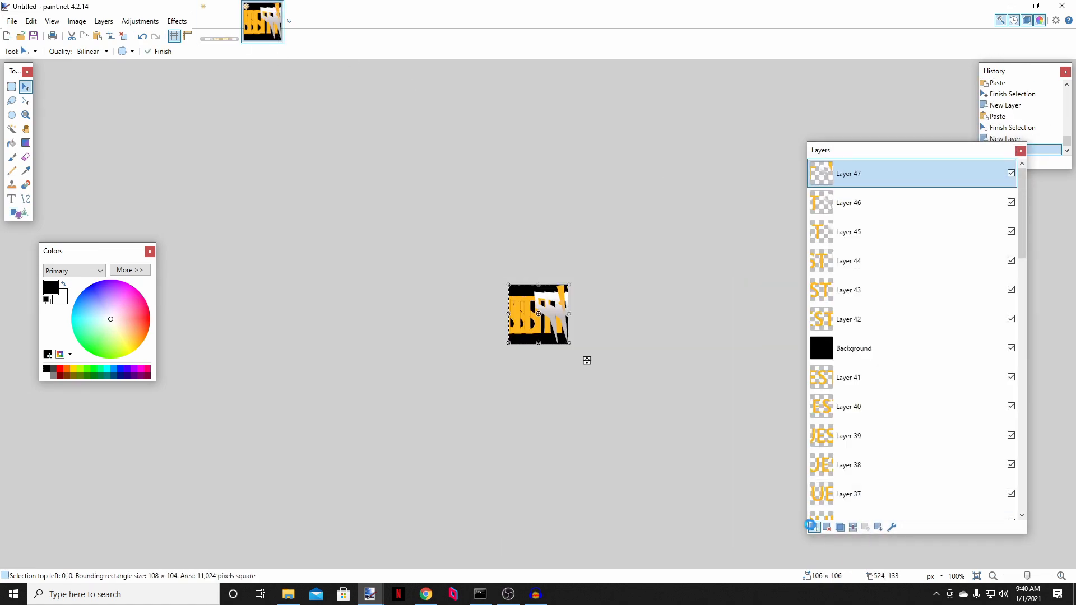
Step: Save the frame stack as animated TC Scroll.gif, keeping GIF Animation in the ImaGIF dialog
{"action": "left_click", "coordinate": [814, 526]}
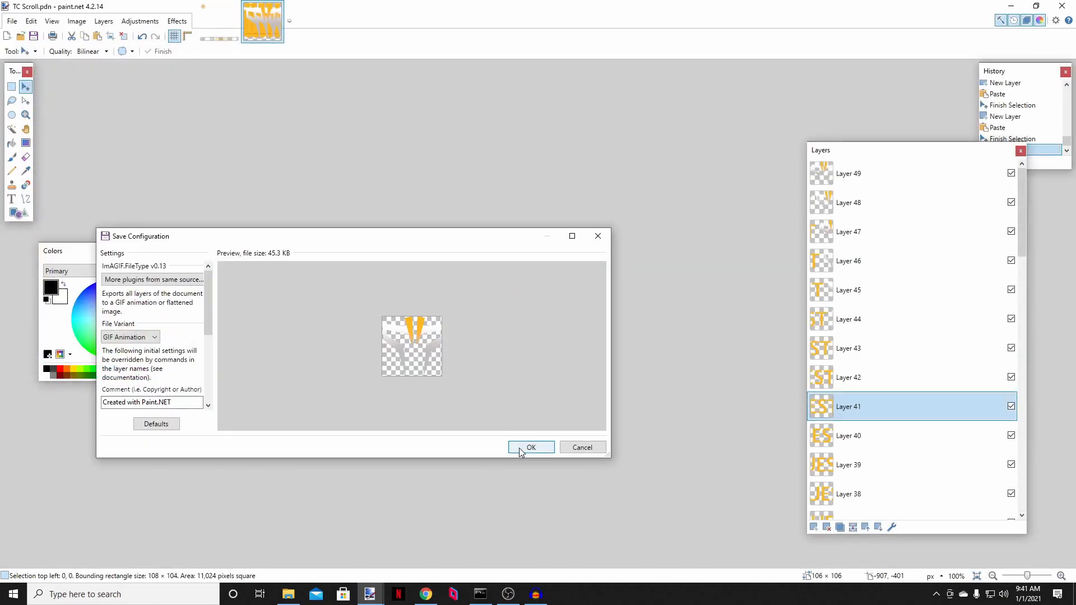
{"action": "left_click", "coordinate": [531, 447]}
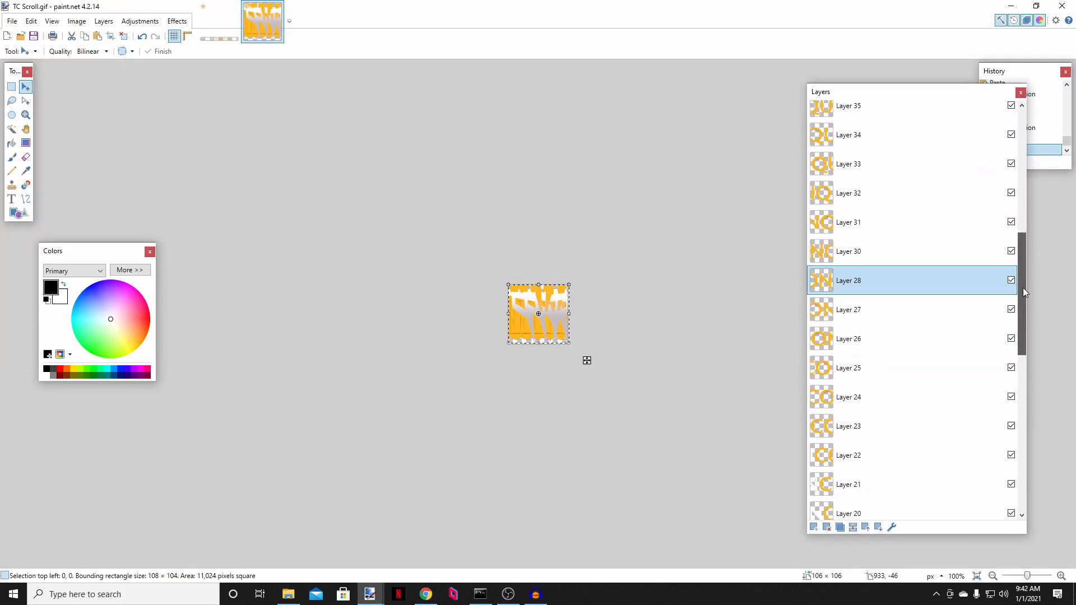
{"action": "left_click", "coordinate": [424, 594]}
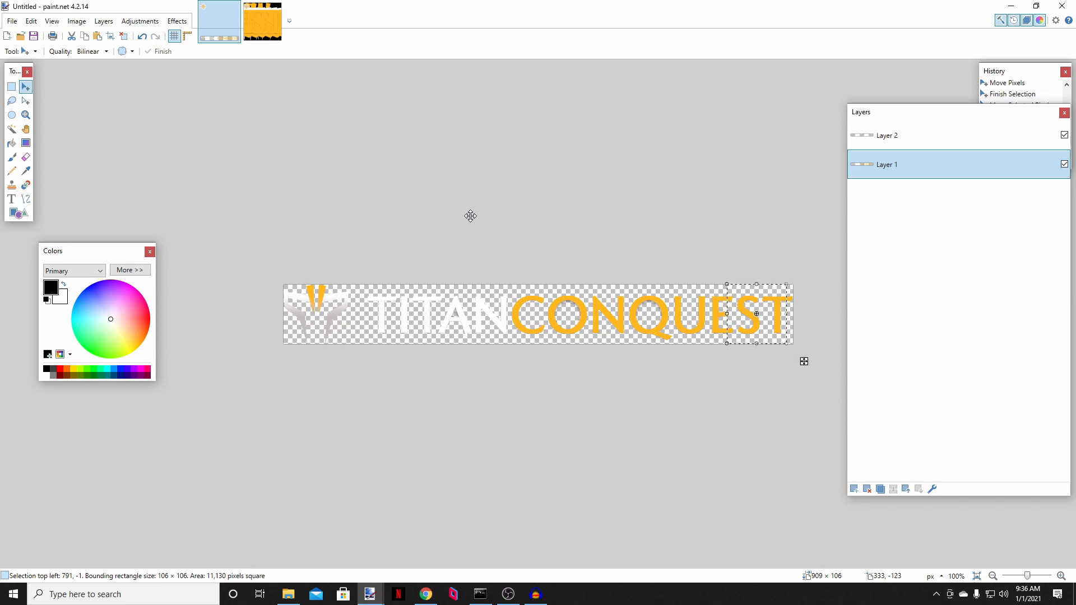
{"action": "mouse_move", "coordinate": [132, 74]}
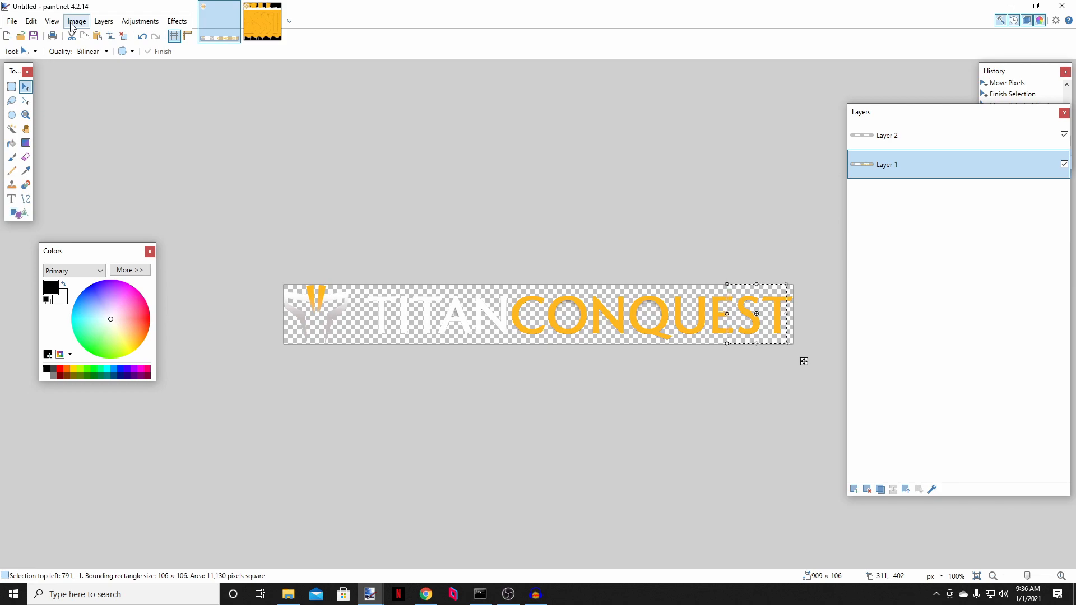
Step: Resize the logo canvas to 1200 pixels wide with the existing logo anchored Left
{"action": "left_click", "coordinate": [77, 20]}
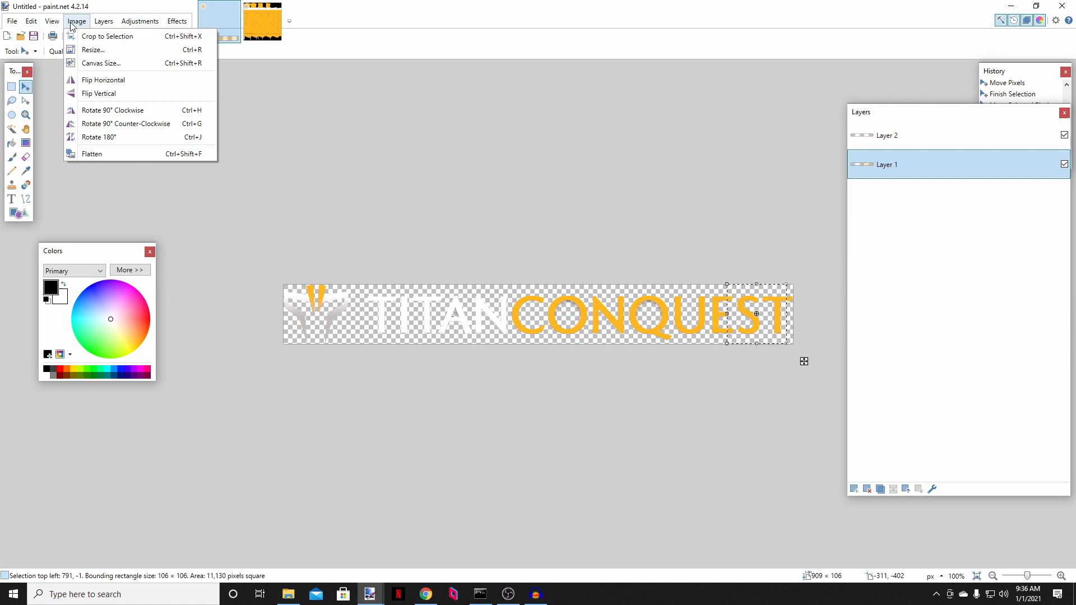
{"action": "mouse_move", "coordinate": [128, 64]}
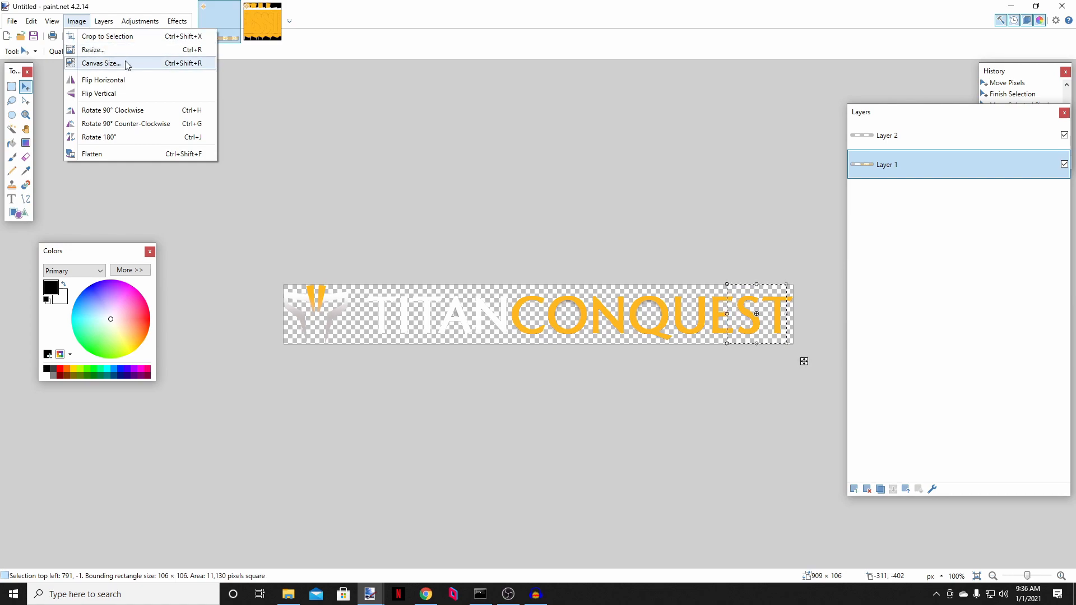
{"action": "left_click", "coordinate": [102, 63]}
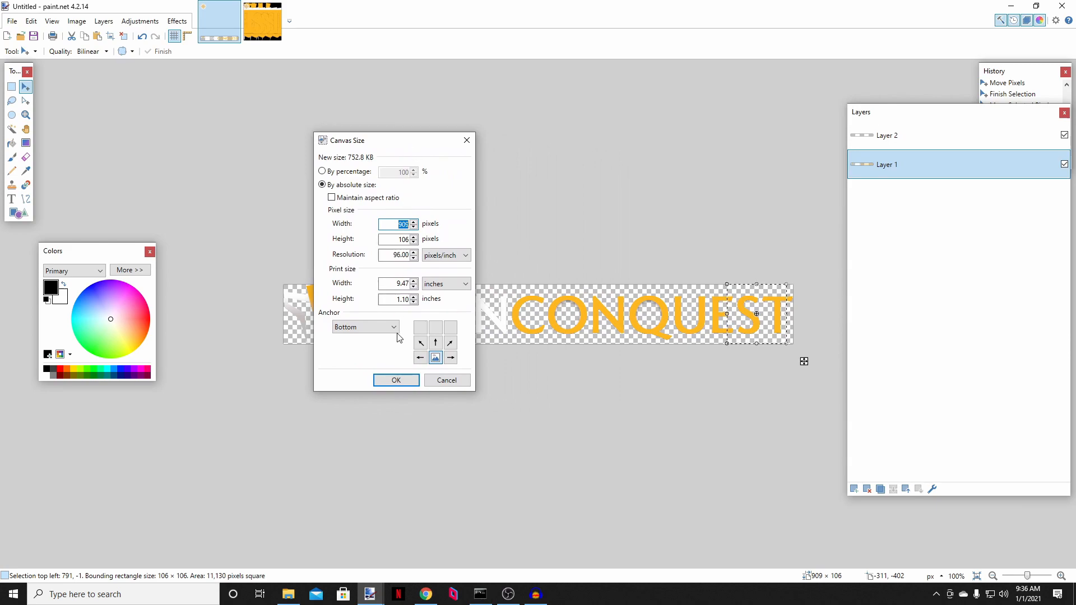
{"action": "left_click", "coordinate": [366, 327]}
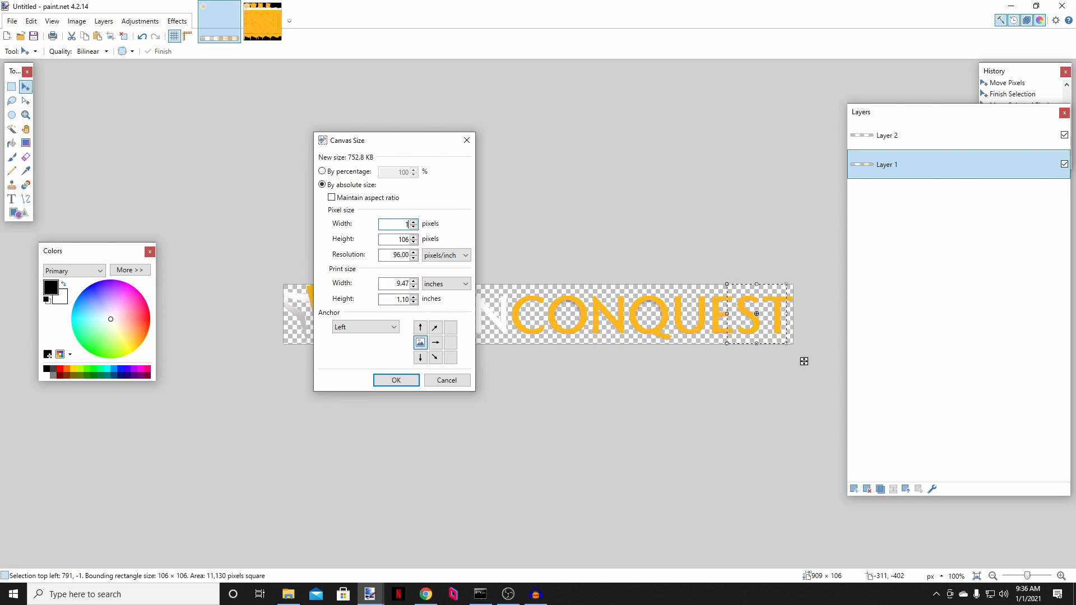
{"action": "type", "text": "1200"}
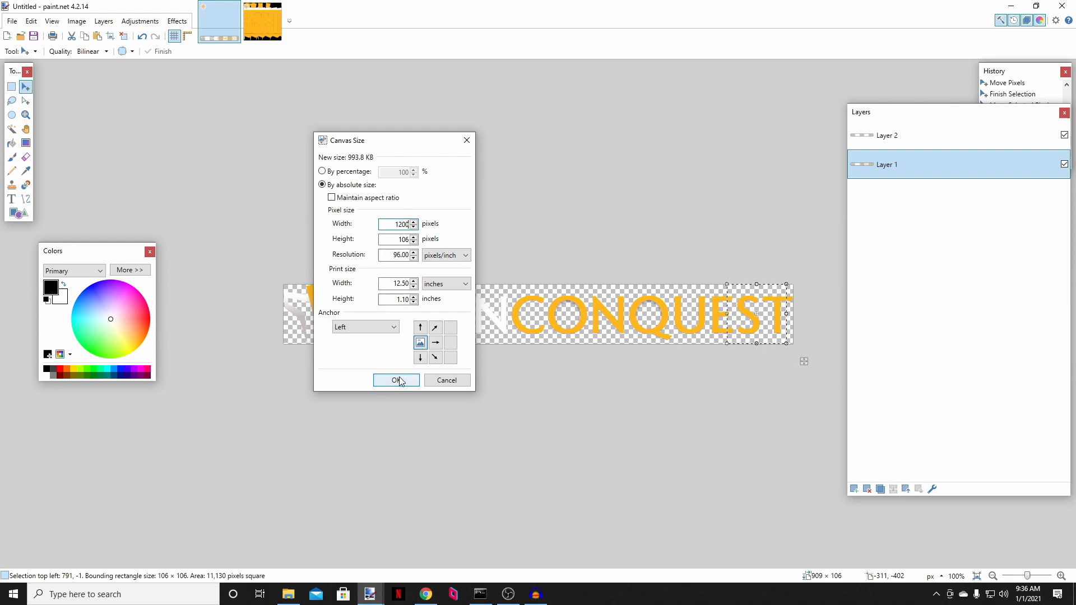
{"action": "left_click", "coordinate": [395, 380]}
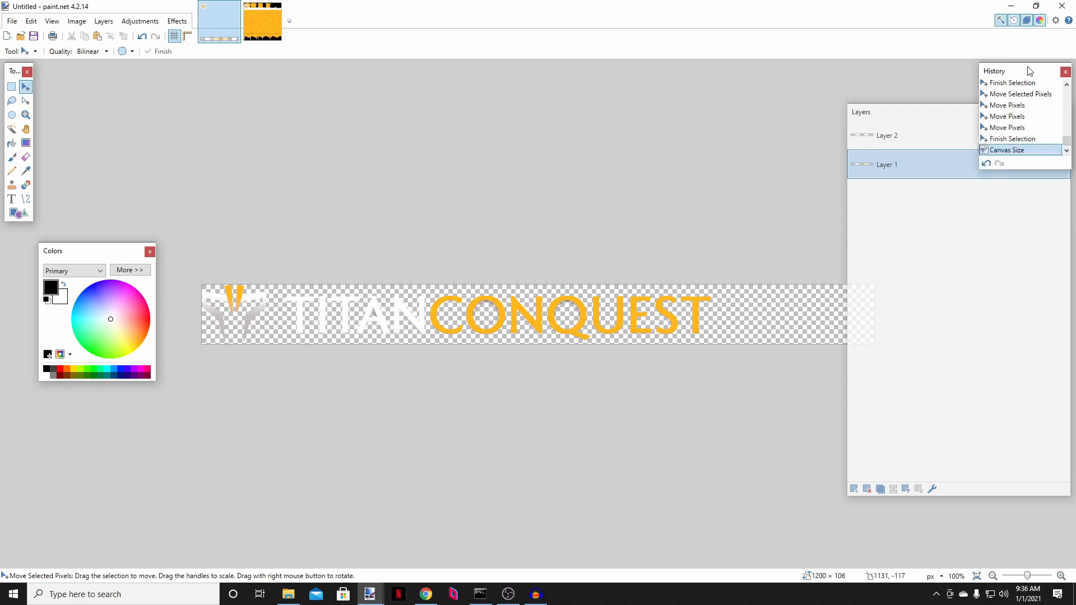
Step: Duplicate the logo layer and drag the copy right so the emblem repeats just after CONQUEST
{"action": "left_click_drag", "start_coordinate": [860, 112], "coordinate": [830, 150]}
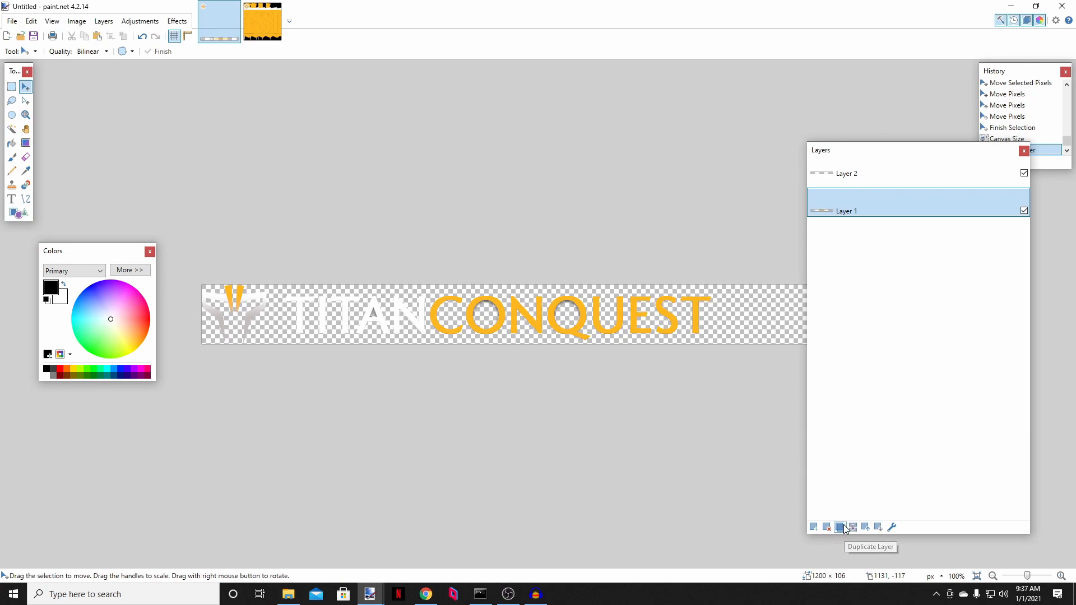
{"action": "left_click", "coordinate": [840, 527]}
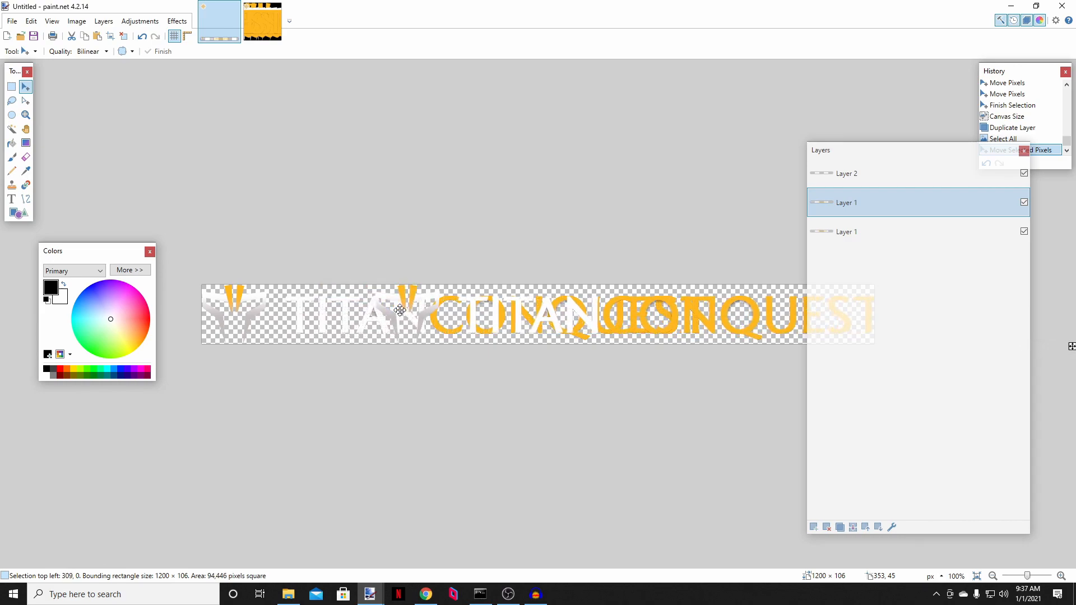
{"action": "left_click_drag", "start_coordinate": [400, 311], "coordinate": [441, 310]}
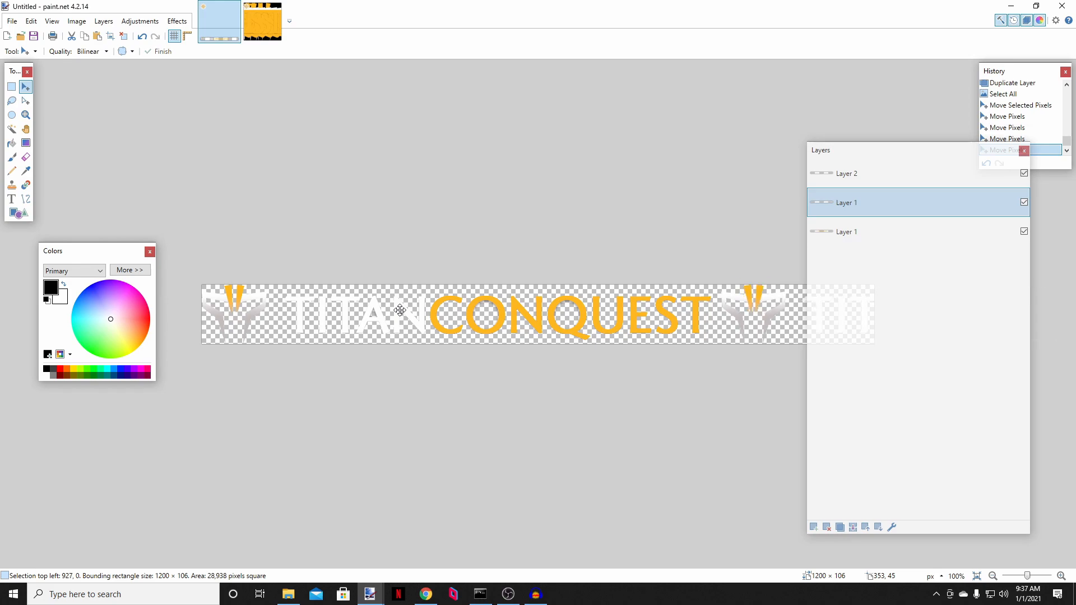
{"action": "left_click_drag", "start_coordinate": [400, 309], "coordinate": [484, 360]}
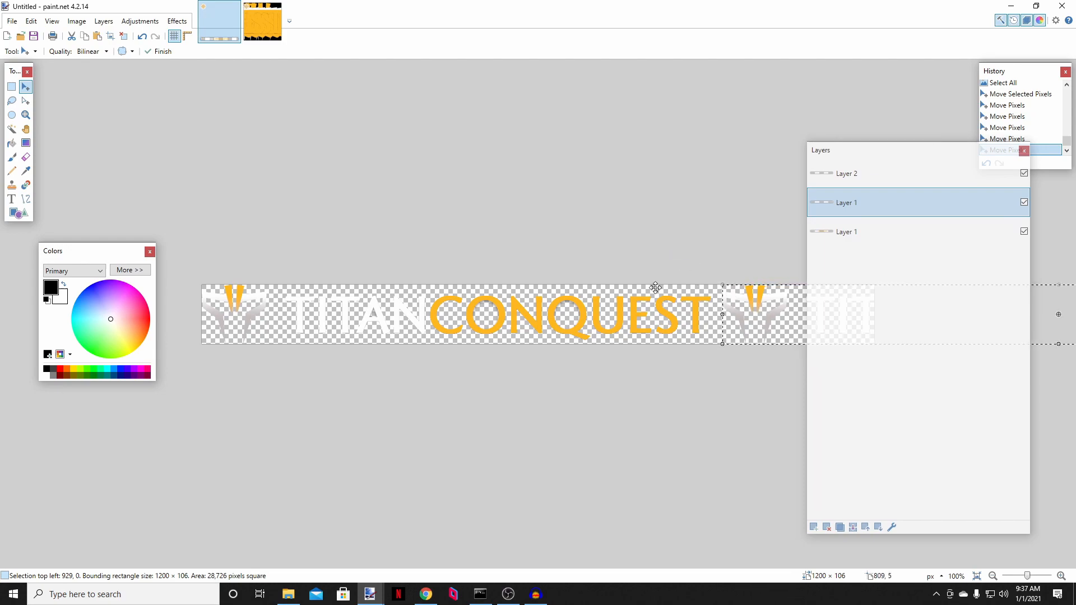
{"action": "mouse_move", "coordinate": [558, 235]}
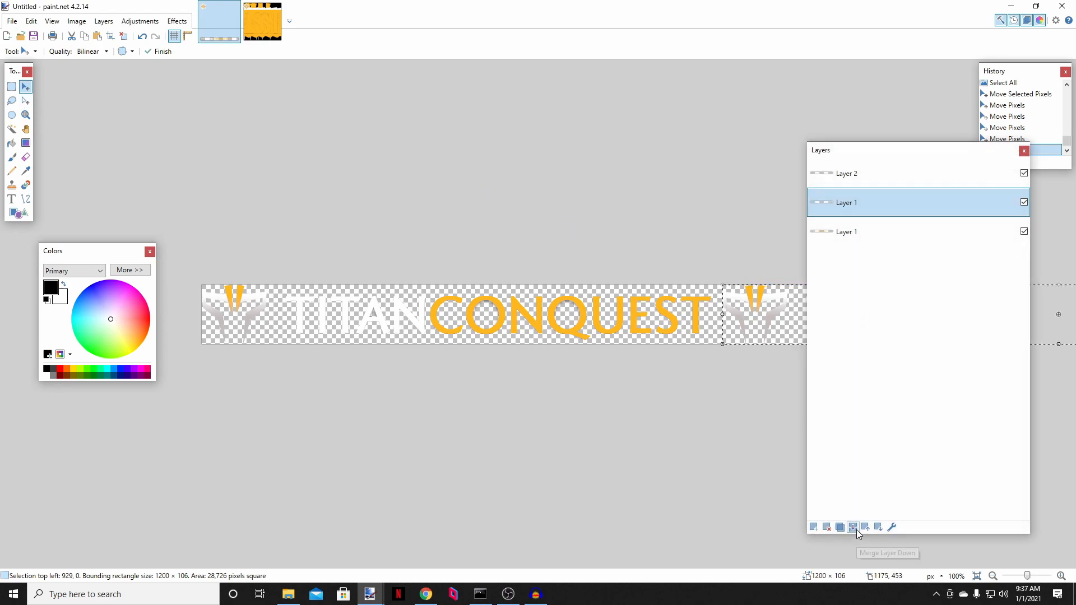
Step: Merge the repeated logo down into one layer and toggle Layer 41's visibility in the frame image
{"action": "left_click", "coordinate": [853, 527]}
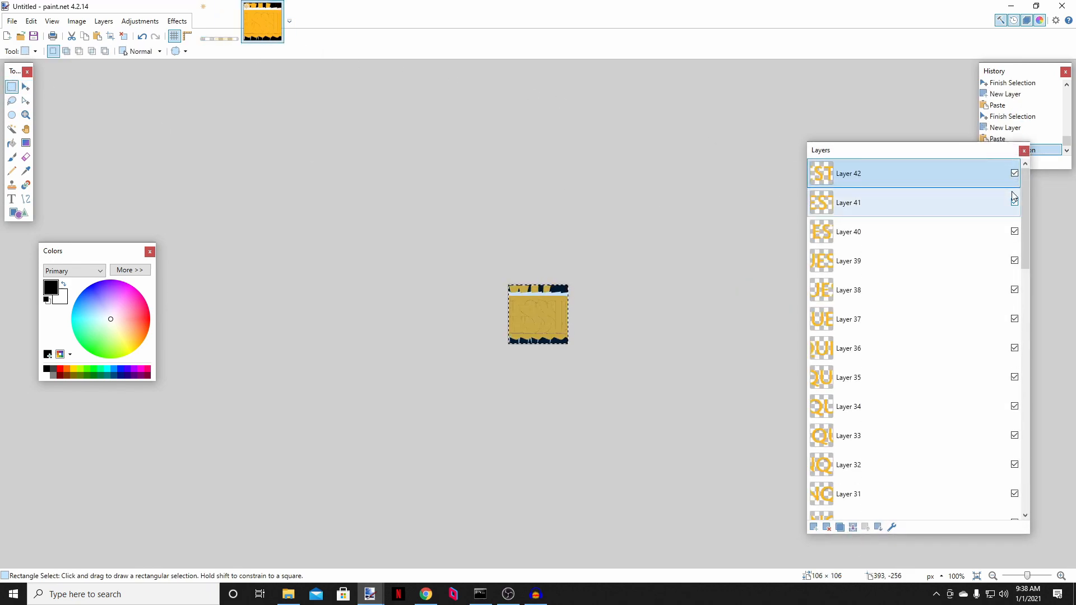
{"action": "left_click", "coordinate": [1014, 202]}
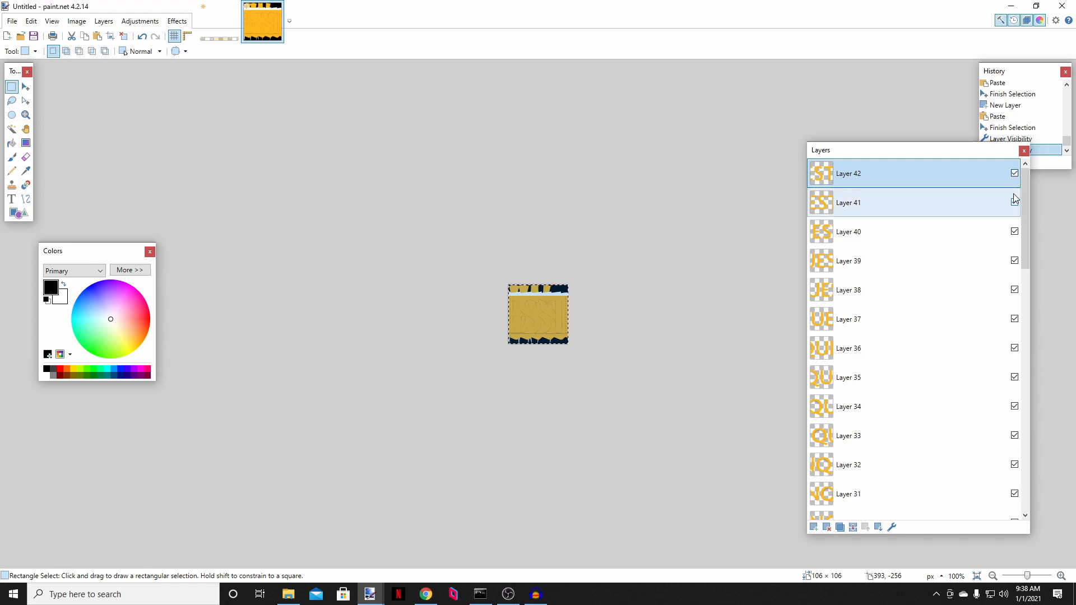
{"action": "scroll", "scroll_direction": "down", "scroll_amount": 3}
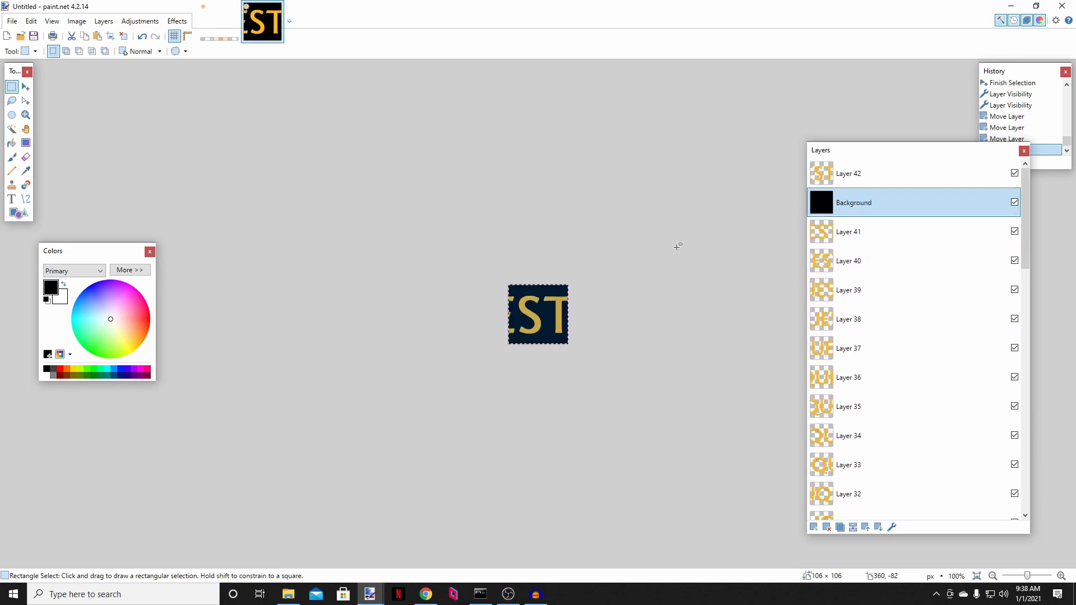
{"action": "mouse_move", "coordinate": [623, 388]}
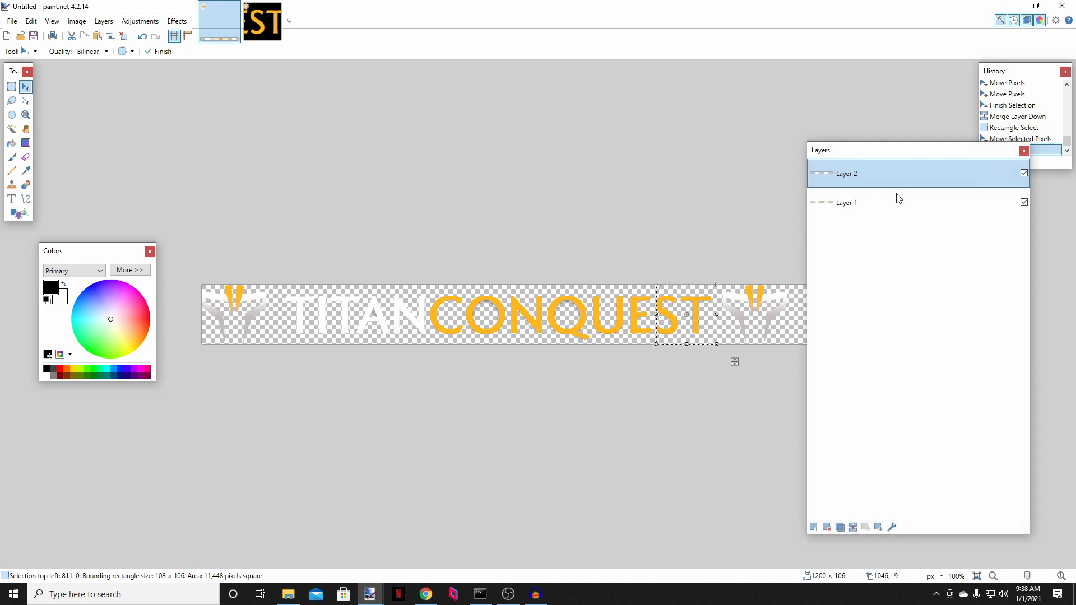
Step: Add Layer 43 to the frame image and paste the repeated-emblem slice, keeping the canvas size
{"action": "left_click", "coordinate": [847, 201]}
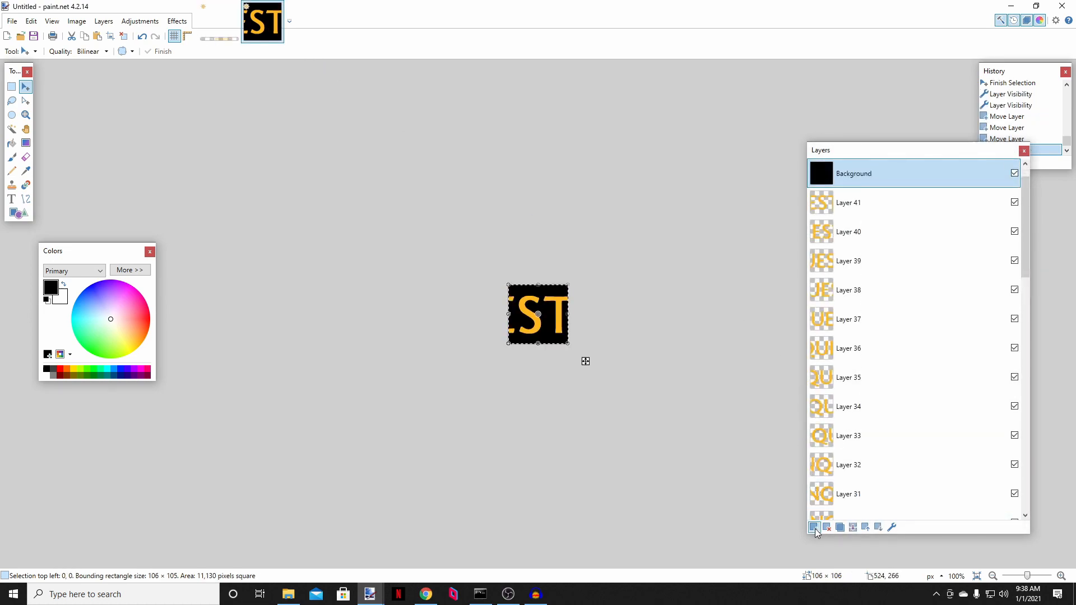
{"action": "left_click", "coordinate": [814, 527]}
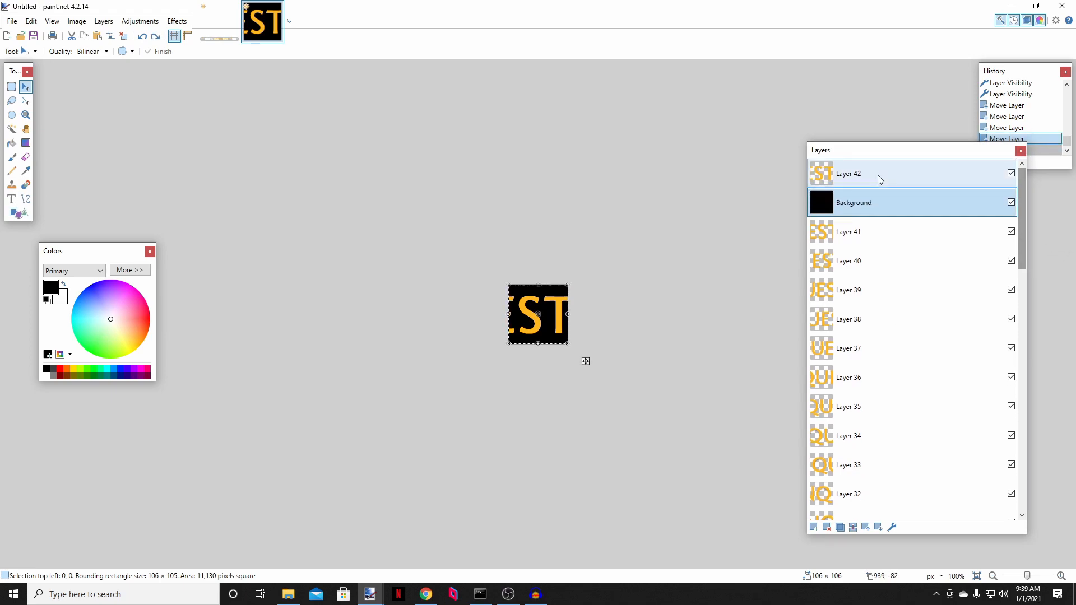
{"action": "left_click", "coordinate": [814, 527]}
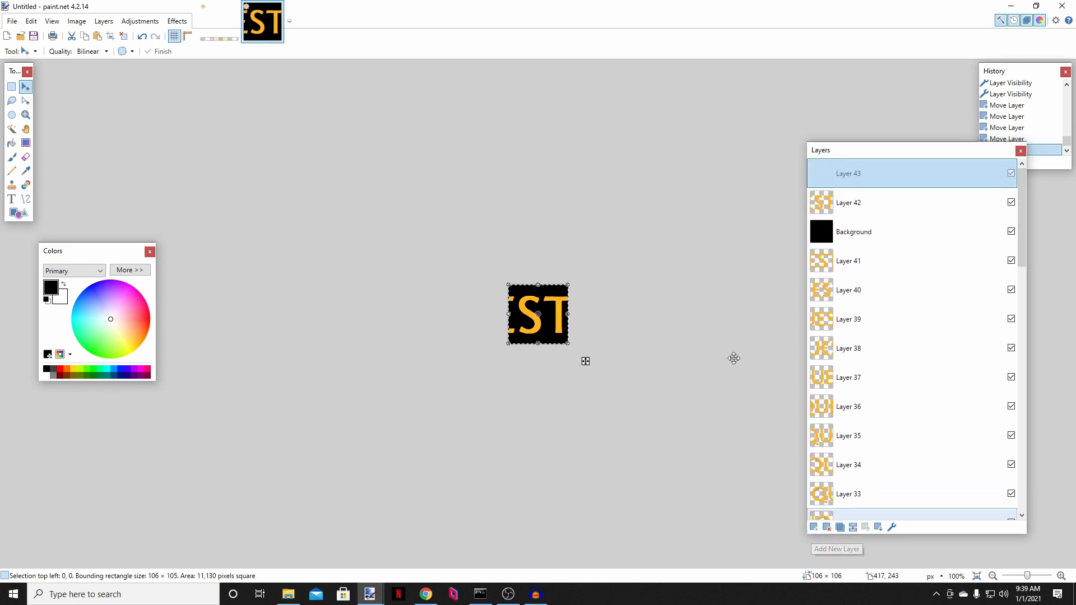
{"action": "key", "text": "ctrl+v"}
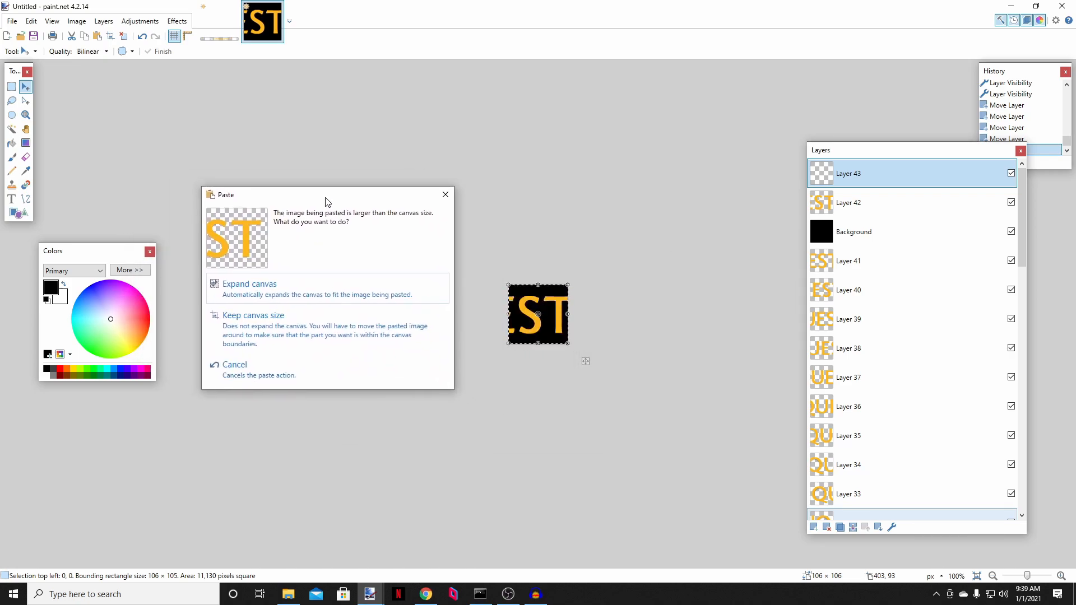
{"action": "left_click", "coordinate": [254, 315]}
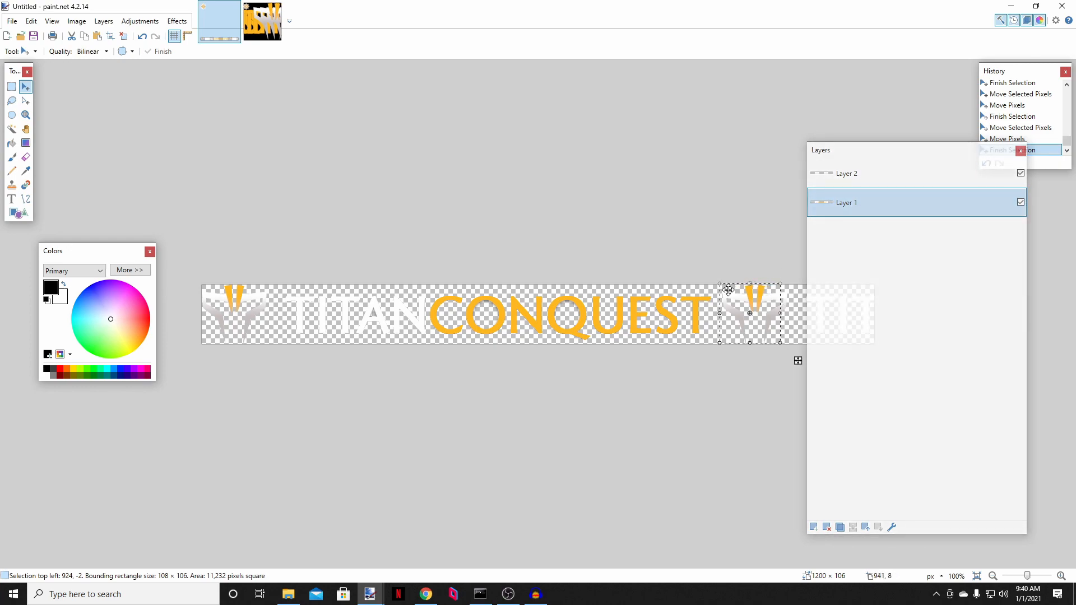
{"action": "mouse_move", "coordinate": [706, 301]}
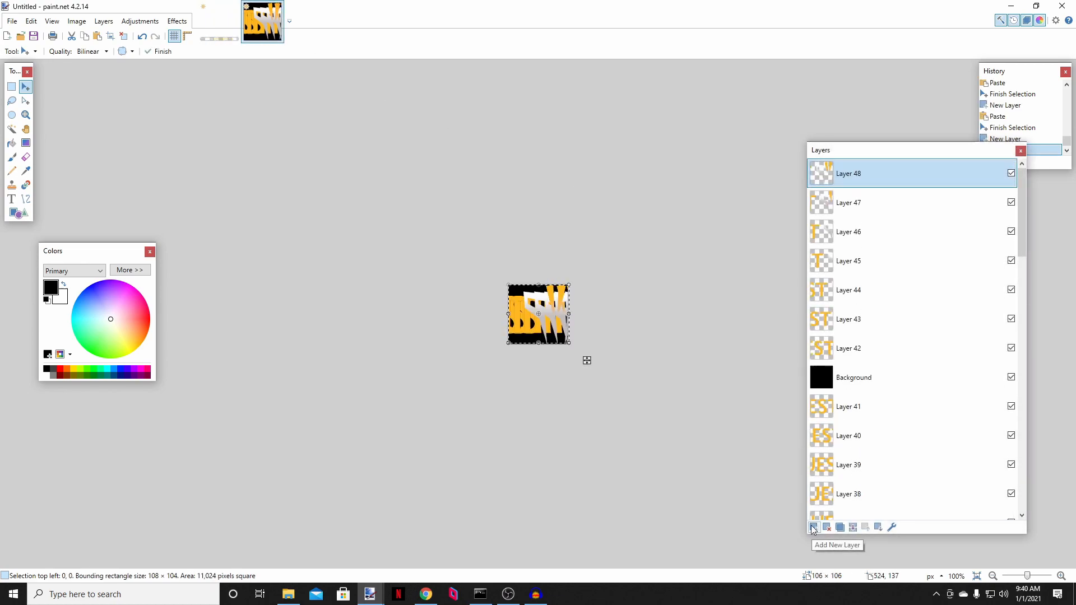
Step: Add one more frame layer, review Layer 42 and Background, and save the image as TC Scroll
{"action": "left_click", "coordinate": [814, 526]}
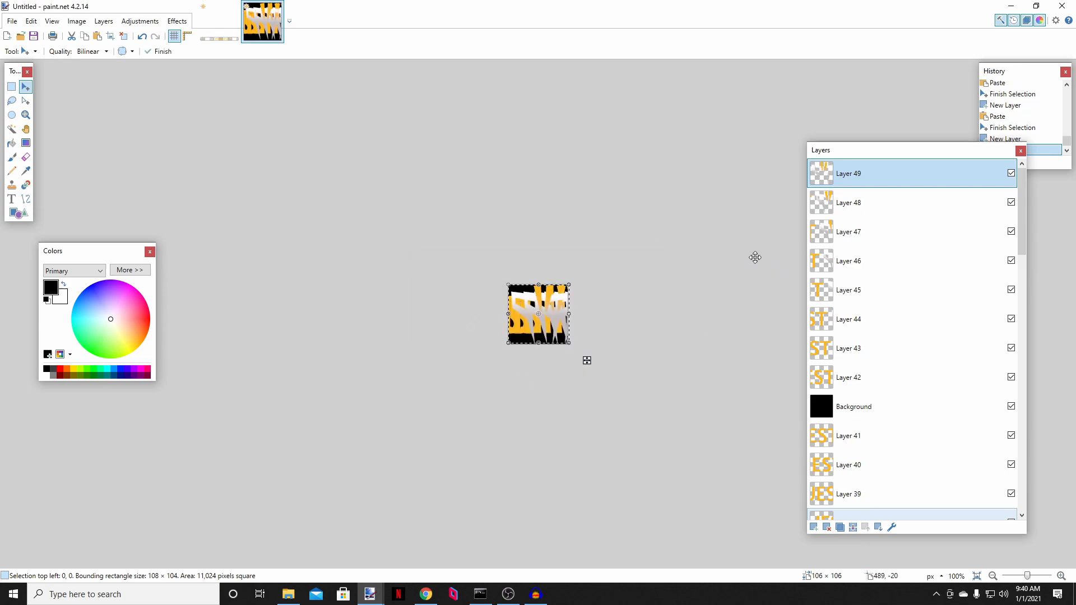
{"action": "left_click", "coordinate": [849, 376]}
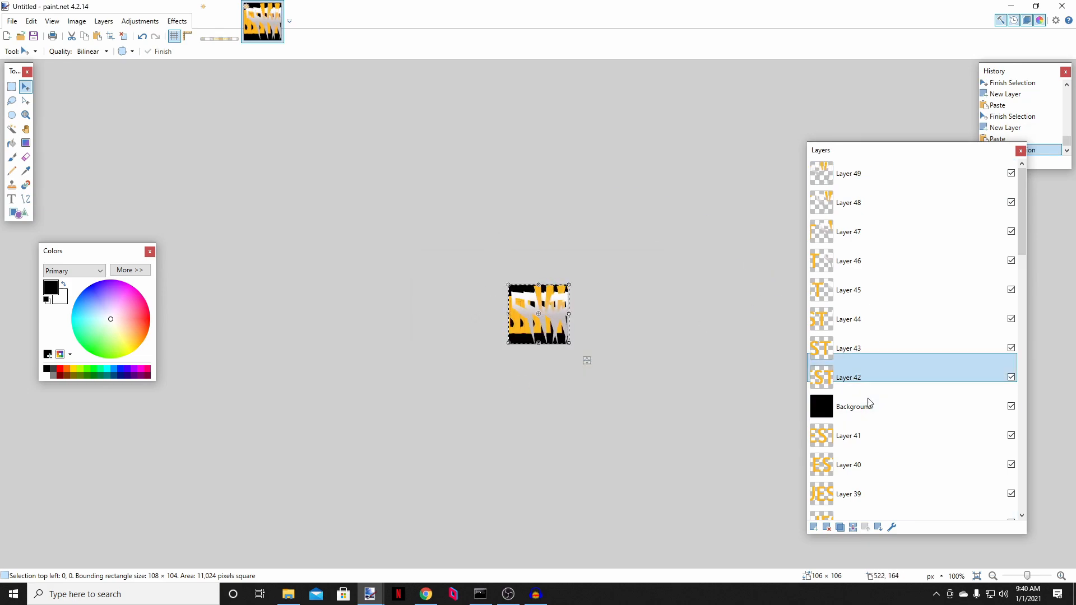
{"action": "left_click", "coordinate": [866, 407]}
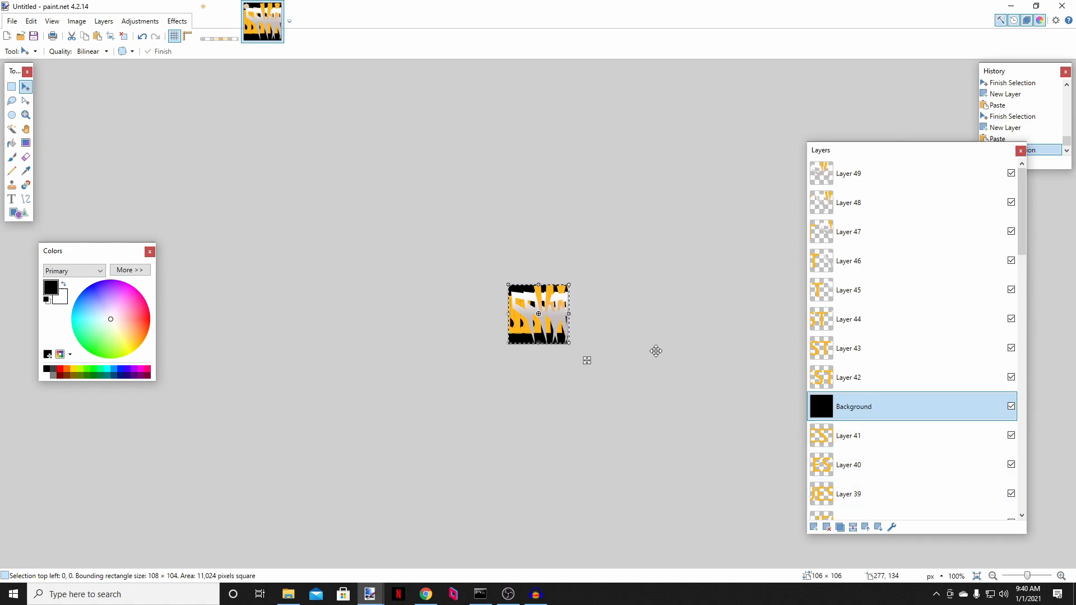
{"action": "mouse_move", "coordinate": [783, 487]}
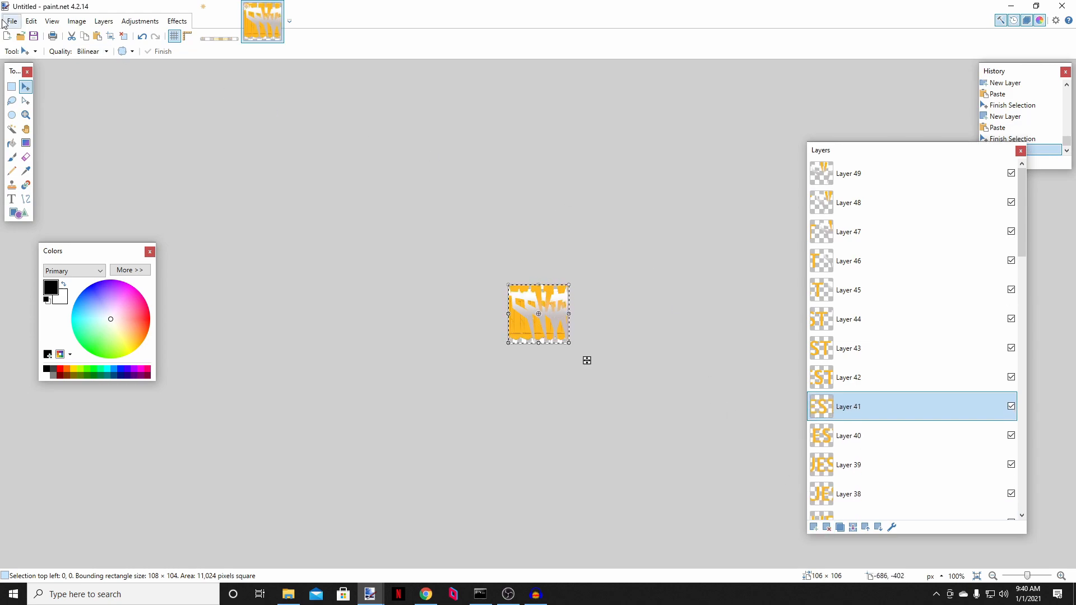
{"action": "left_click", "coordinate": [12, 22]}
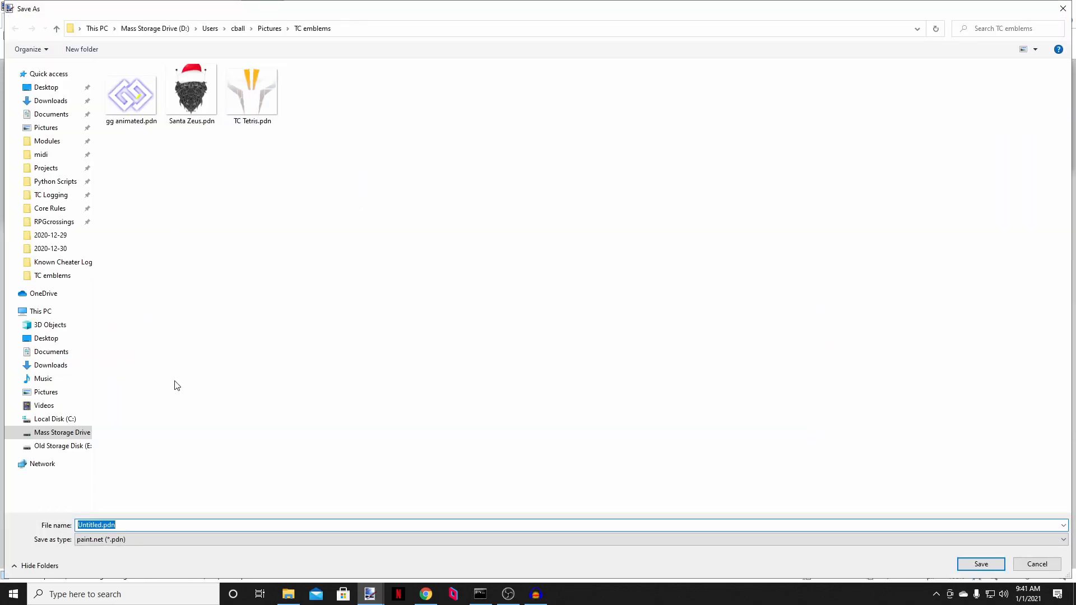
{"action": "type", "text": "TC Scrol"}
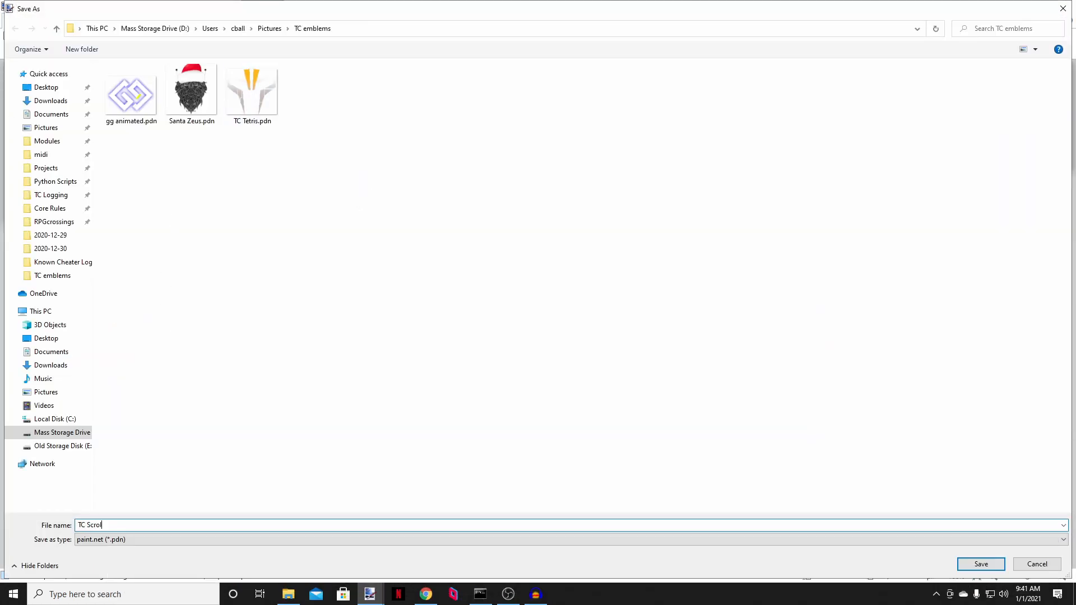
{"action": "left_click", "coordinate": [981, 564]}
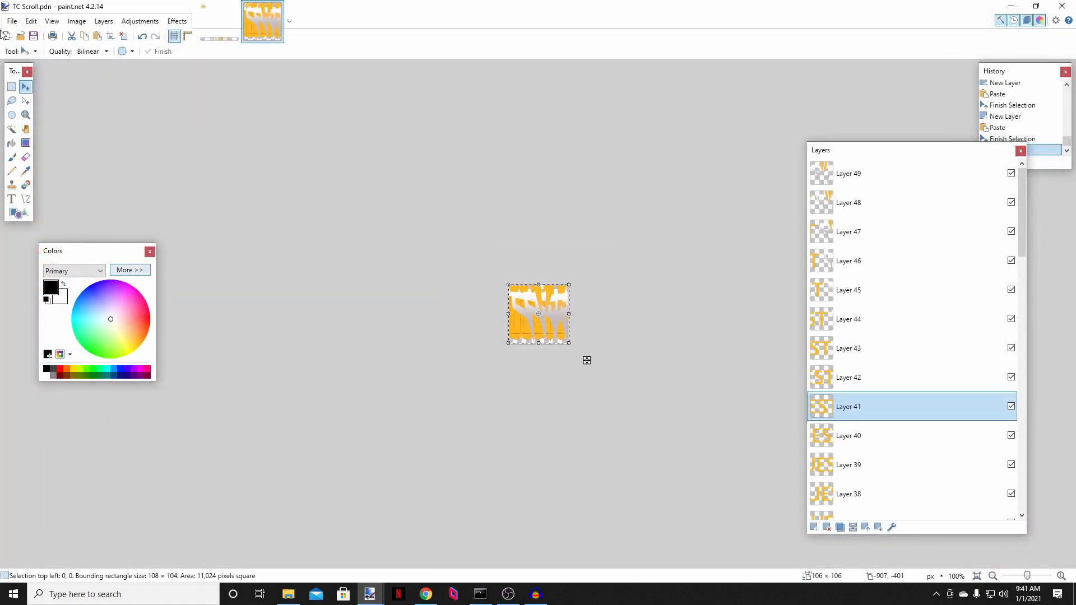
Step: Save TC Scroll again in the animated GIF format, confirming the ImaGIF save settings
{"action": "left_click", "coordinate": [12, 20]}
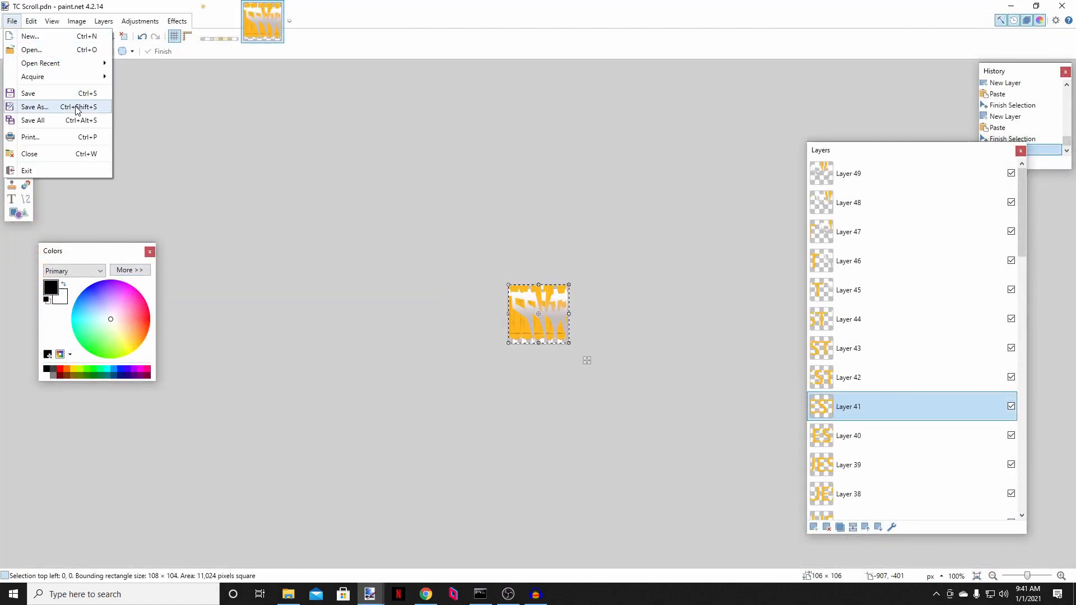
{"action": "left_click", "coordinate": [35, 106]}
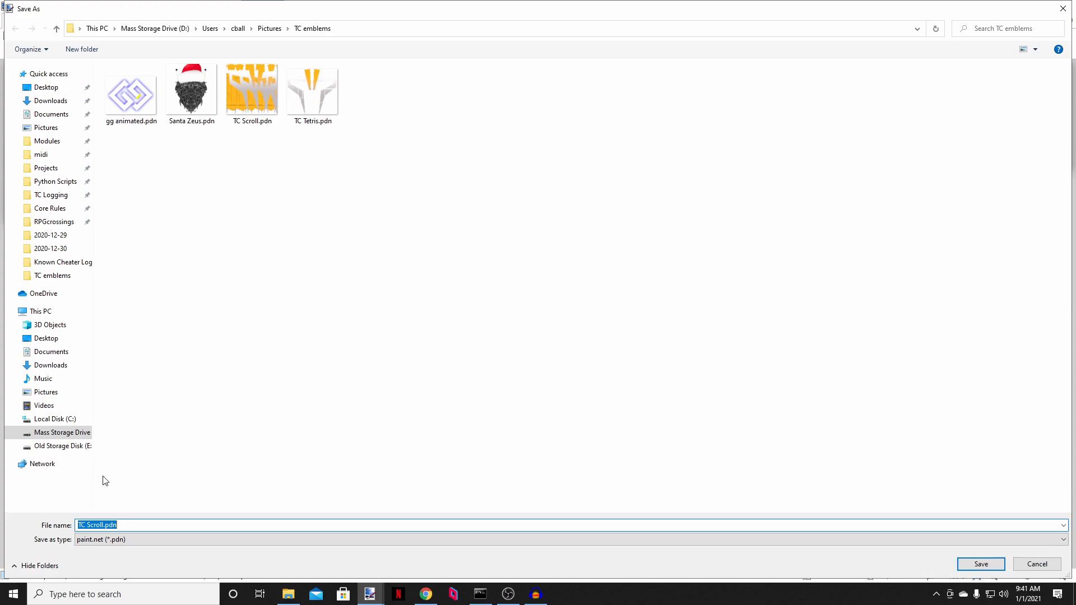
{"action": "left_click", "coordinate": [1065, 540]}
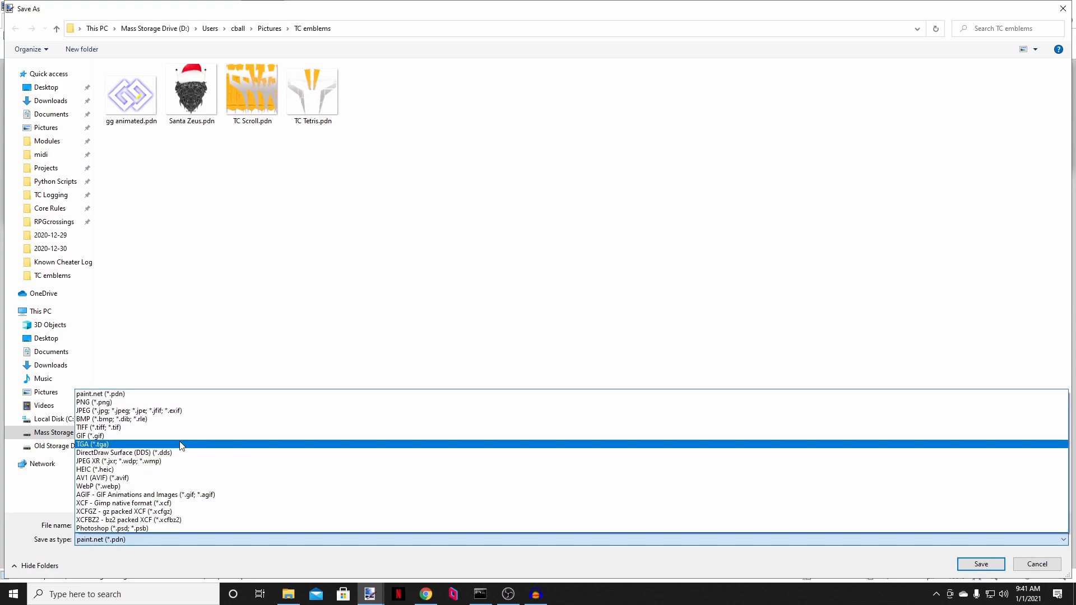
{"action": "left_click", "coordinate": [118, 495]}
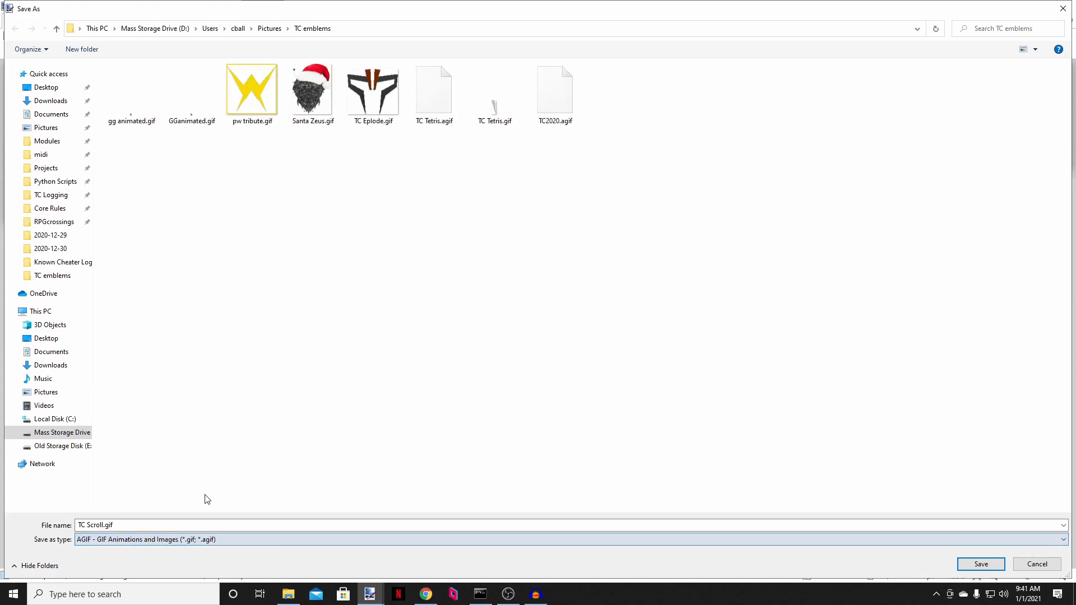
{"action": "mouse_move", "coordinate": [285, 412]}
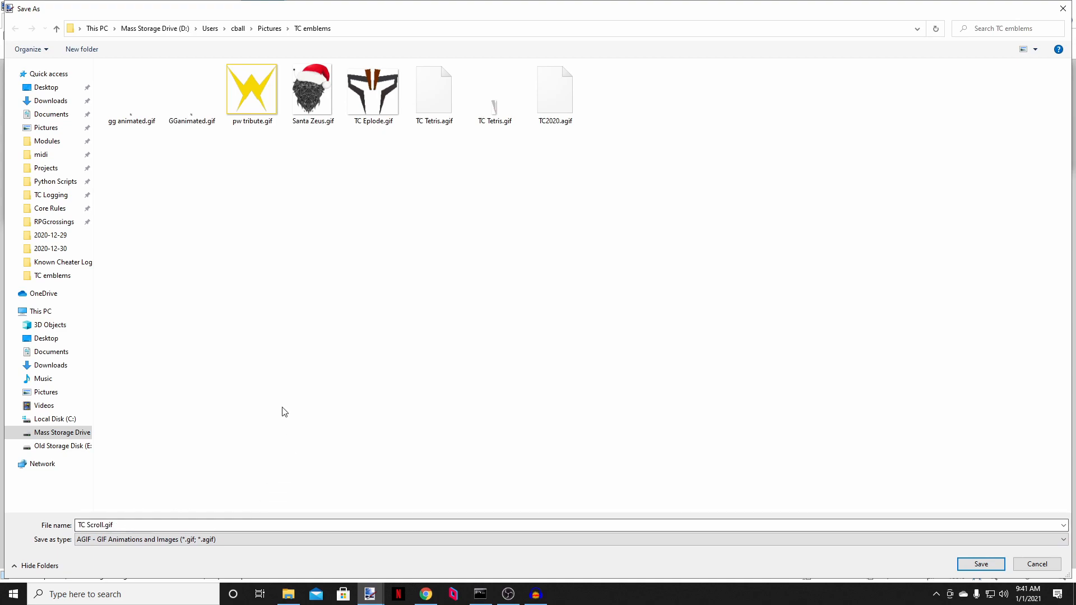
{"action": "left_click", "coordinate": [981, 564]}
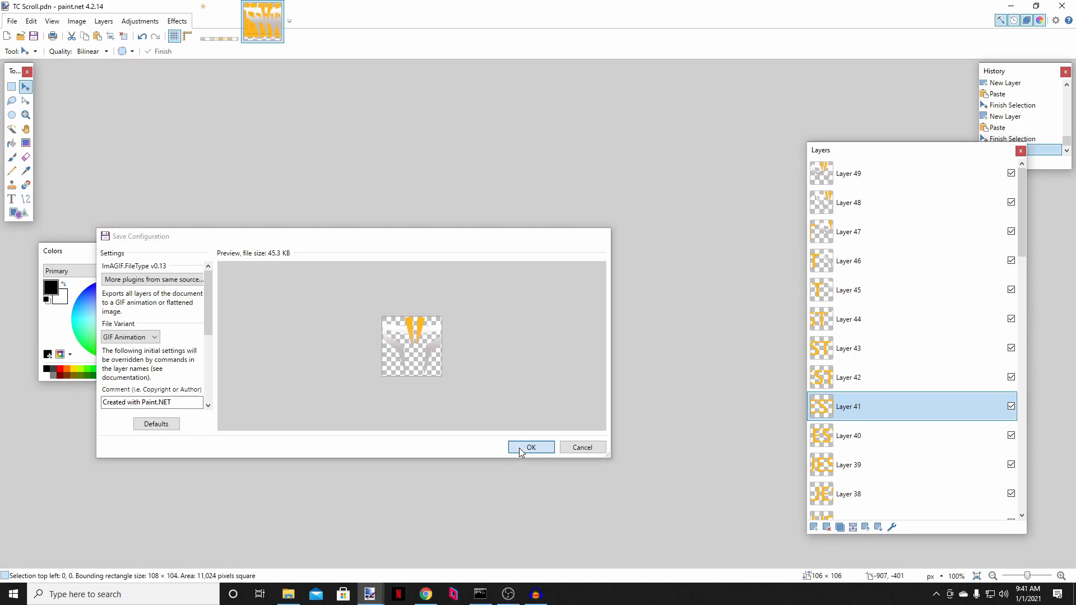
{"action": "left_click", "coordinate": [531, 447]}
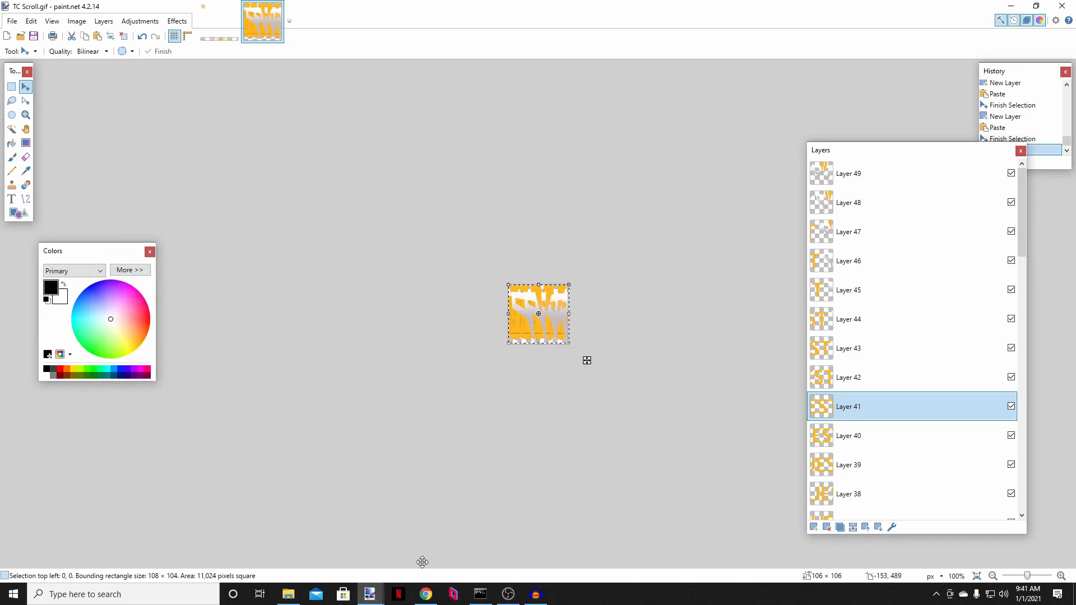
Step: Open TC Scroll.gif from the TC emblems folder in Chrome to watch the scrolling animation
{"action": "left_click", "coordinate": [426, 594]}
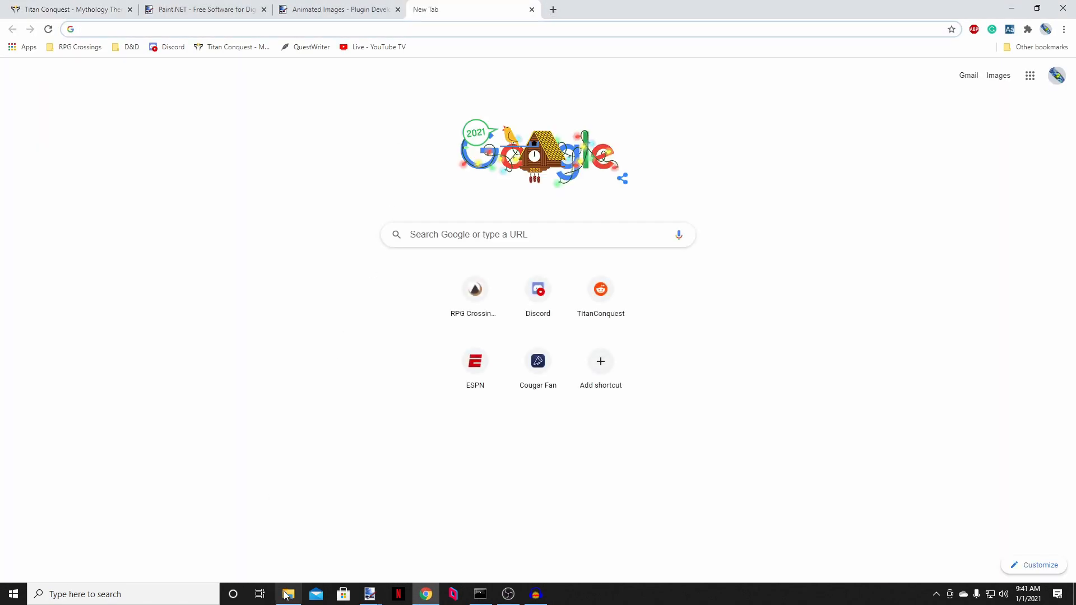
{"action": "left_click", "coordinate": [289, 594]}
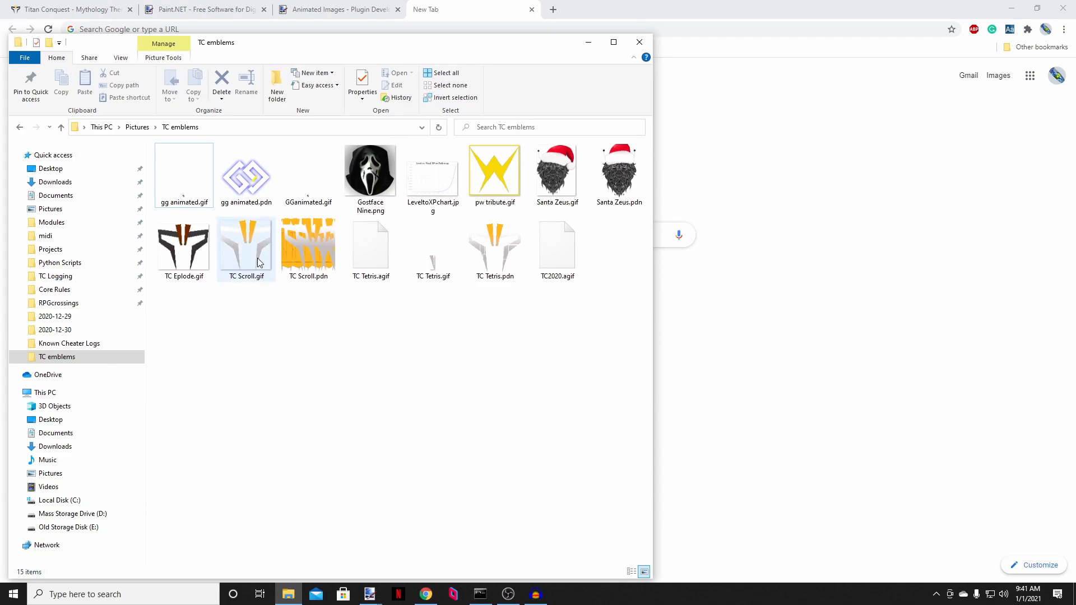
{"action": "double_click", "coordinate": [246, 247]}
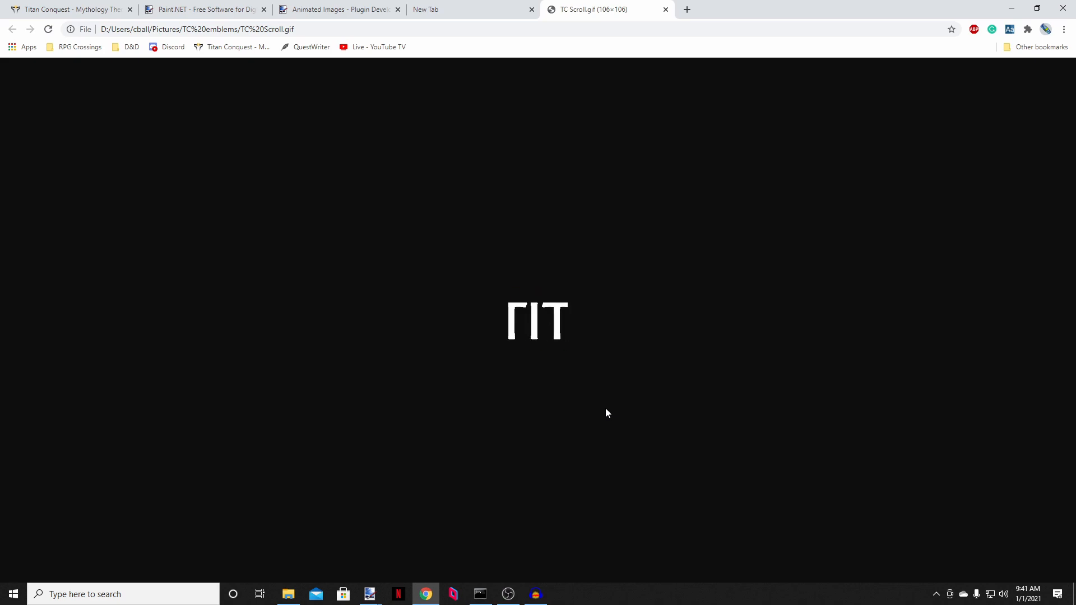
{"action": "mouse_move", "coordinate": [705, 276]}
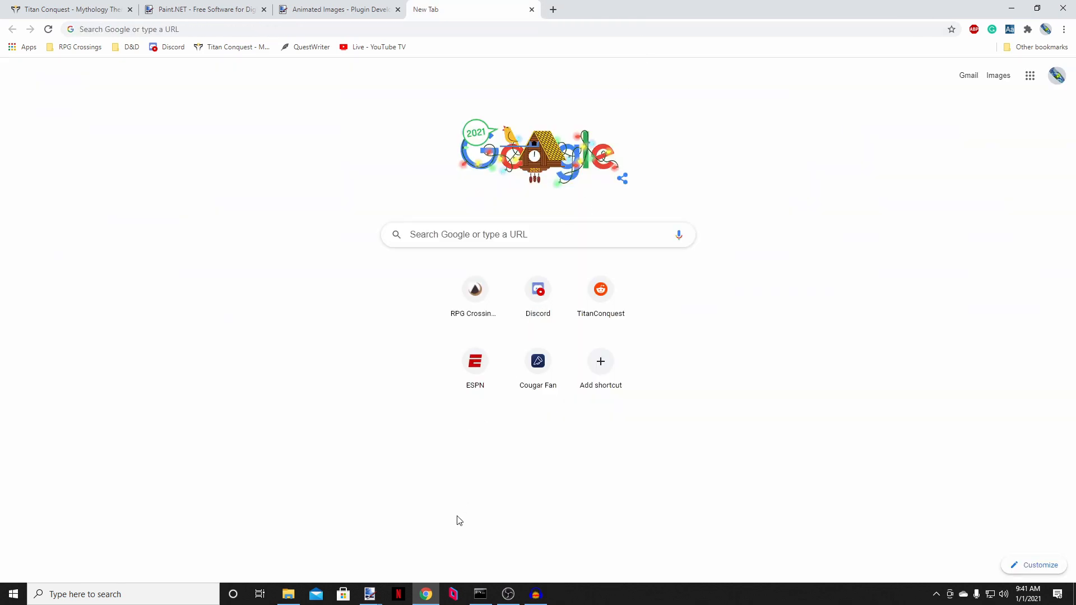
Step: Delete the blank Layer 29 frame from the animation and save TC Scroll.gif again
{"action": "left_click", "coordinate": [370, 594]}
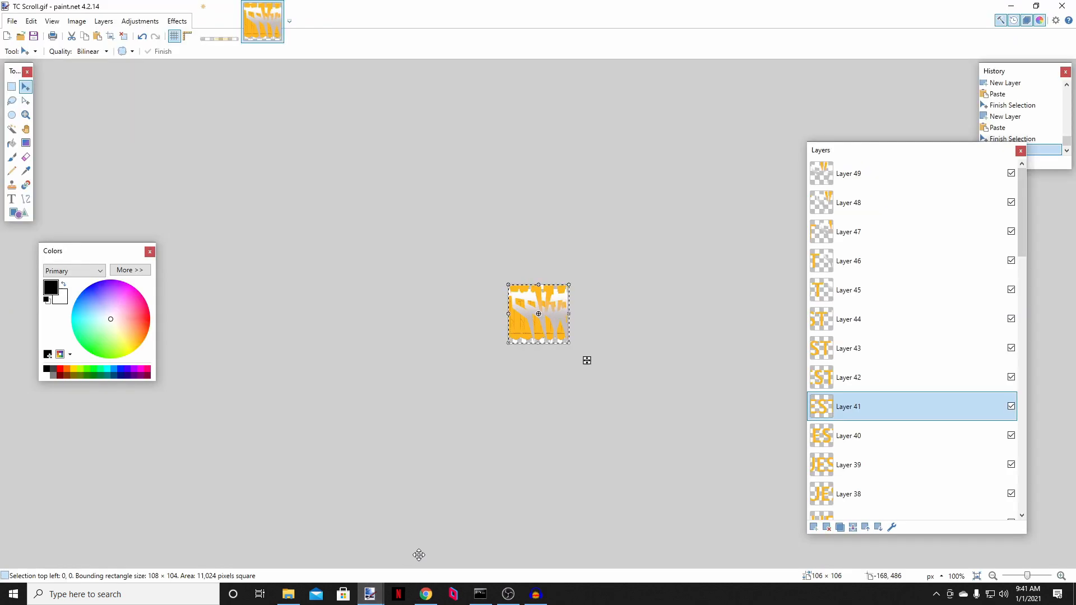
{"action": "mouse_move", "coordinate": [882, 149]}
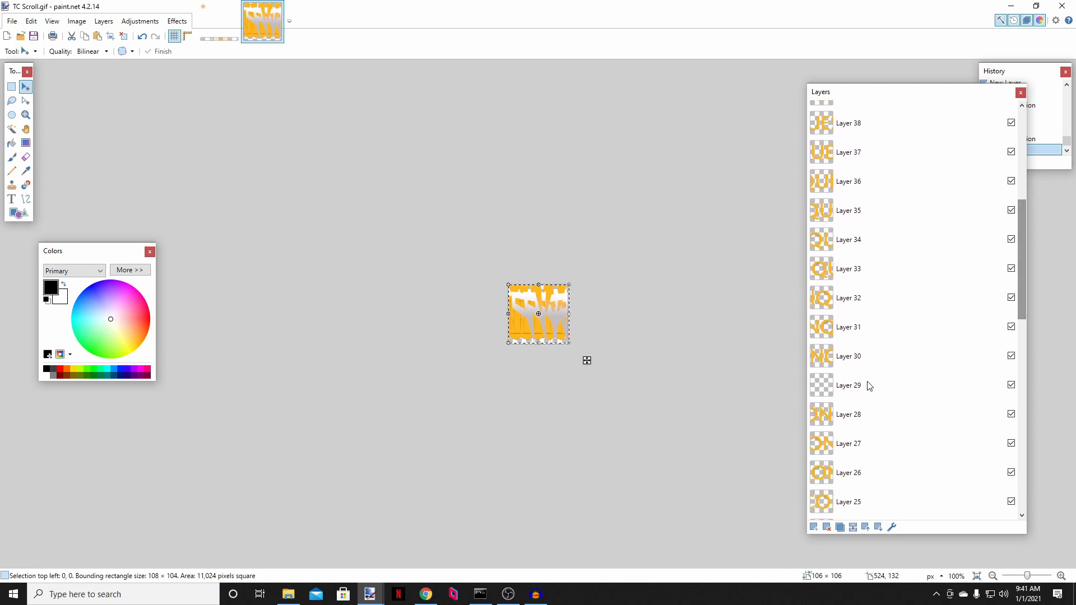
{"action": "left_click", "coordinate": [849, 386]}
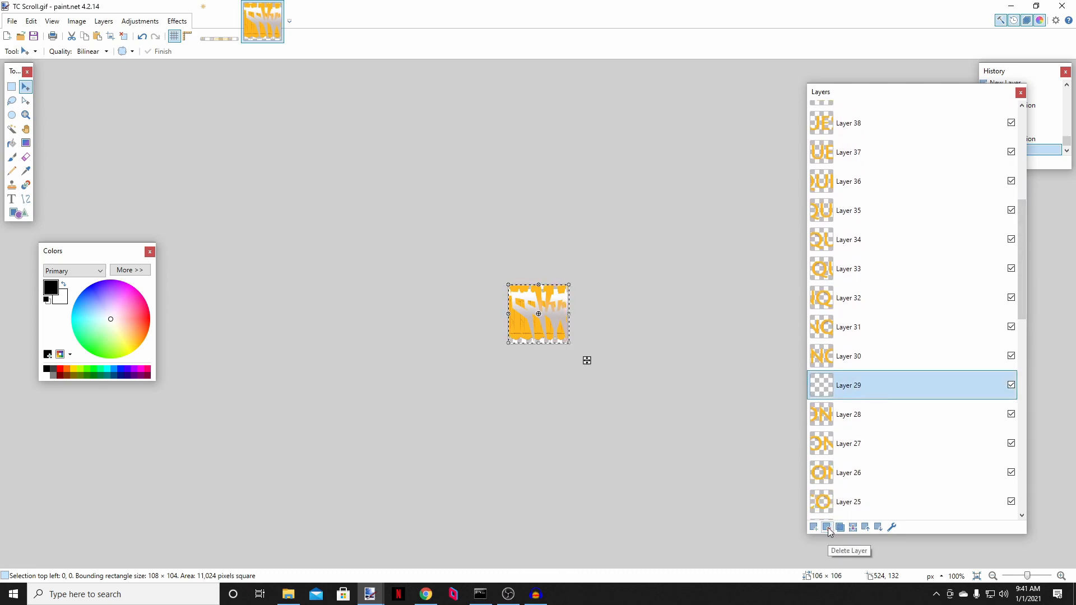
{"action": "left_click", "coordinate": [828, 527]}
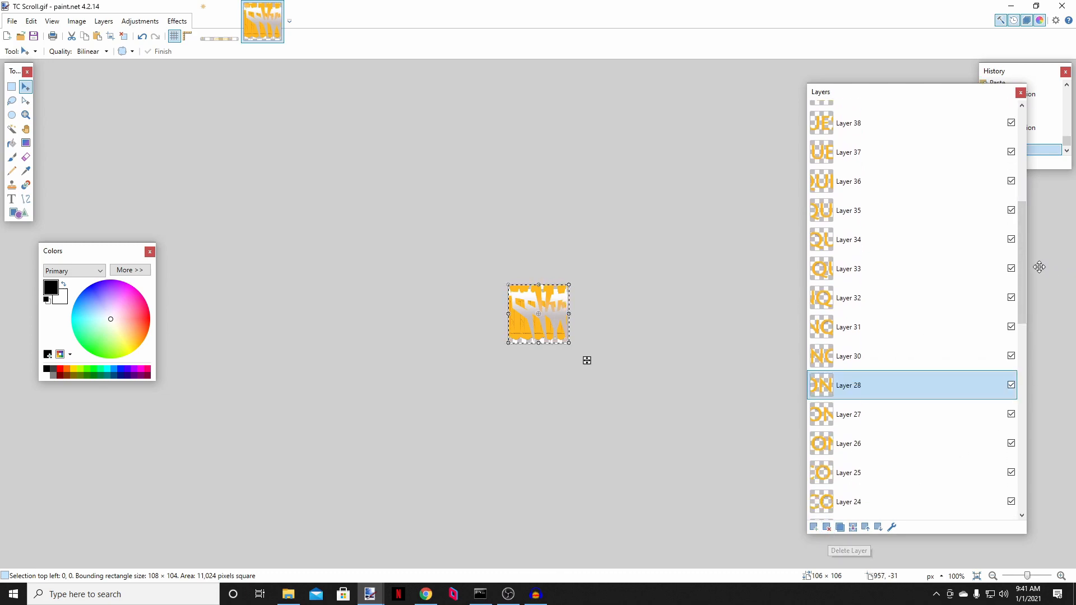
{"action": "scroll", "scroll_direction": "down", "scroll_amount": 3}
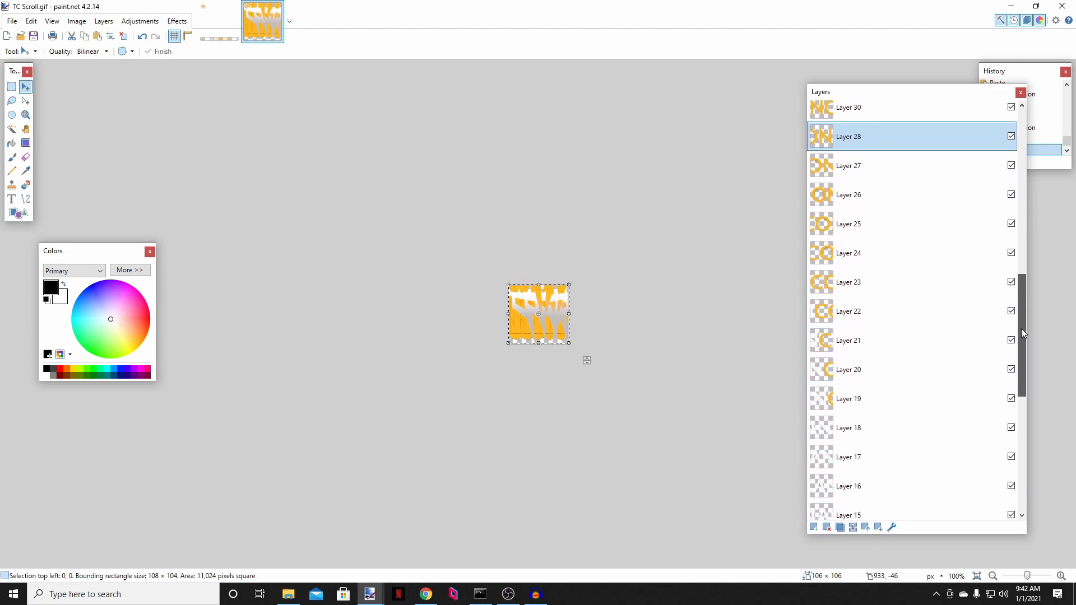
{"action": "scroll", "scroll_direction": "down", "scroll_amount": 3}
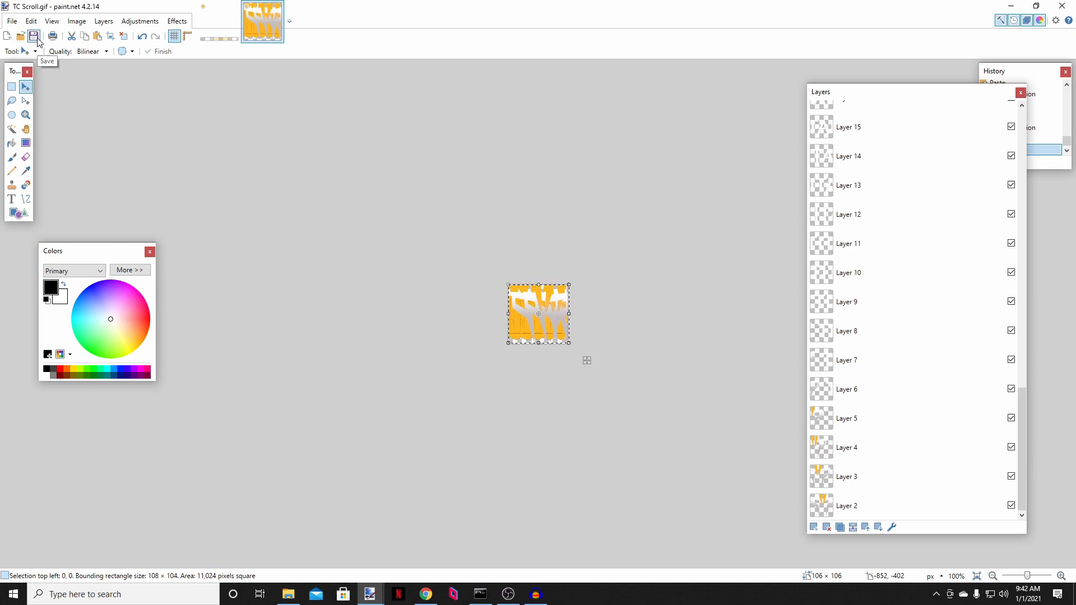
{"action": "left_click", "coordinate": [426, 594]}
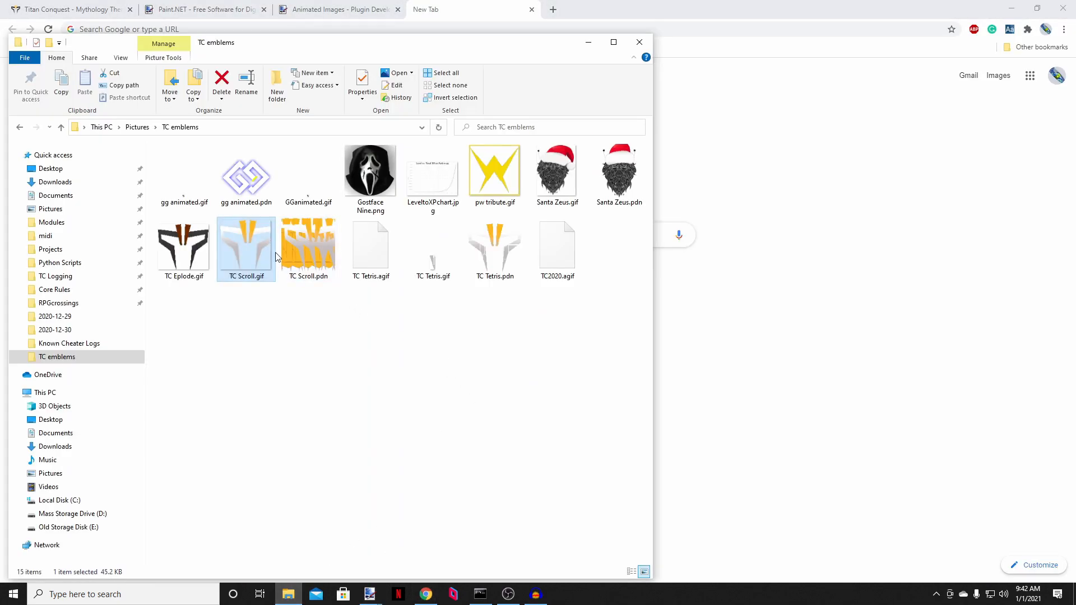
Step: Open the re-saved TC Scroll.gif in Chrome to check the scrolling animation
{"action": "double_click", "coordinate": [246, 247]}
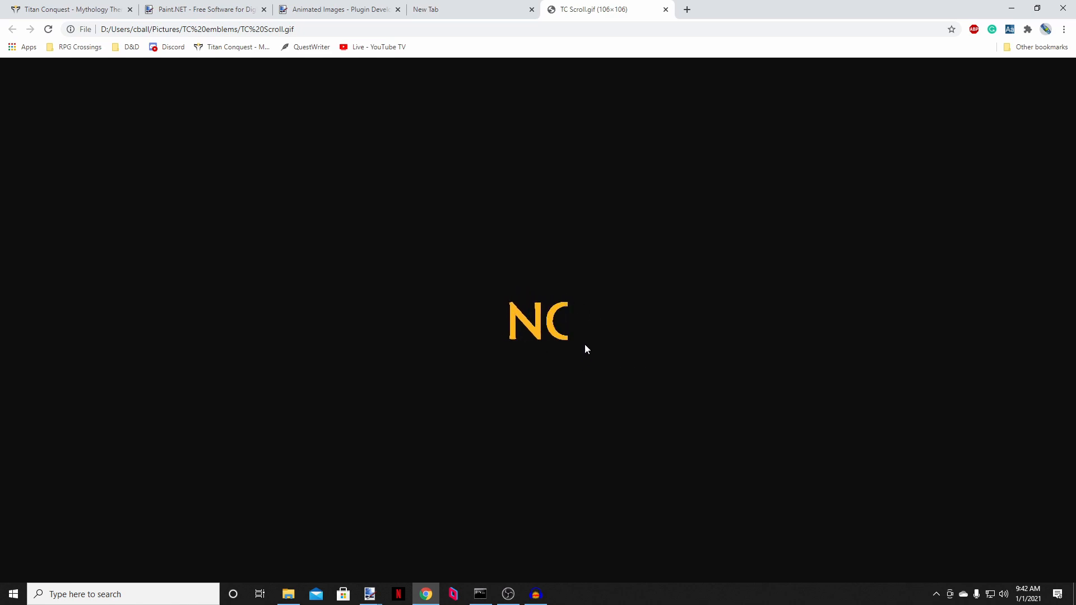
{"action": "mouse_move", "coordinate": [598, 361]}
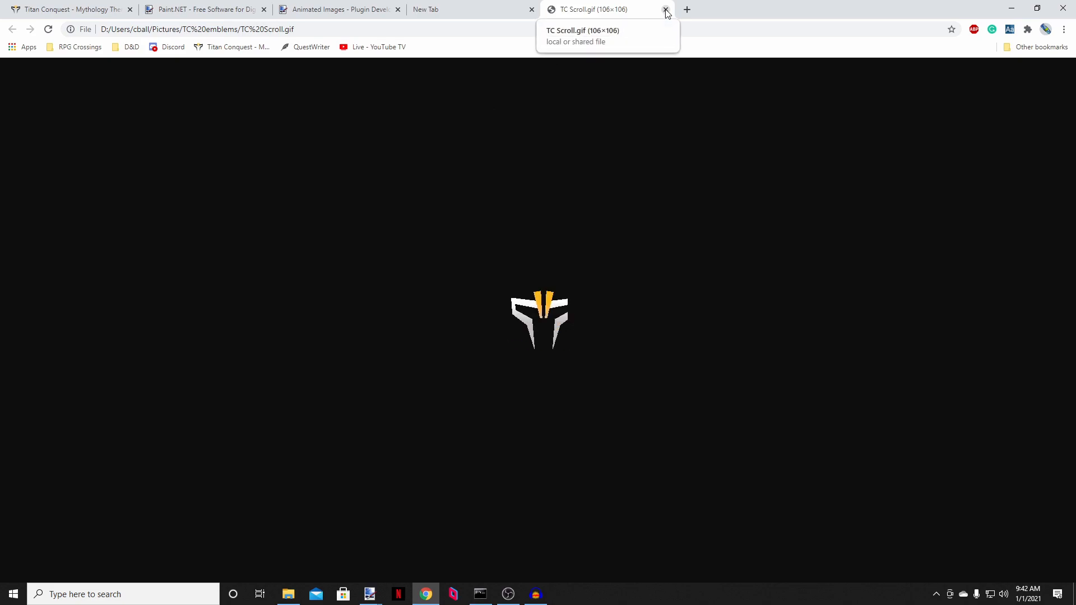
Step: Close the GIF preview, return to Titan Conquest and go to My Settings
{"action": "left_click", "coordinate": [665, 9]}
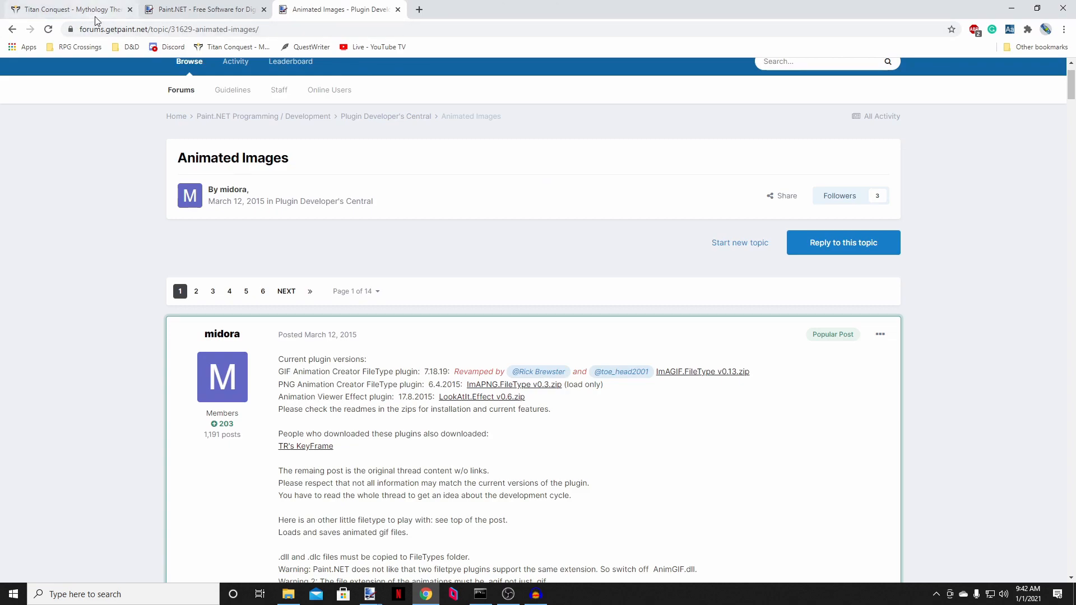
{"action": "left_click", "coordinate": [62, 10]}
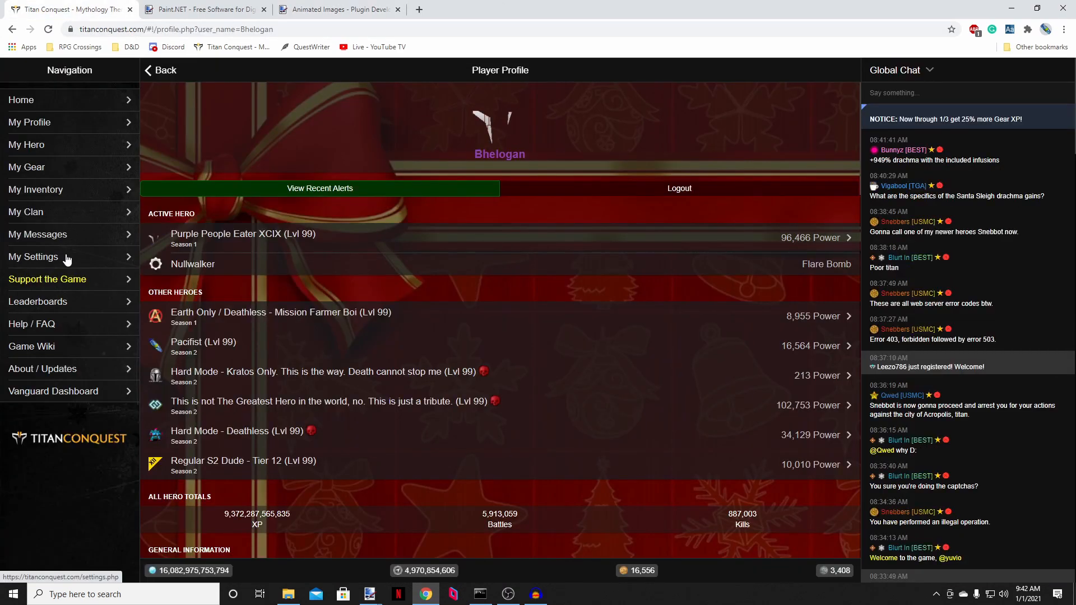
{"action": "left_click", "coordinate": [33, 257]}
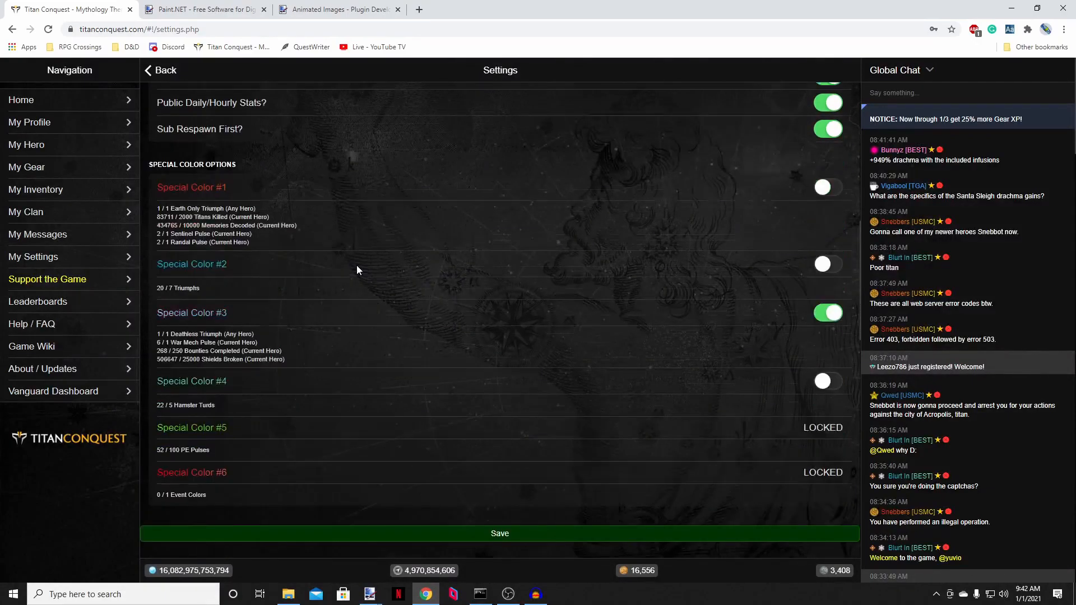
Step: Reach the Custom Emblem upload page from the settings list
{"action": "scroll", "scroll_direction": "down", "scroll_amount": 3}
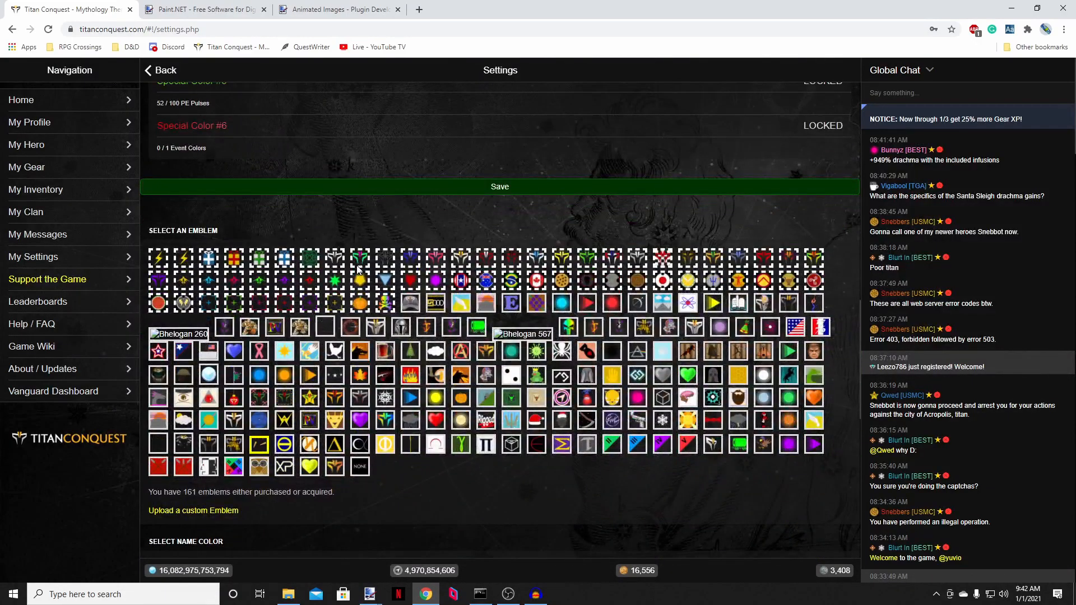
{"action": "scroll", "scroll_direction": "down", "scroll_amount": 3}
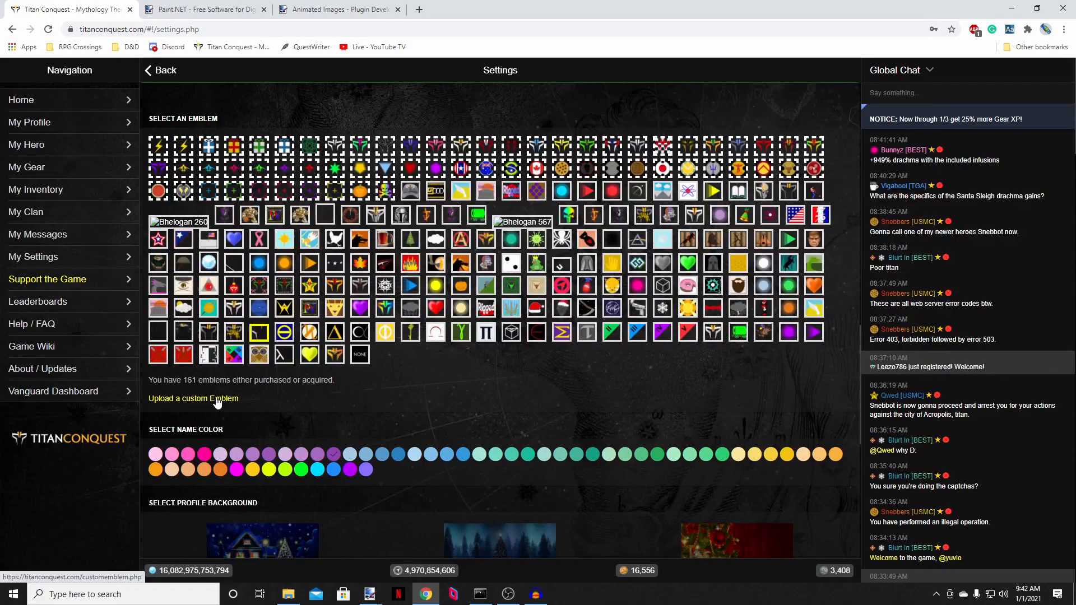
{"action": "left_click", "coordinate": [193, 399]}
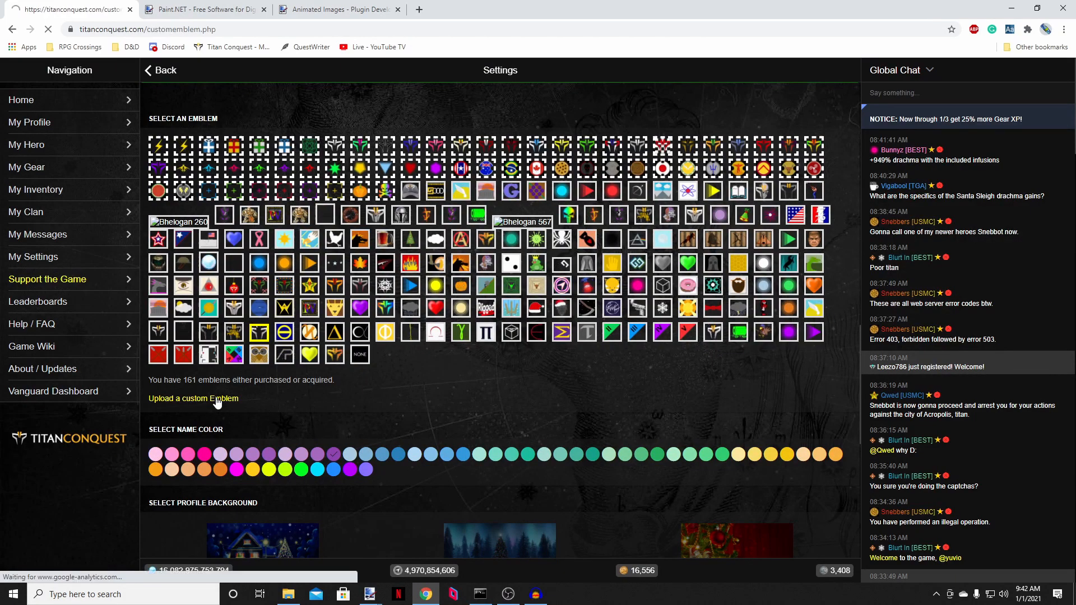
{"action": "left_click", "coordinate": [193, 399]}
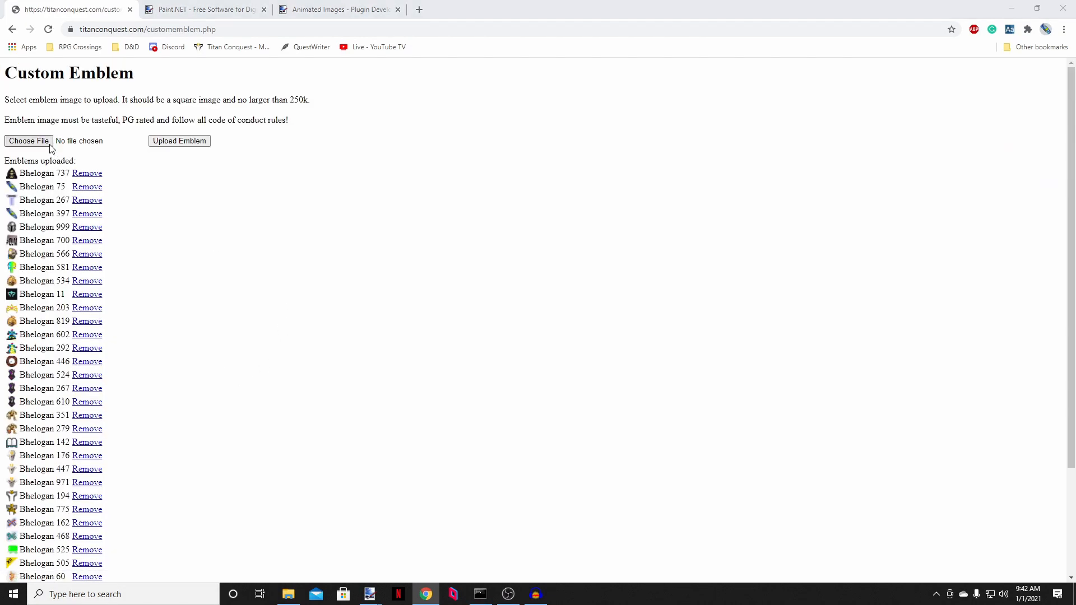
Step: Upload TC Scroll.gif as a custom emblem and return to the main hero page
{"action": "left_click", "coordinate": [28, 141]}
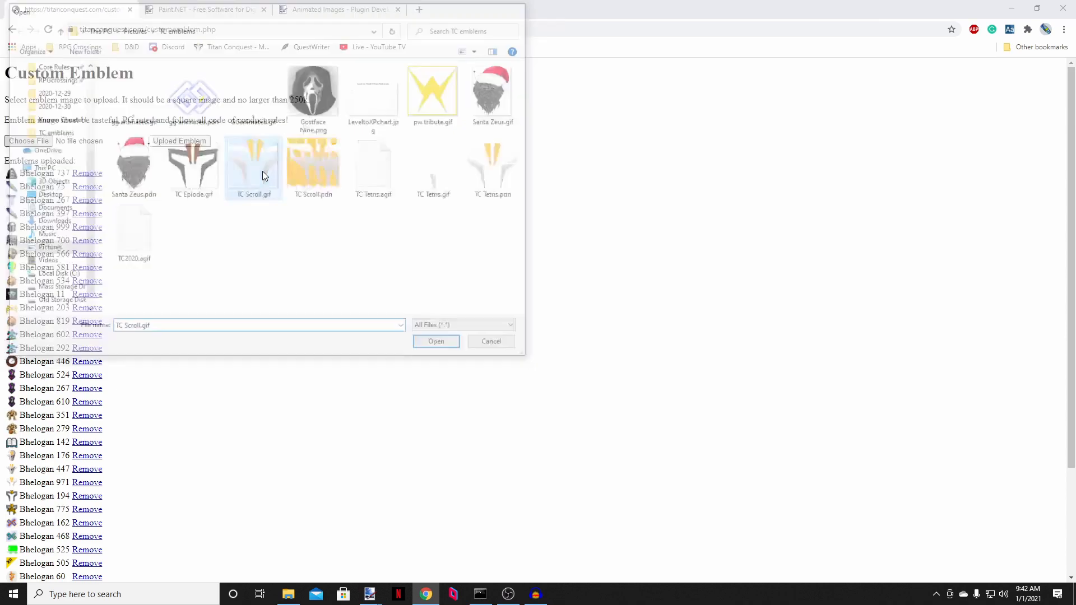
{"action": "left_click", "coordinate": [436, 341]}
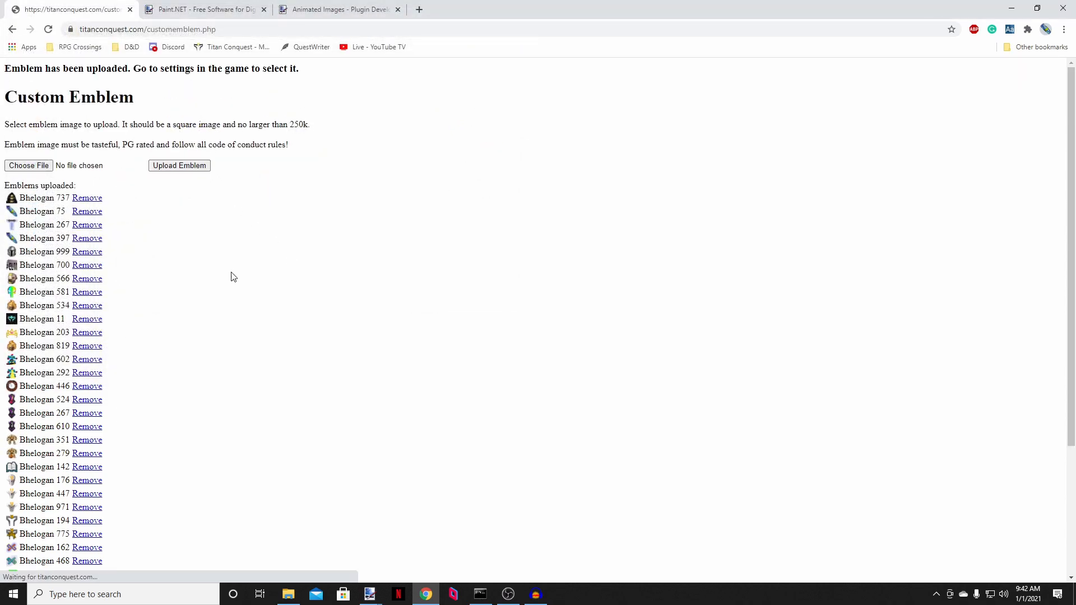
{"action": "scroll", "scroll_direction": "down", "scroll_amount": 3}
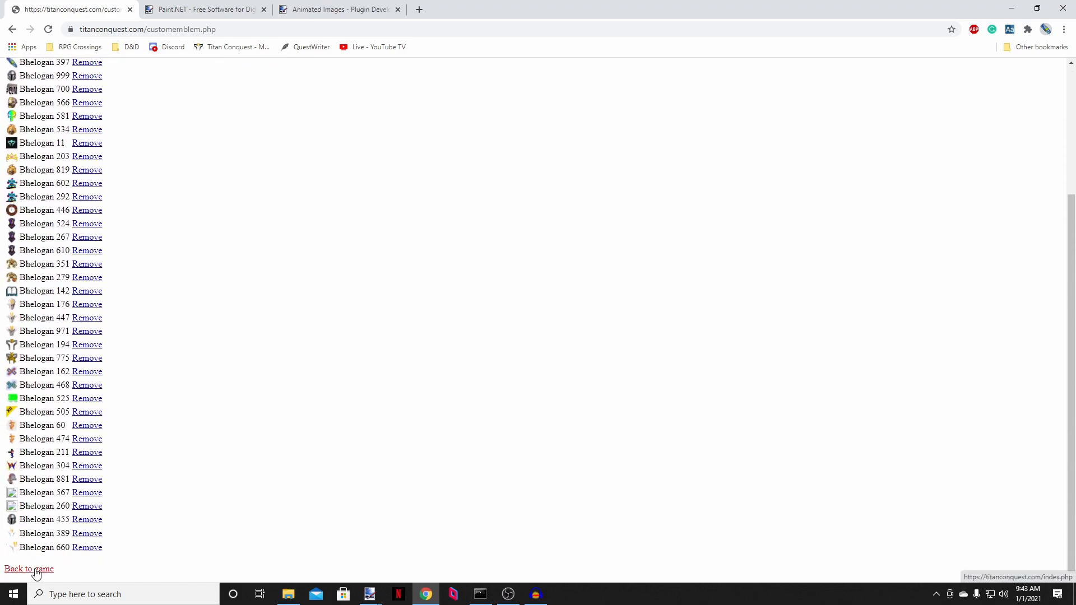
{"action": "left_click", "coordinate": [19, 568]}
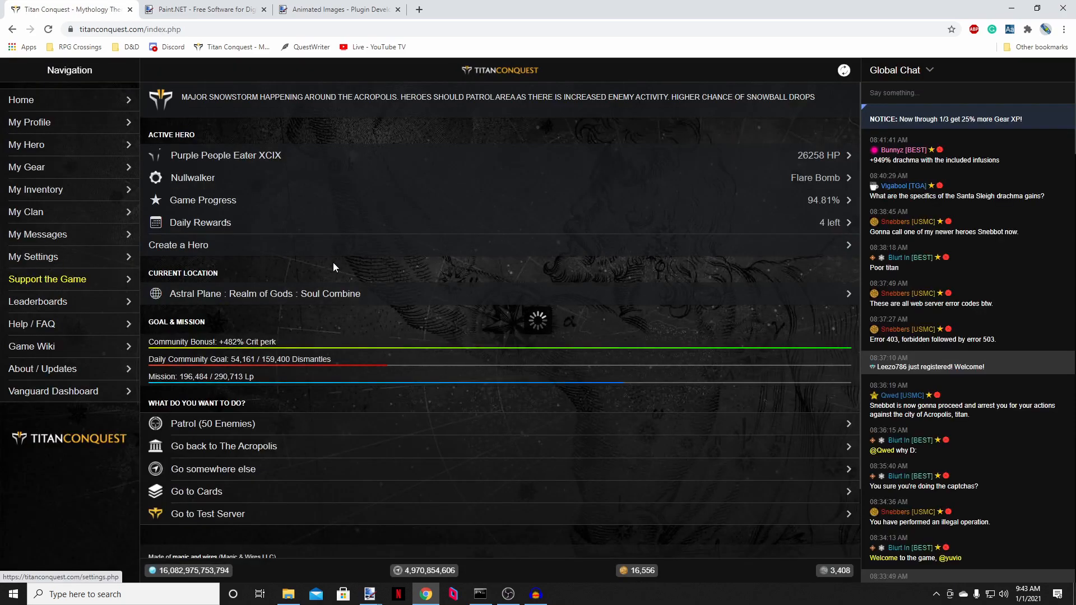
Step: Select the newly uploaded scrolling emblem in My Settings
{"action": "left_click", "coordinate": [33, 257]}
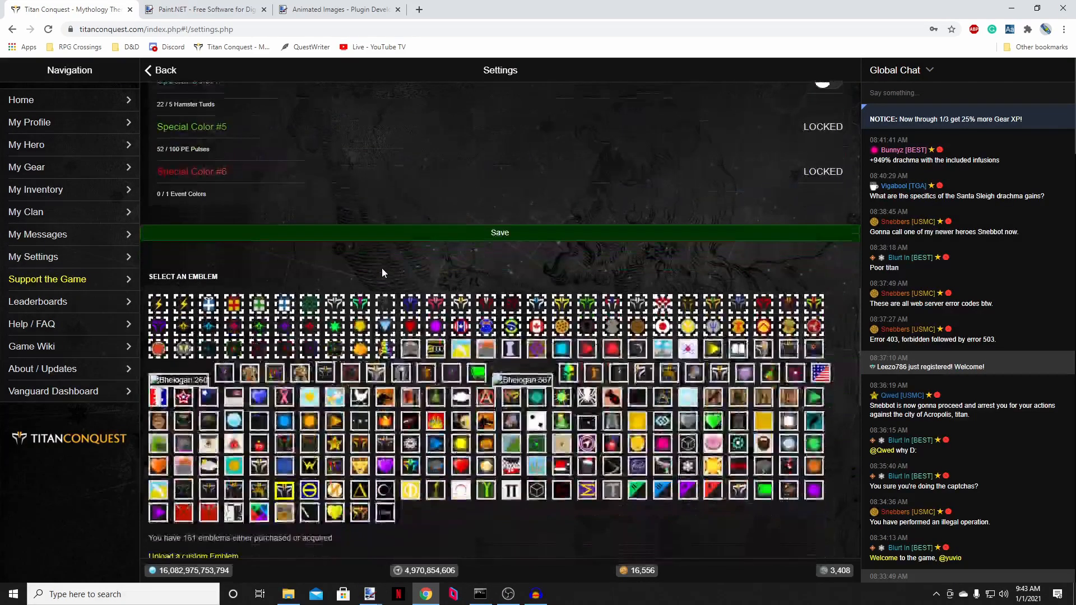
{"action": "scroll", "scroll_direction": "down", "scroll_amount": 3}
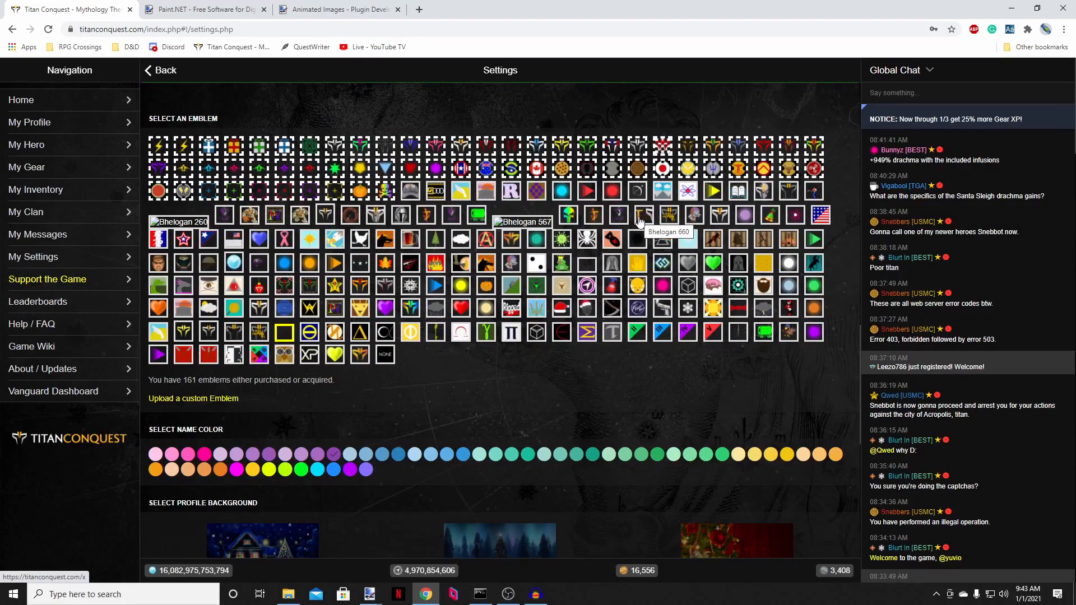
{"action": "left_click", "coordinate": [926, 70]}
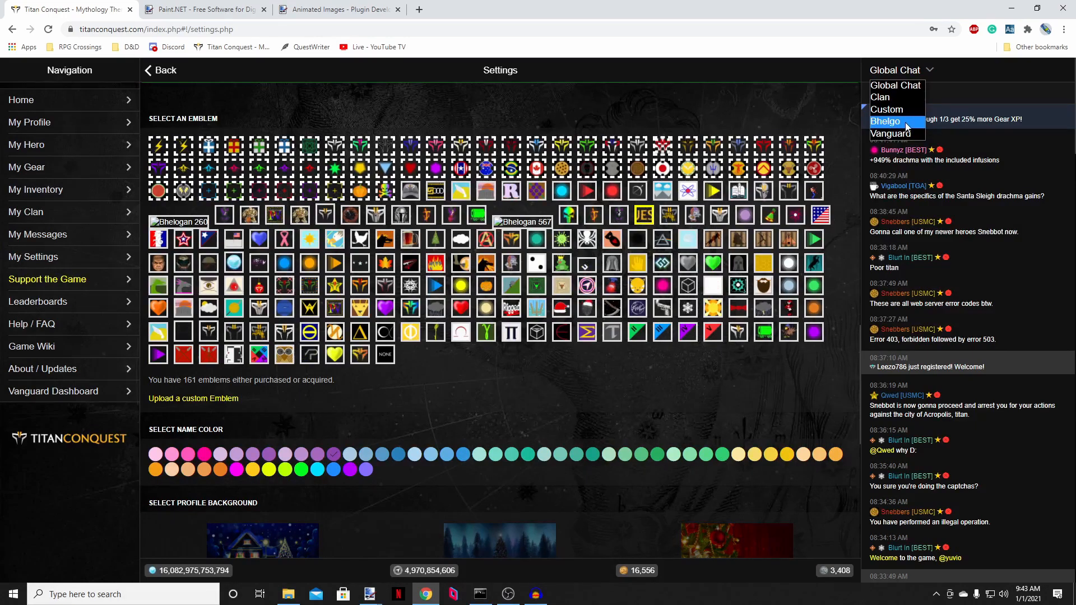
Step: Switch chat to the private channel and write 'test emblem' as a test message
{"action": "left_click", "coordinate": [885, 121]}
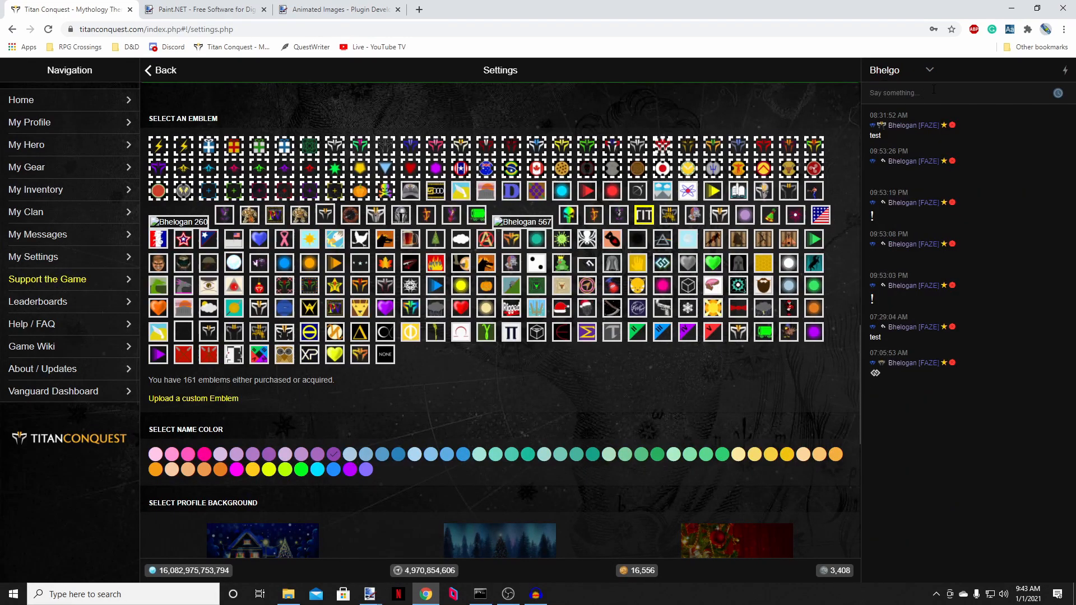
{"action": "type", "text": "test emblem"}
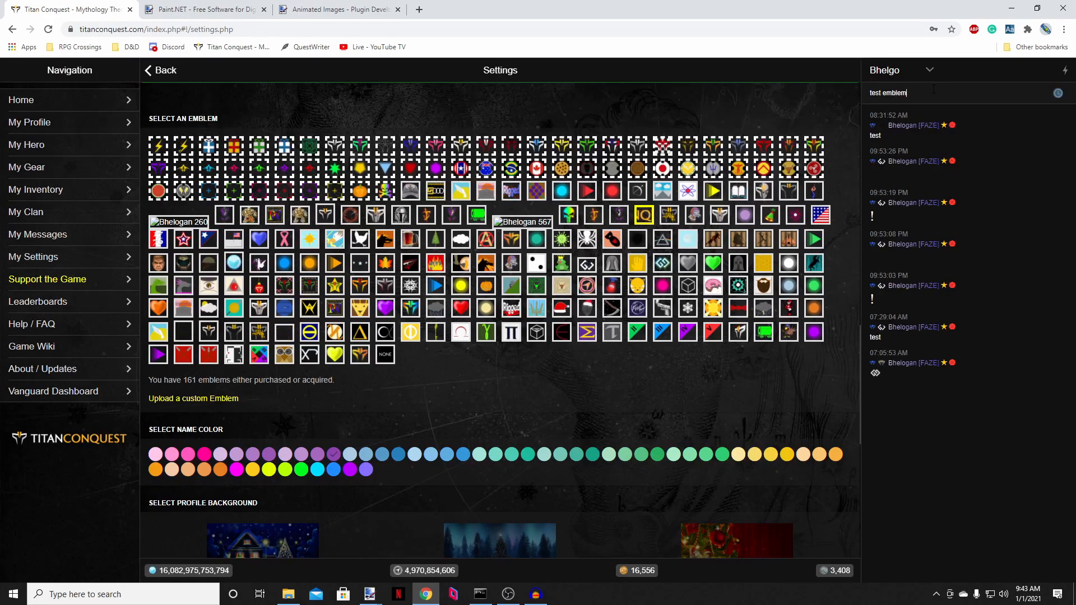